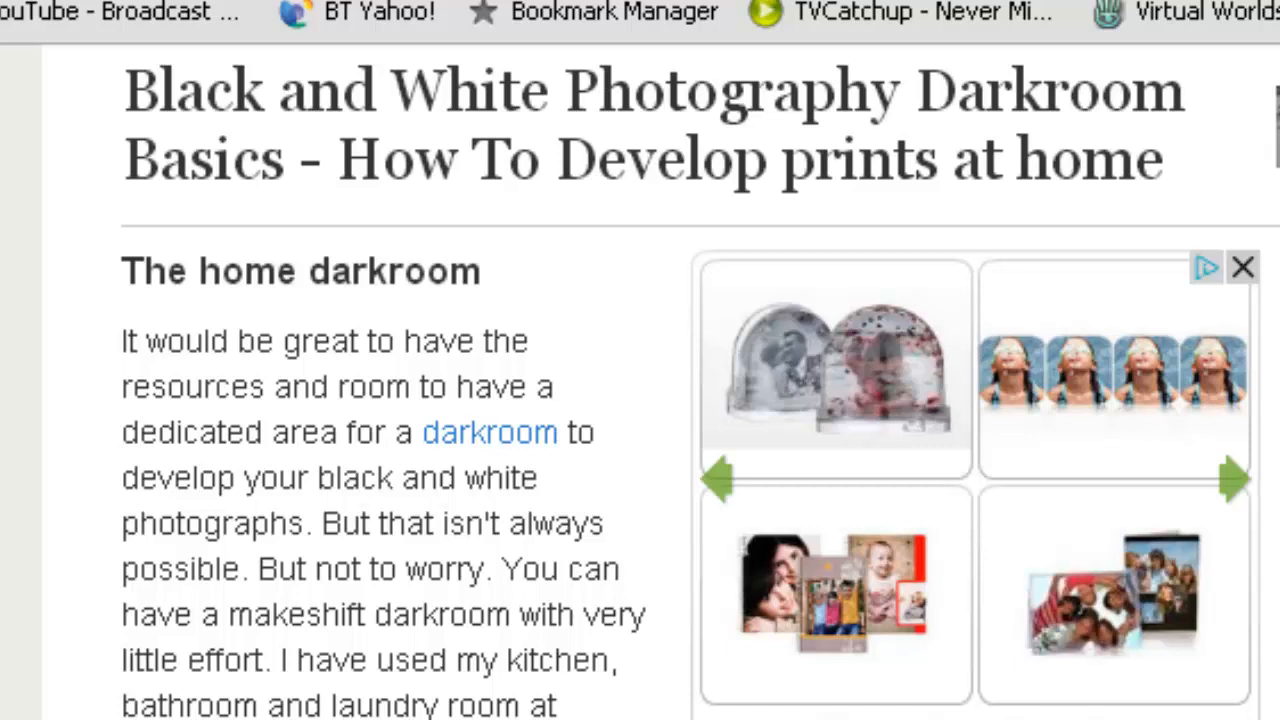
# Step: Highlight 'How To Develop prints' in the title and scroll down to the enlarger photo
pyautogui.moveTo(340, 158); pyautogui.dragTo(590, 158)
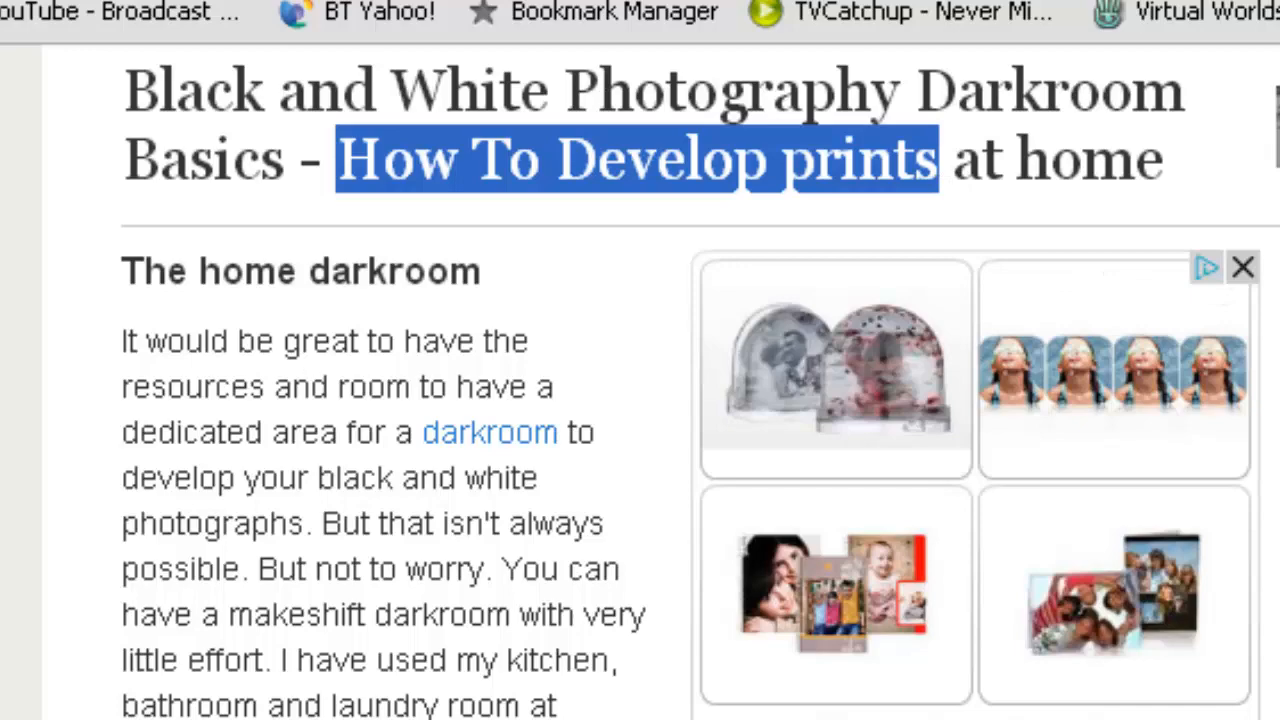
pyautogui.scroll(-3)
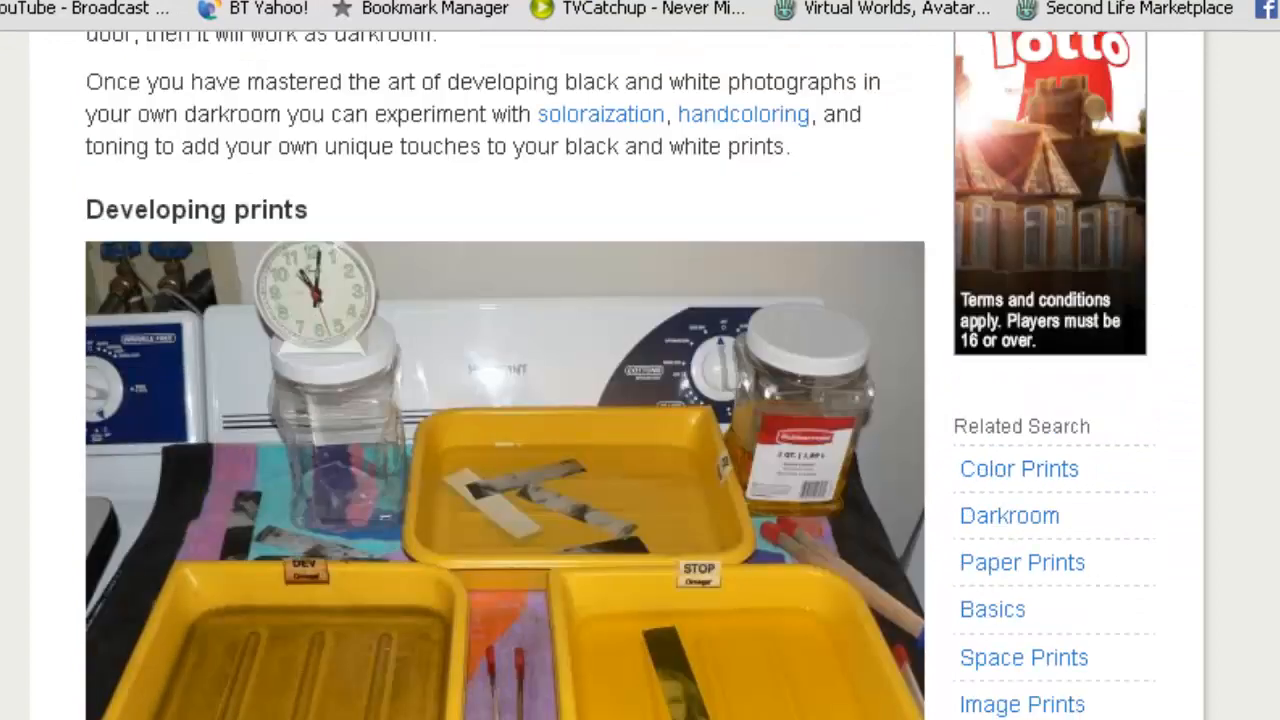
pyautogui.moveTo(302, 194)
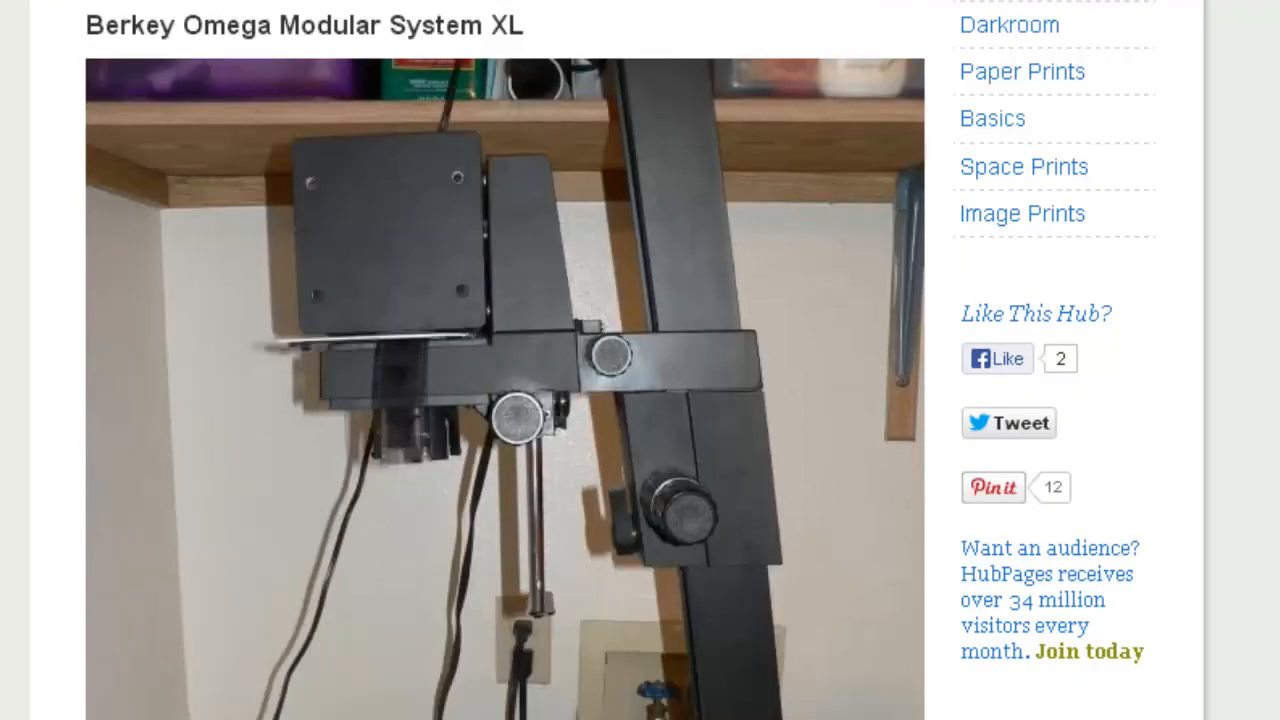
pyautogui.scroll(-3)
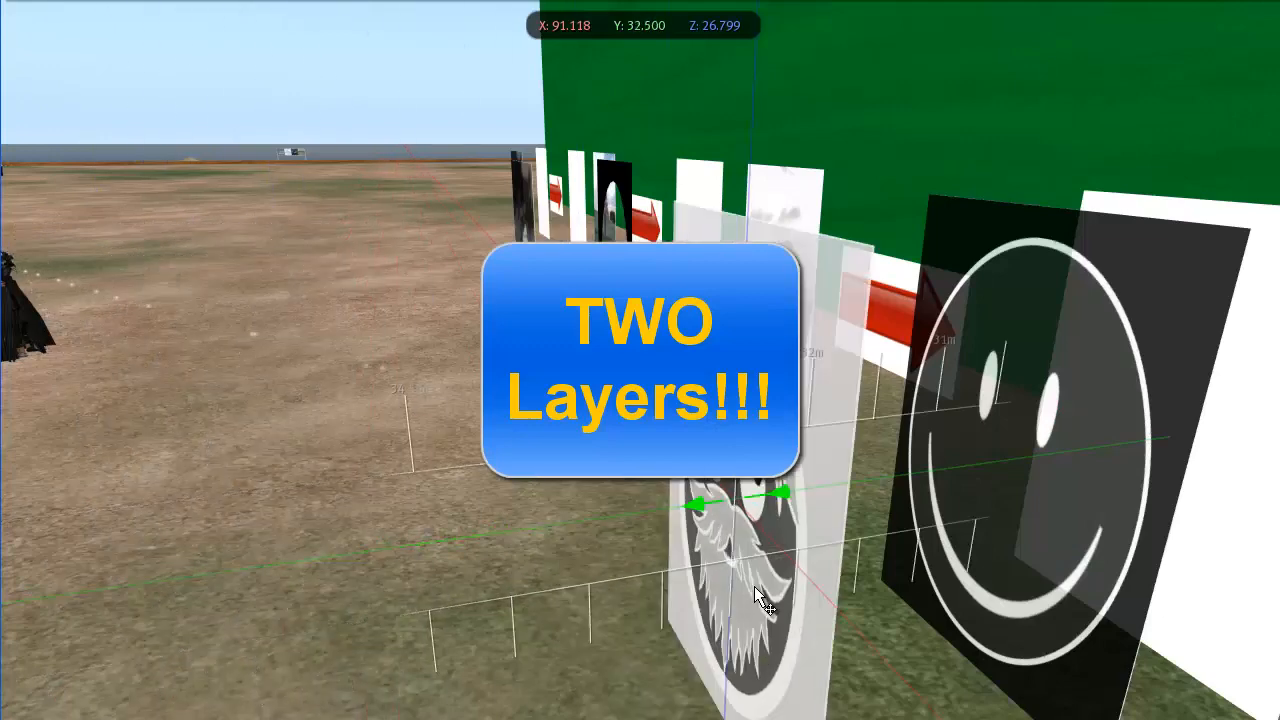
pyautogui.click(750, 604)
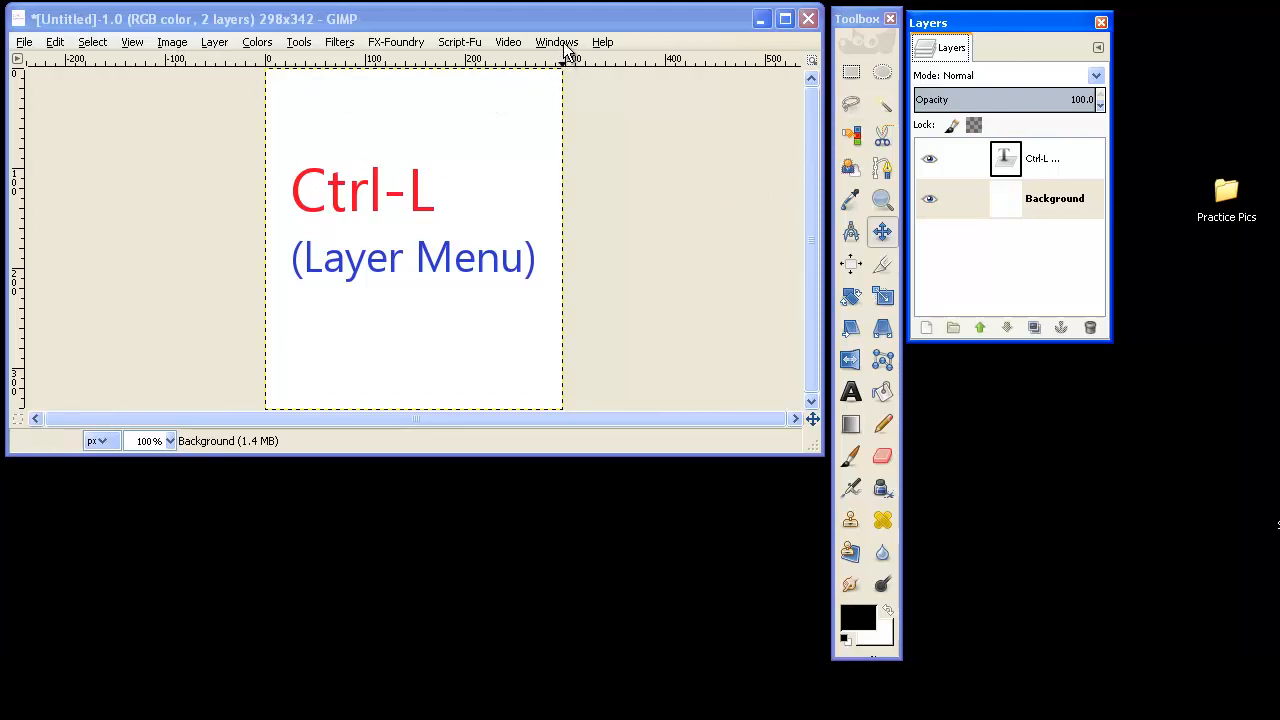
# Step: Add the Tool Options and Brushes panels from Windows > Dockable Dialogs
pyautogui.click(556, 42)
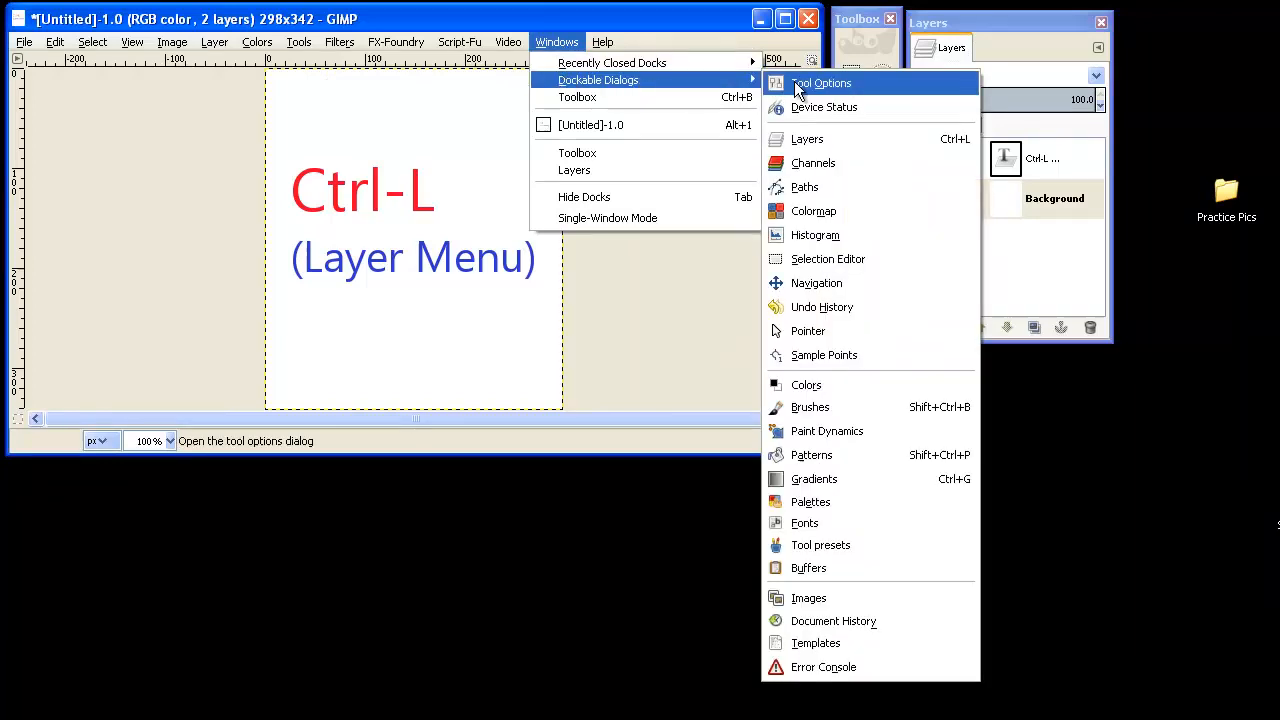
pyautogui.moveTo(800, 88)
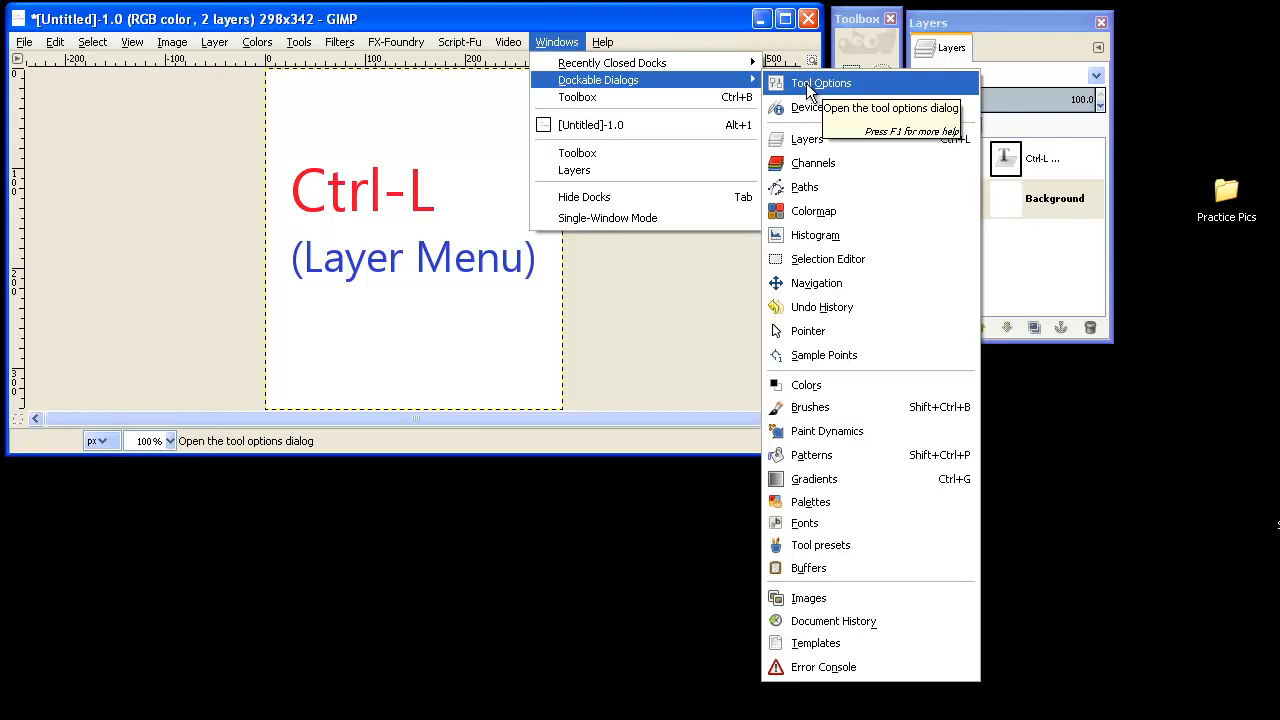
pyautogui.click(828, 84)
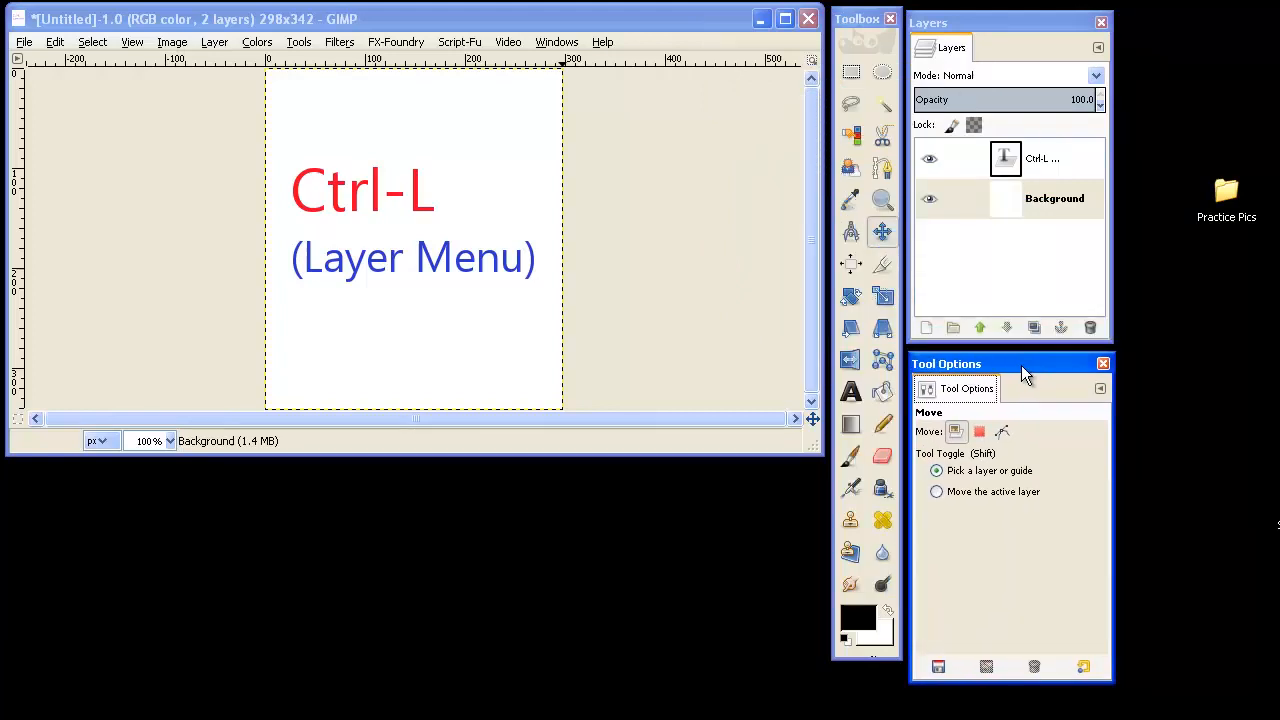
pyautogui.click(556, 40)
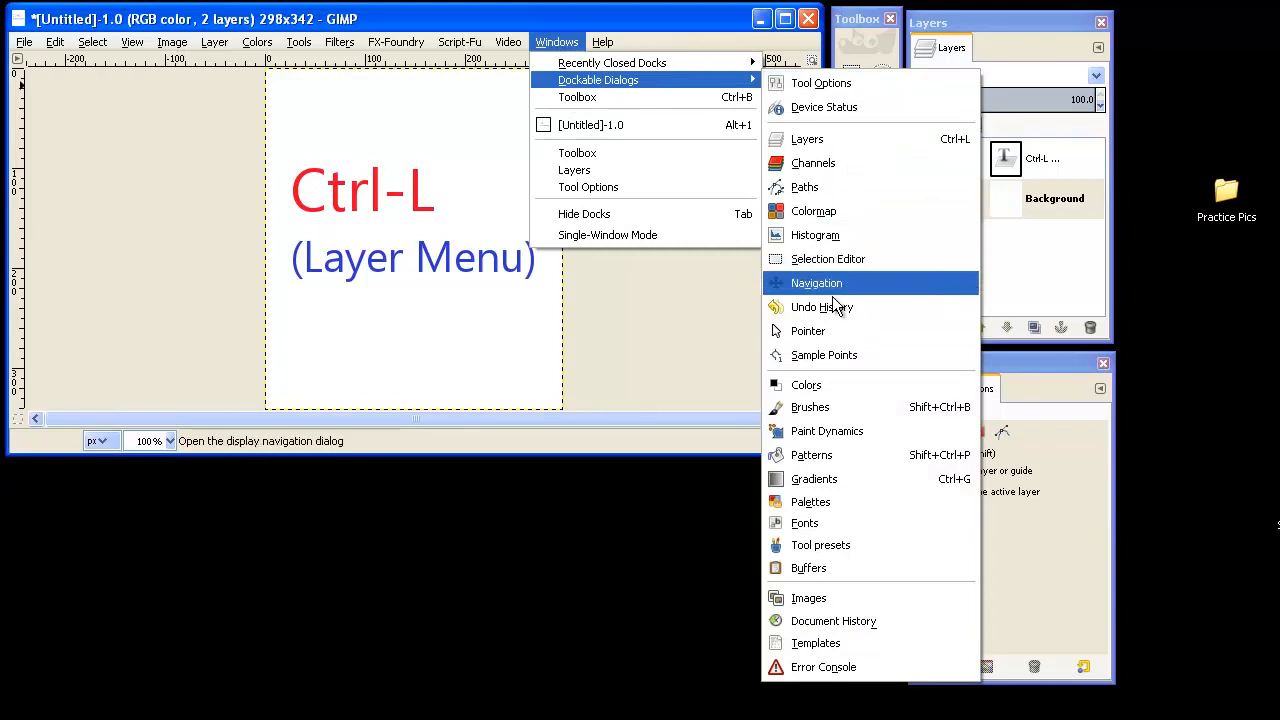
pyautogui.moveTo(830, 408)
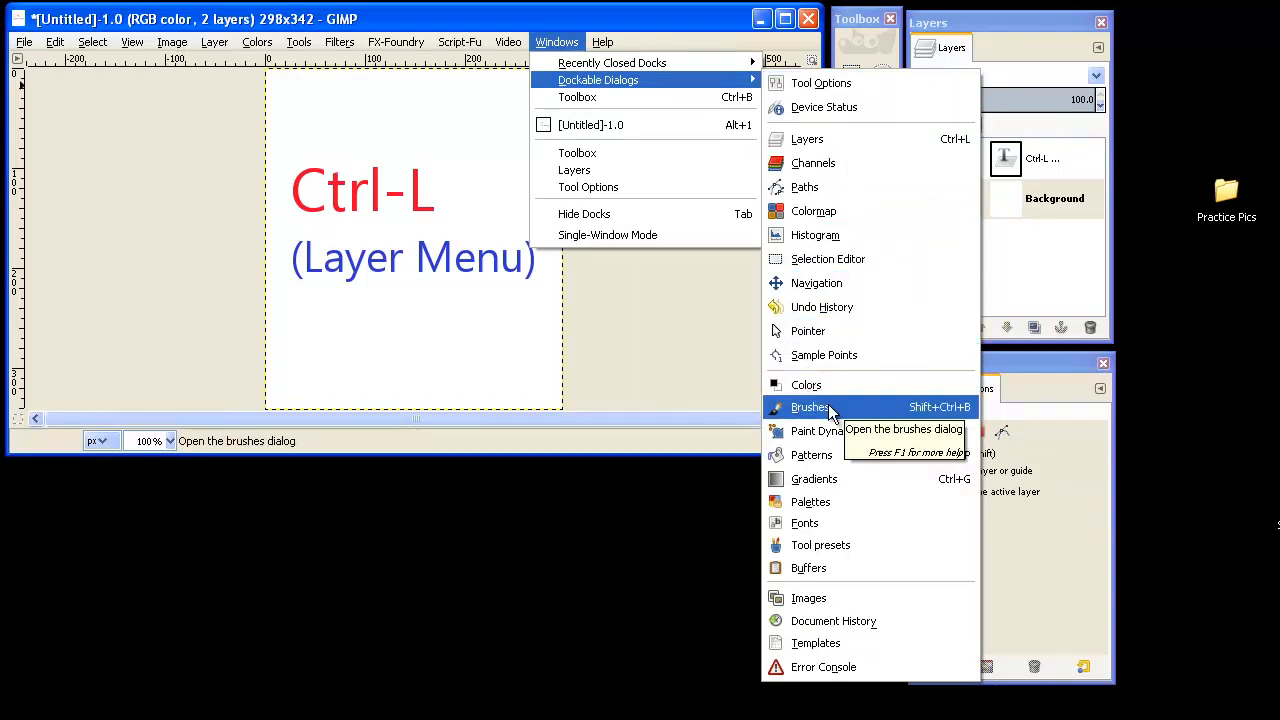
pyautogui.click(810, 408)
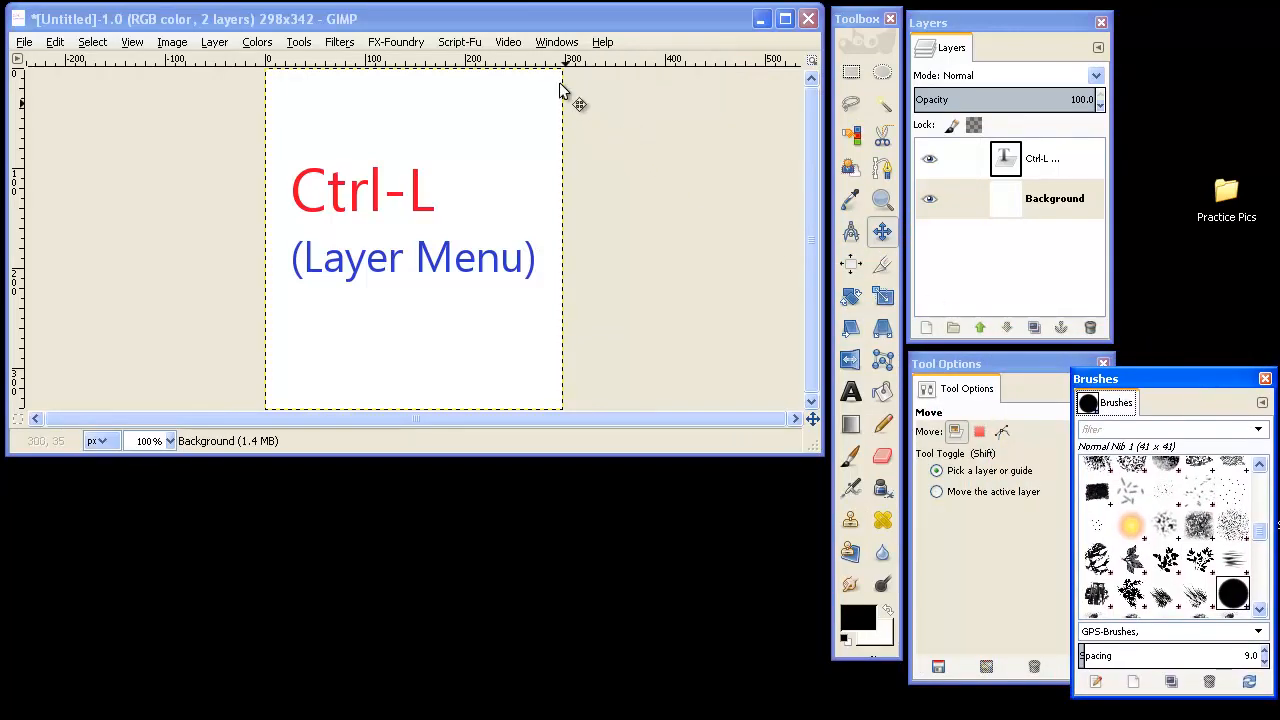
# Step: Add the FG/BG Color panel, then bring up the File menu
pyautogui.click(556, 42)
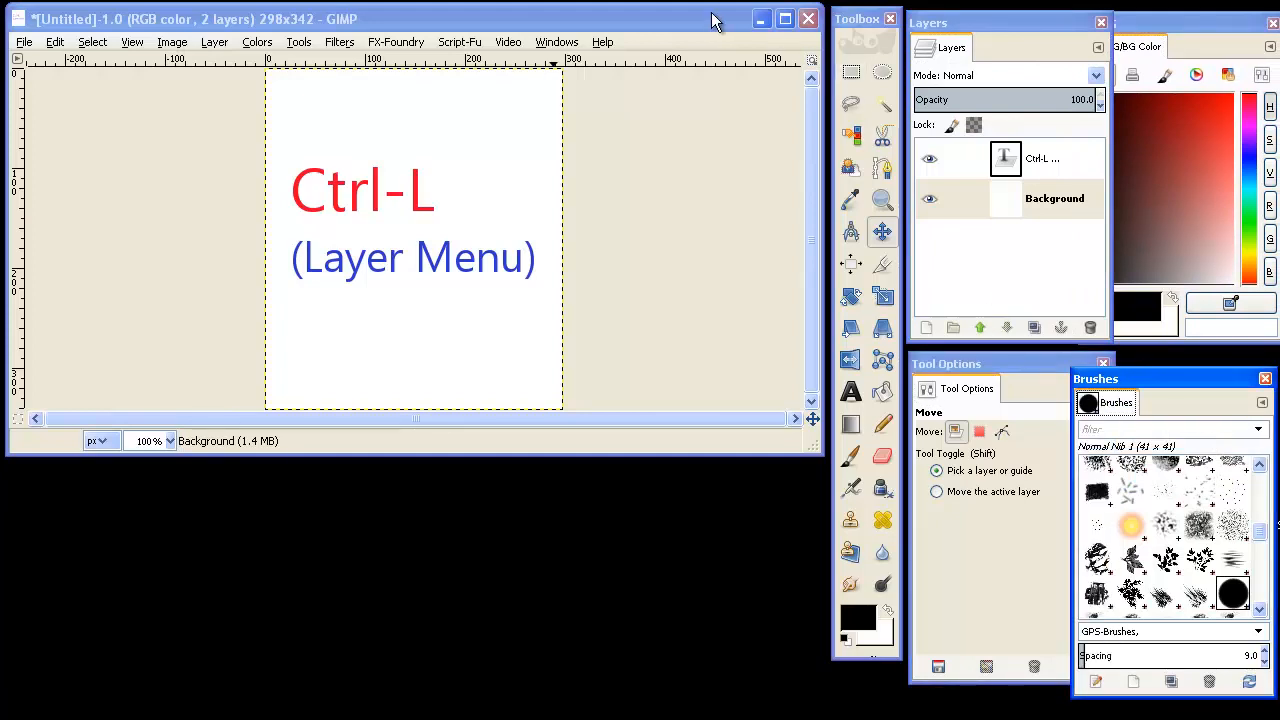
pyautogui.click(868, 20)
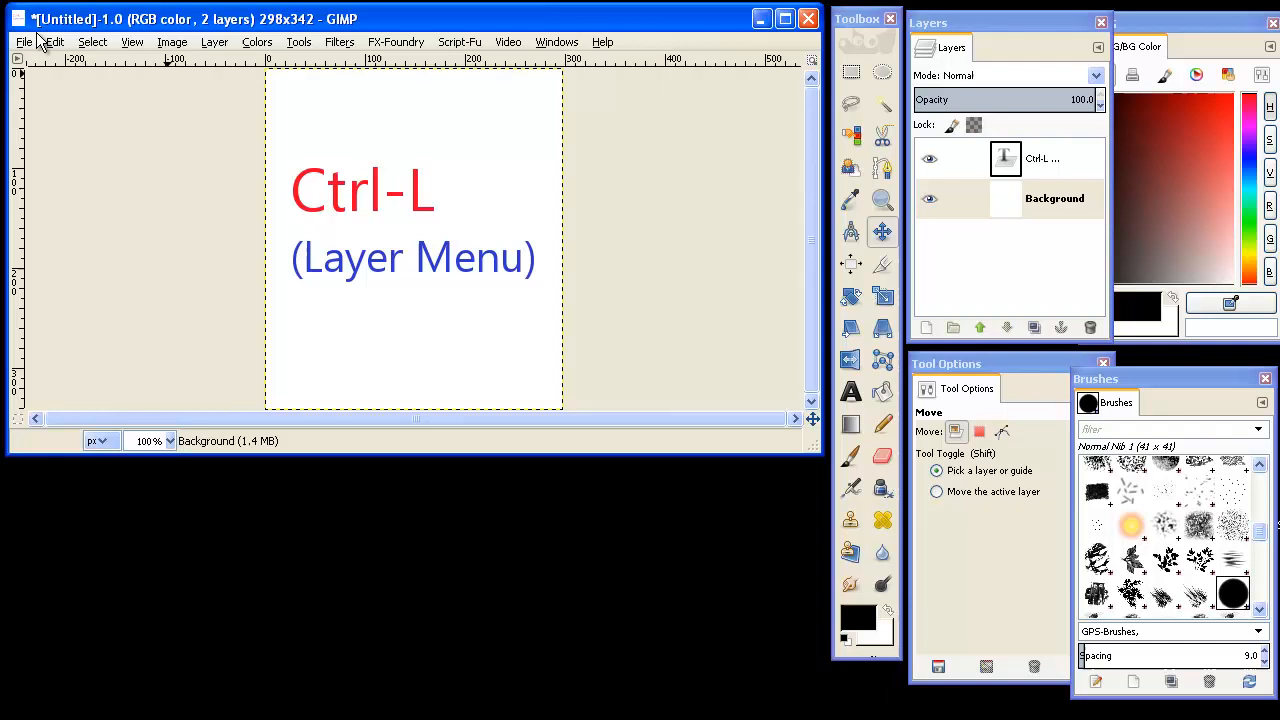
pyautogui.click(22, 44)
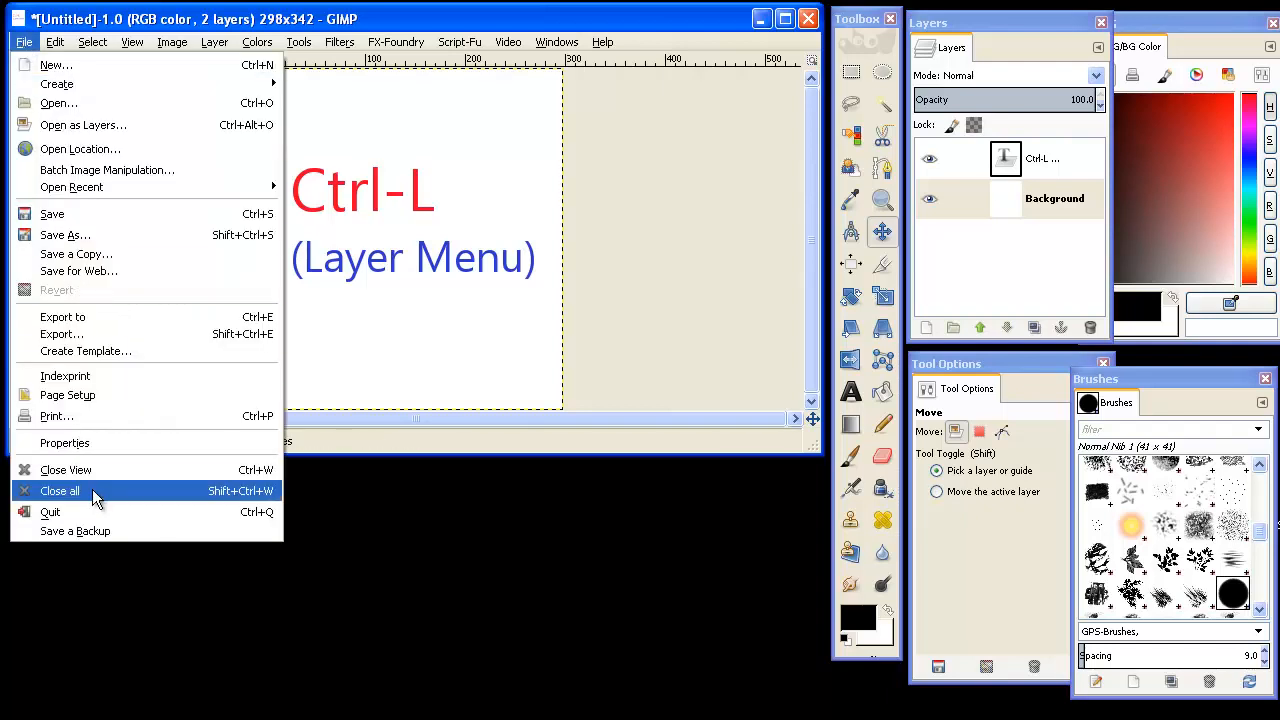
# Step: Close all images discarding changes, nudge the colour panel and open the Practice Pics folder
pyautogui.click(60, 490)
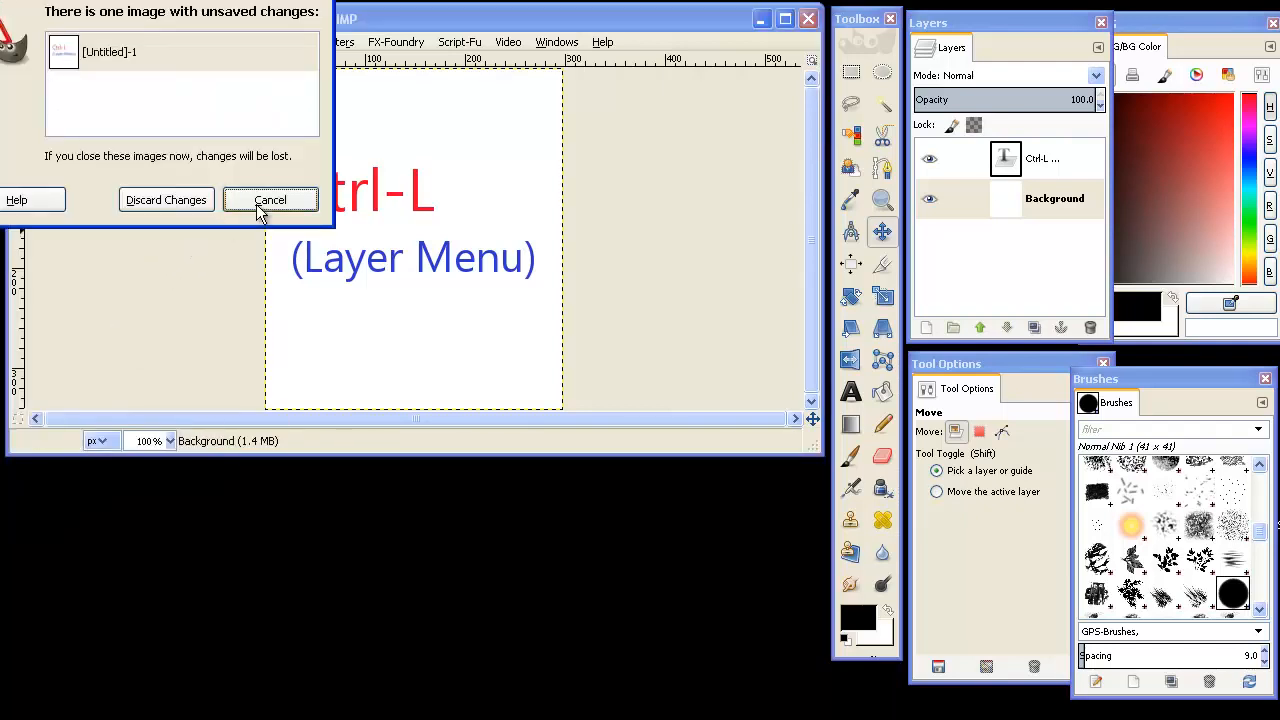
pyautogui.click(166, 200)
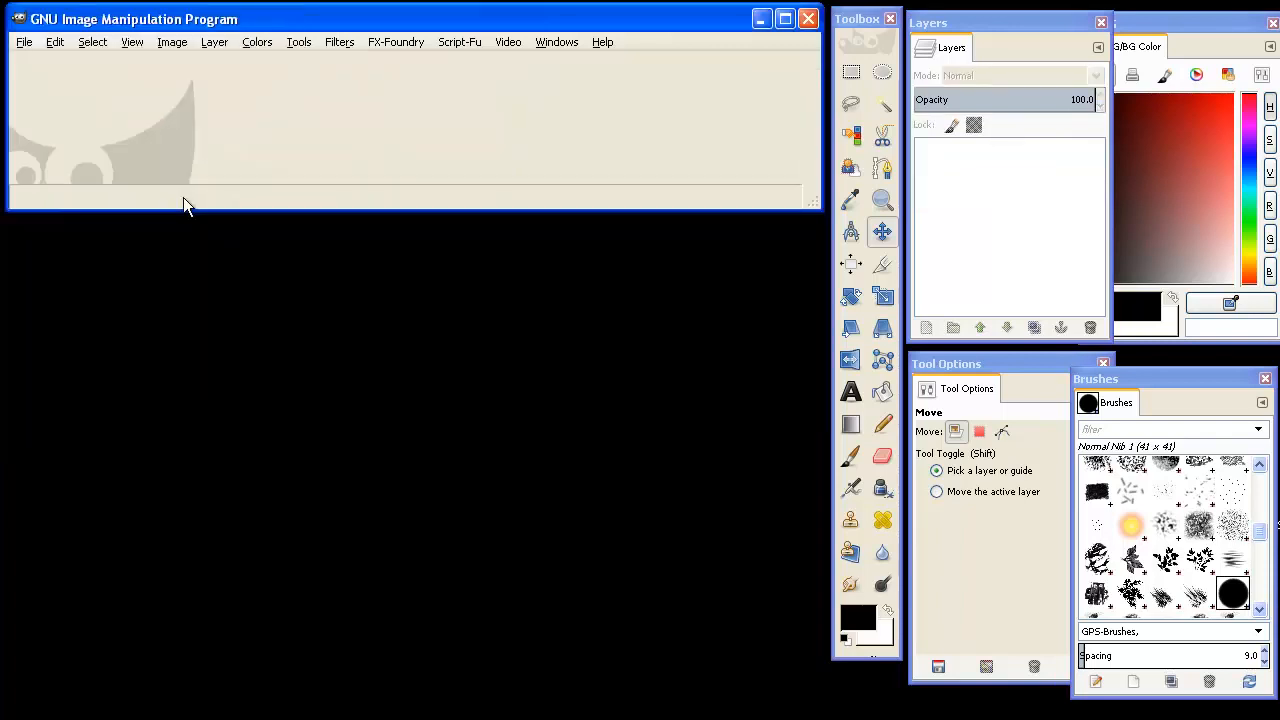
pyautogui.moveTo(128, 158)
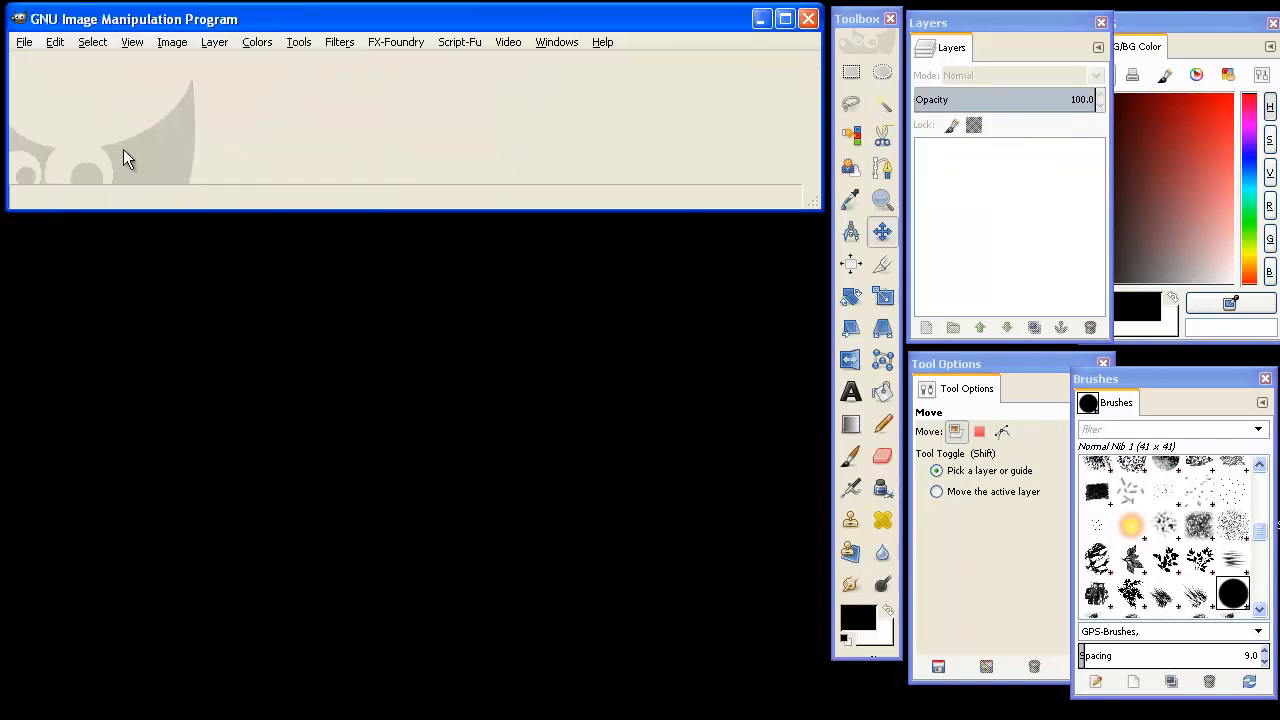
pyautogui.moveTo(428, 104)
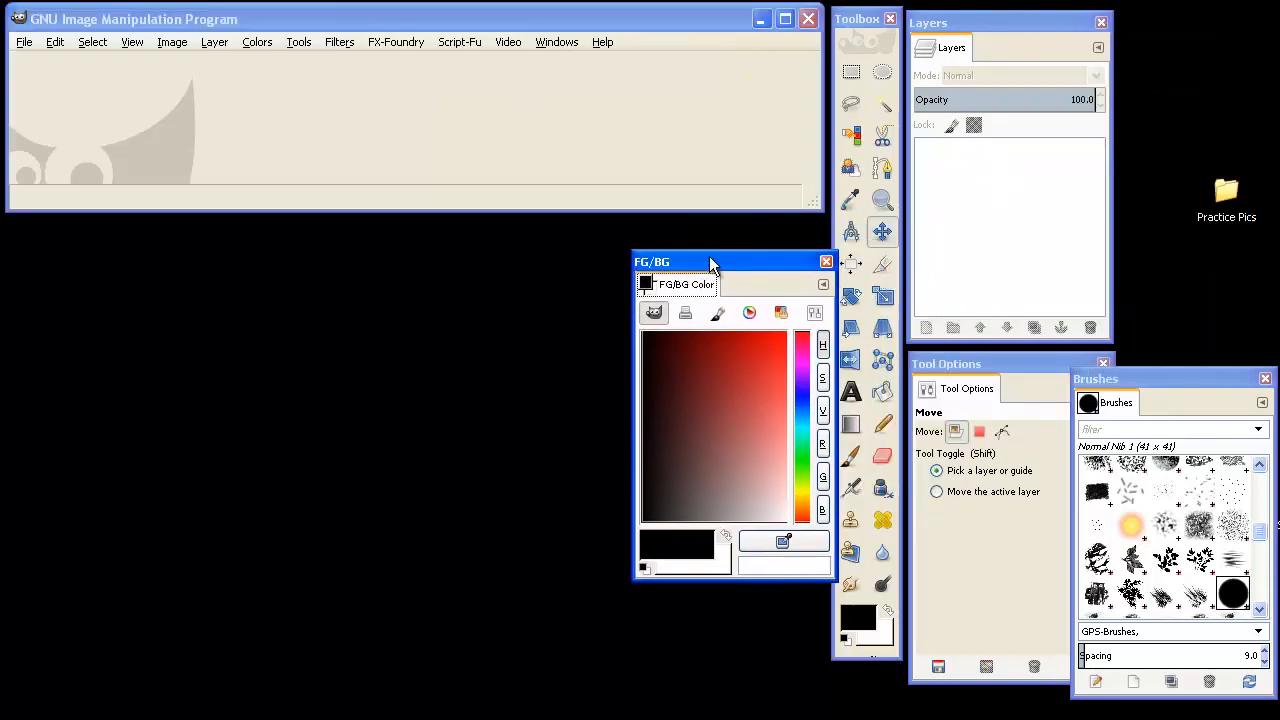
pyautogui.moveTo(712, 260); pyautogui.dragTo(692, 260)
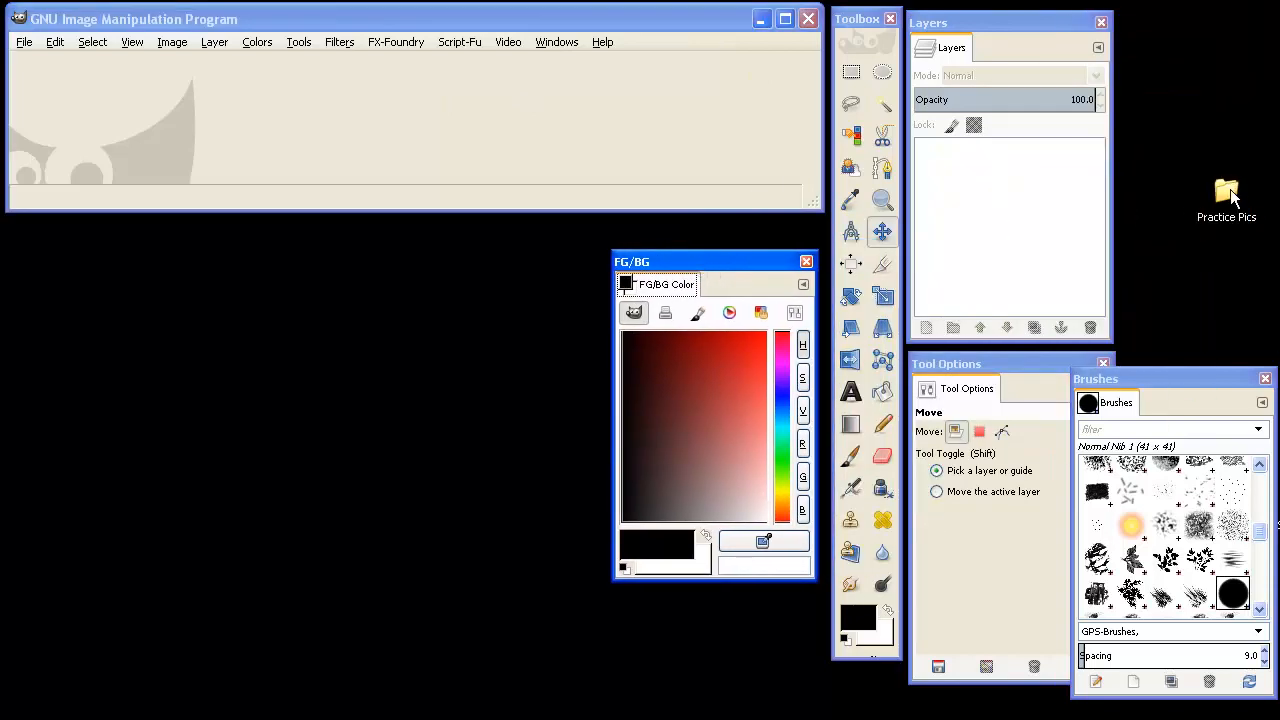
pyautogui.doubleClick(1224, 196)
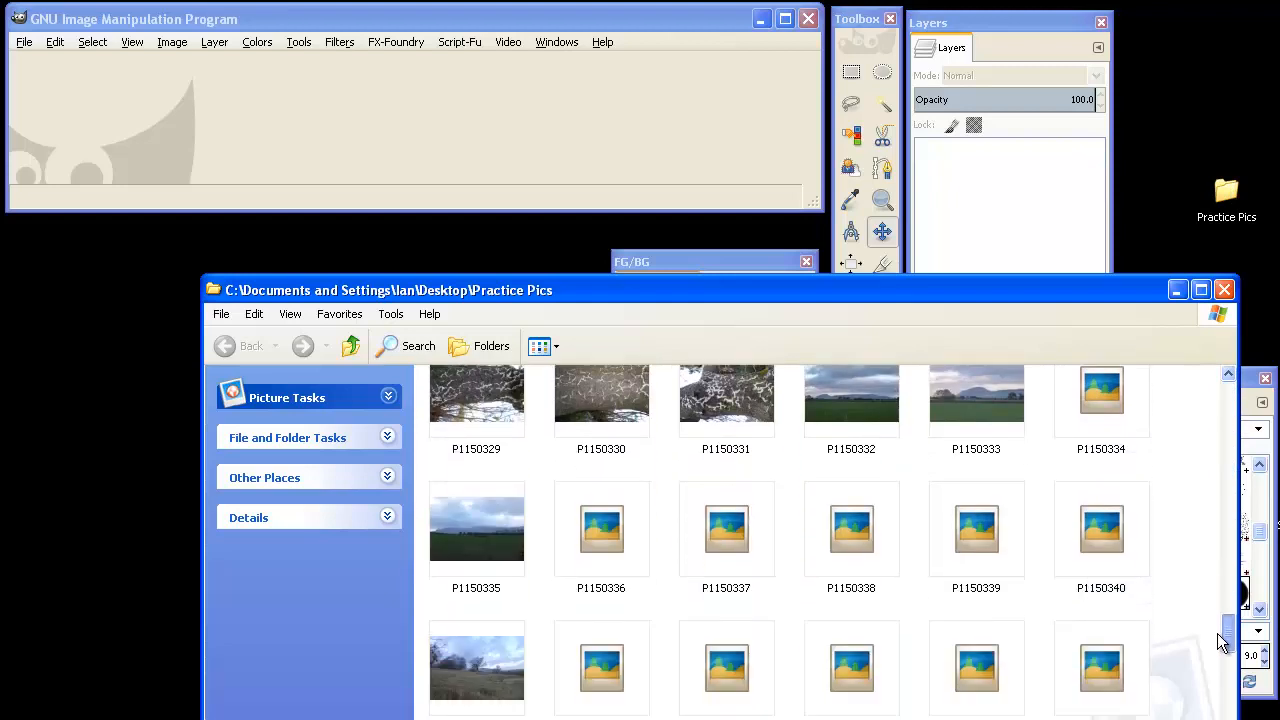
# Step: Scroll through the Practice Pics thumbnails to find the landscape photo
pyautogui.scroll(-3)
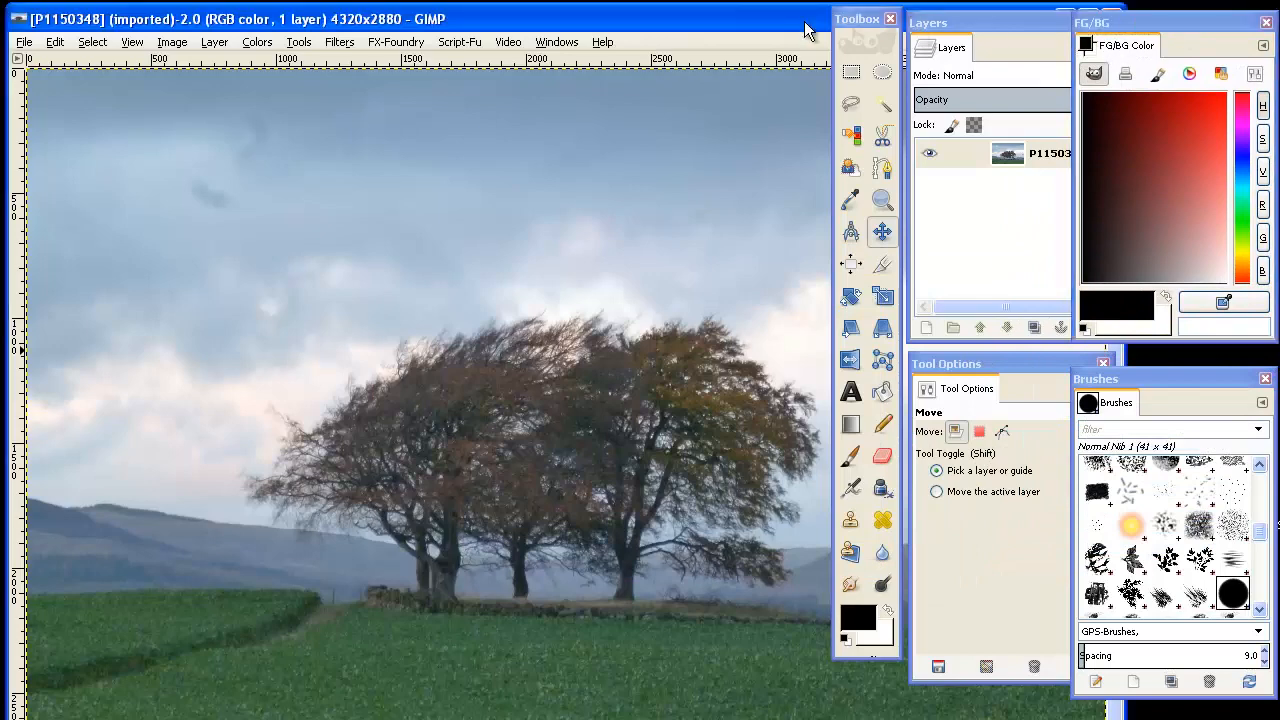
pyautogui.moveTo(174, 52)
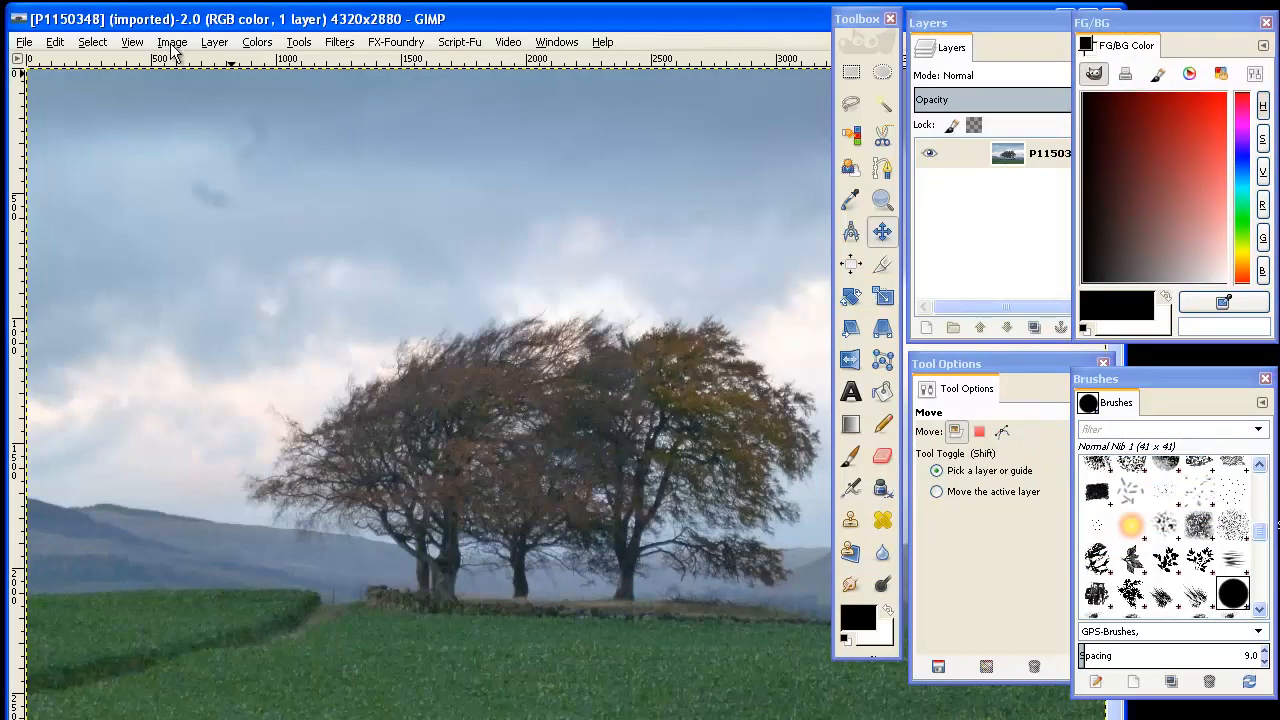
# Step: Scale the tree photo down to 1458 × 972 pixels
pyautogui.click(172, 42)
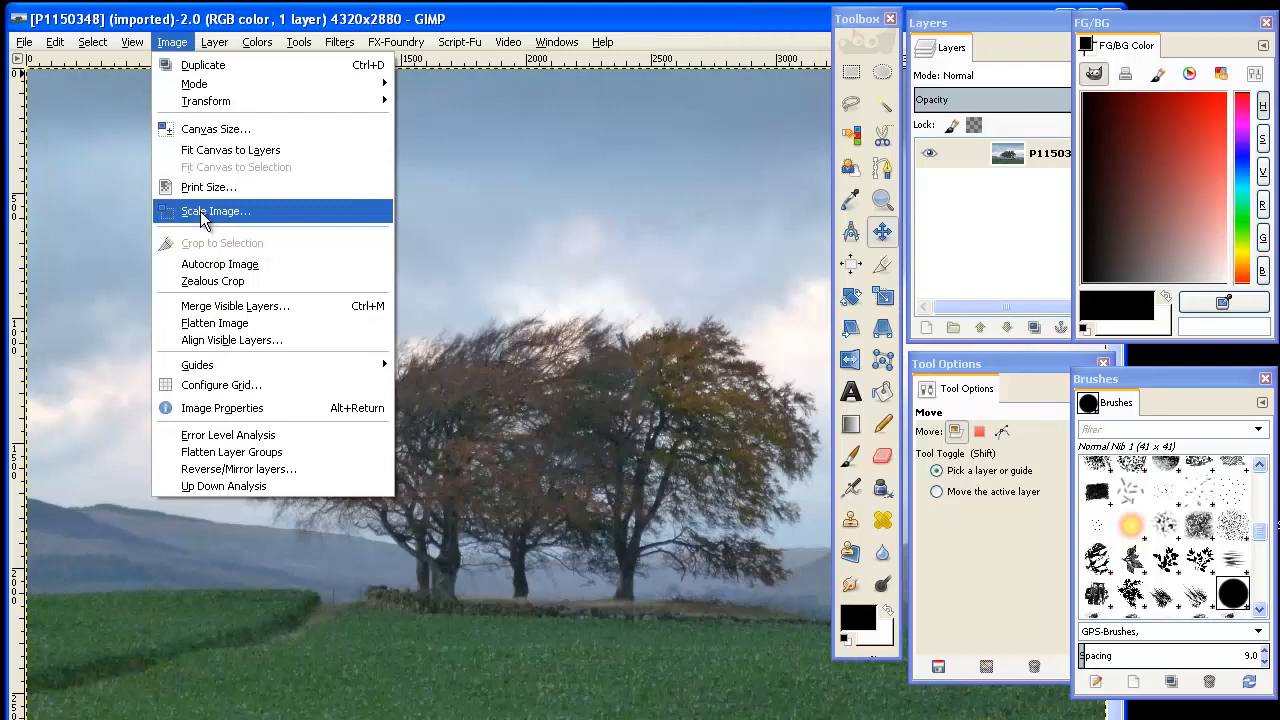
pyautogui.click(216, 212)
pyautogui.write('1458')
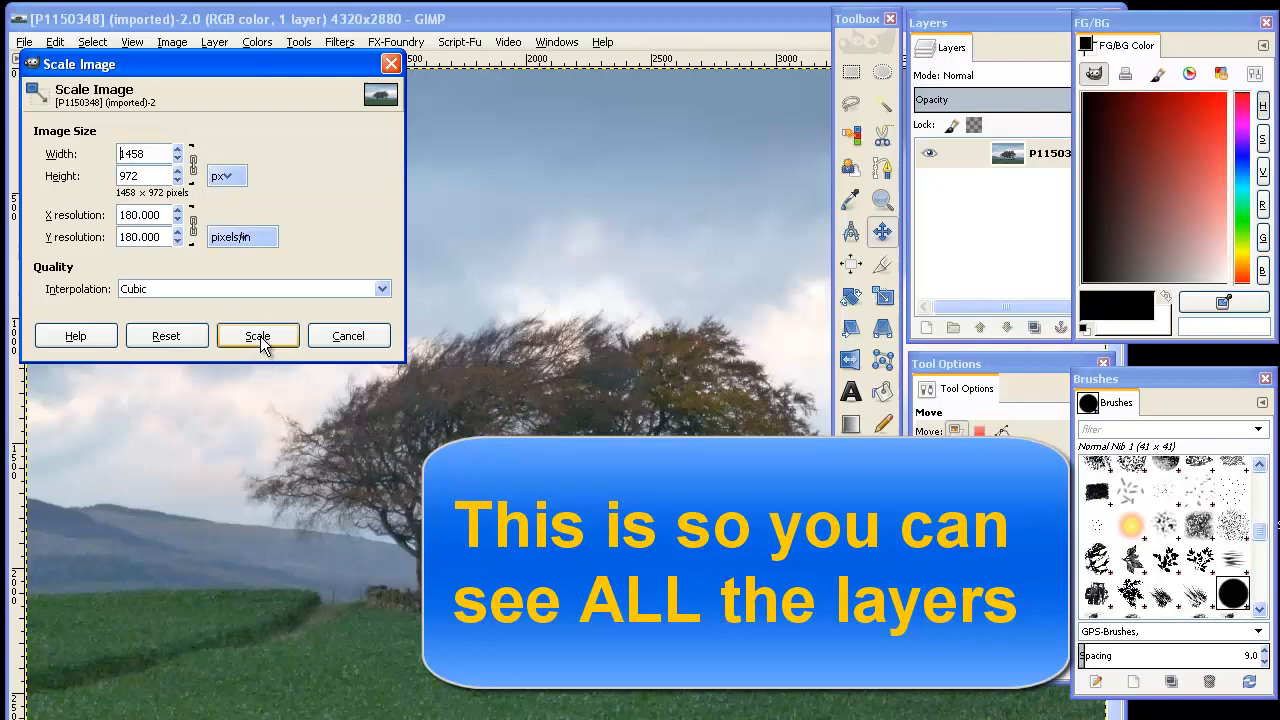
pyautogui.click(256, 336)
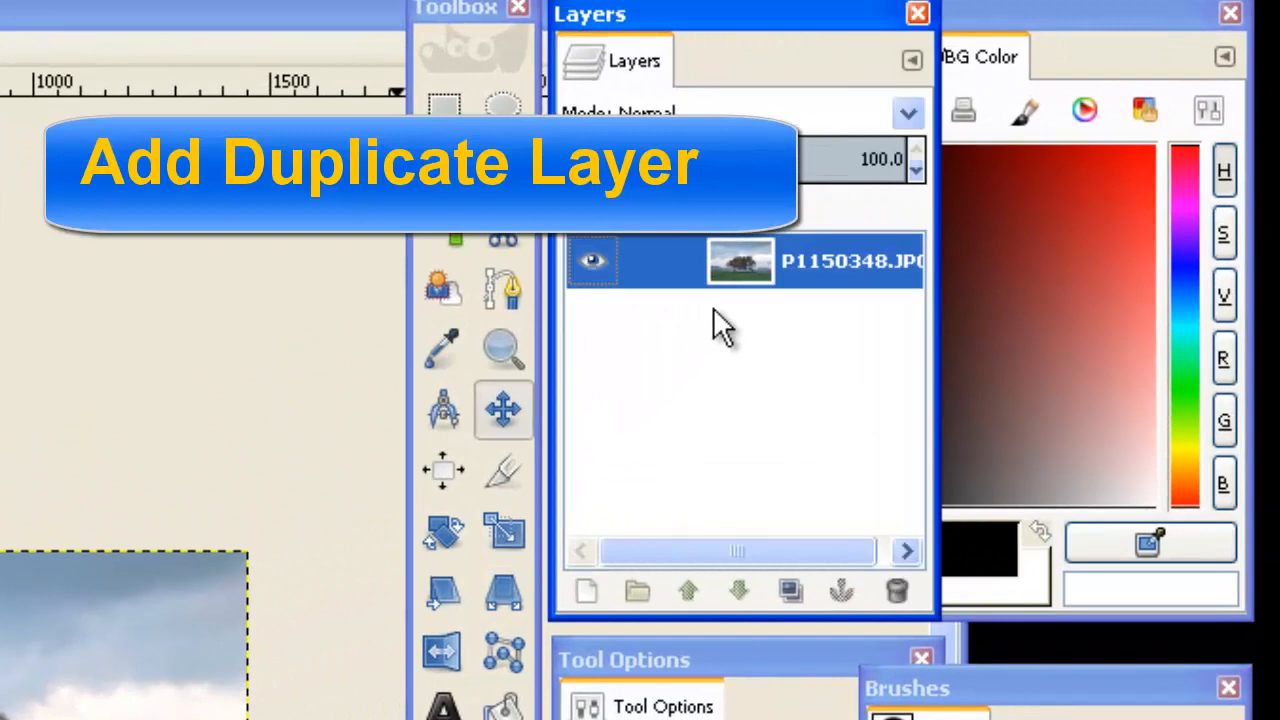
# Step: Duplicate the photo layer from the Layers dialog
pyautogui.rightClick(740, 262)
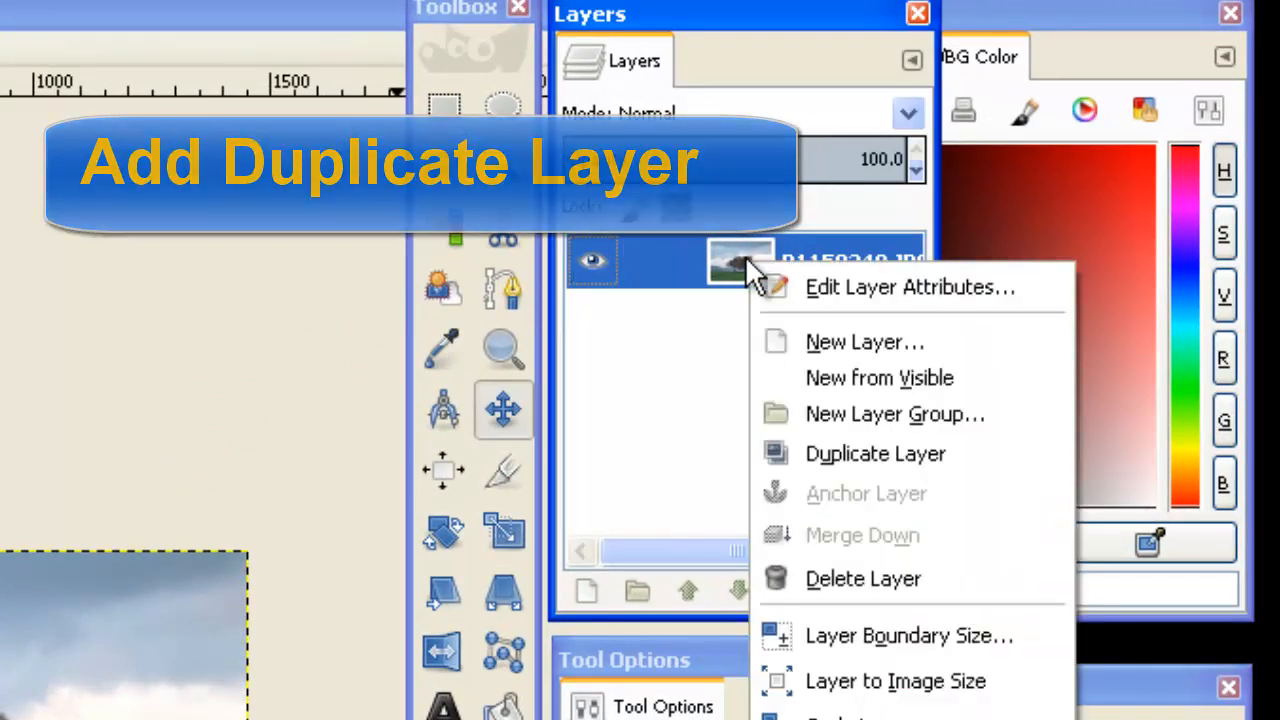
pyautogui.moveTo(876, 454)
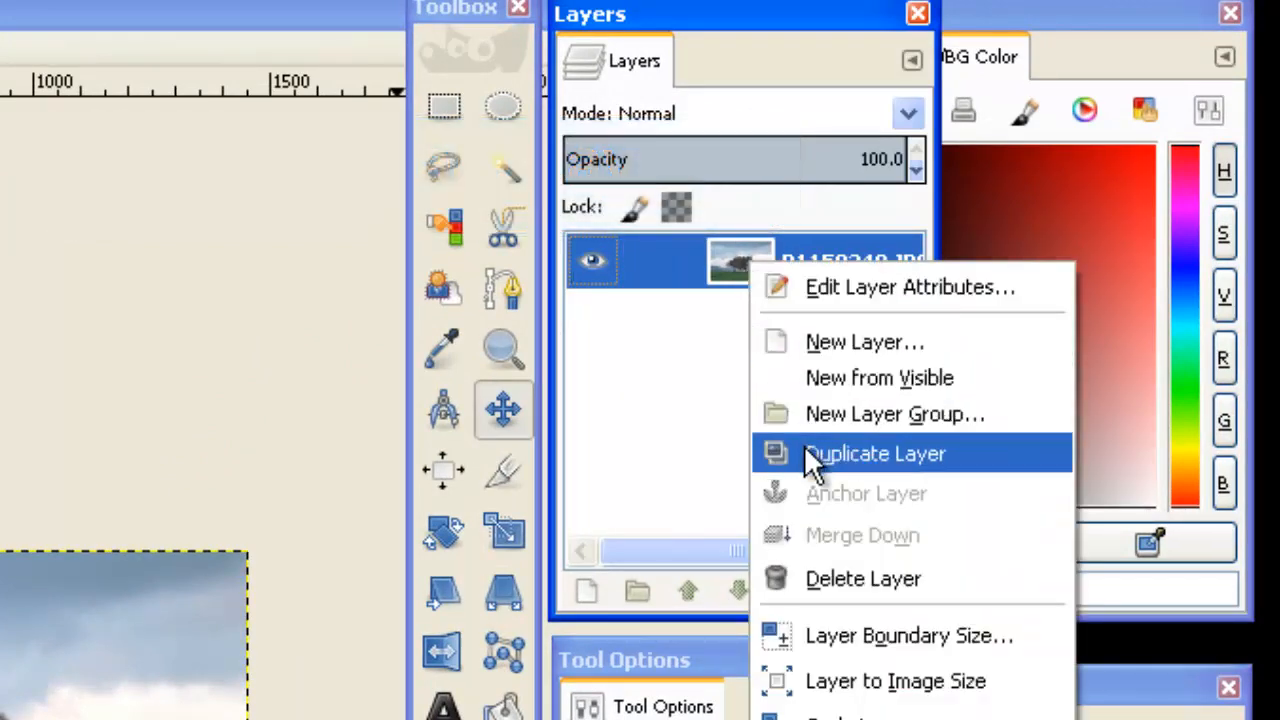
pyautogui.click(874, 452)
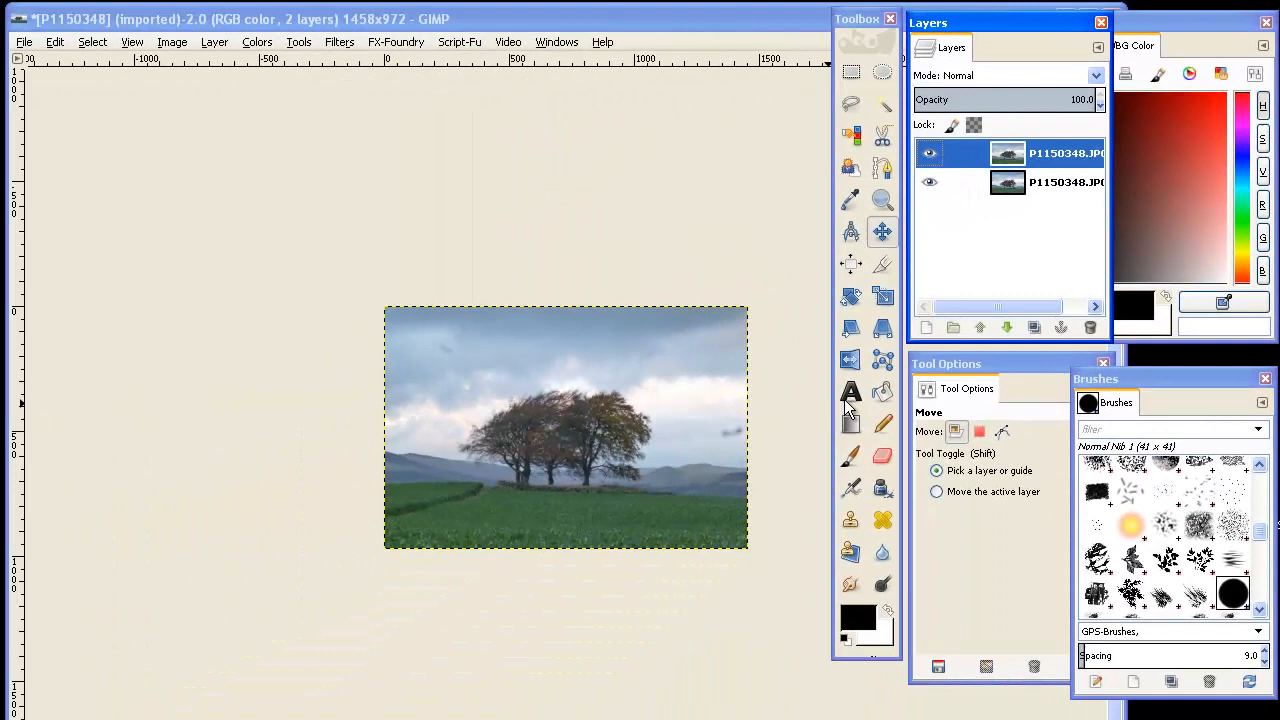
# Step: Move the copied layer down and to the right of the original photo
pyautogui.click(882, 232)
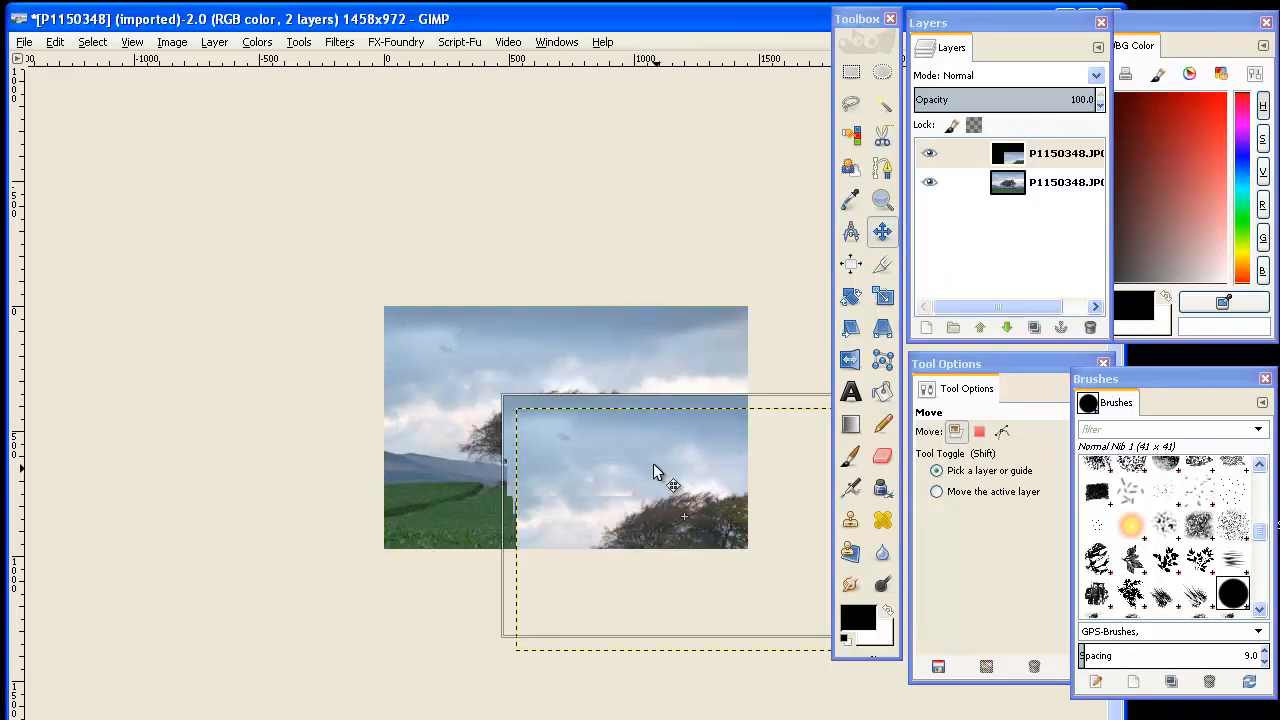
pyautogui.moveTo(656, 470); pyautogui.dragTo(436, 482)
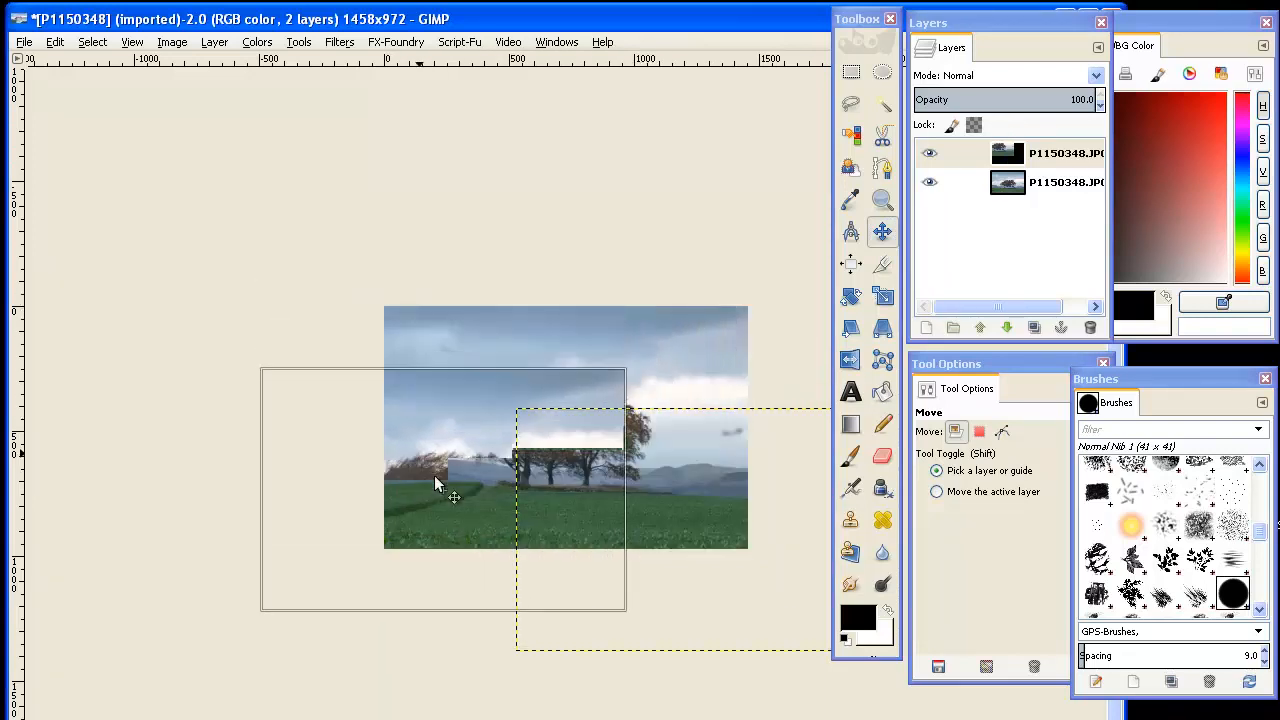
pyautogui.moveTo(436, 482); pyautogui.dragTo(720, 516)
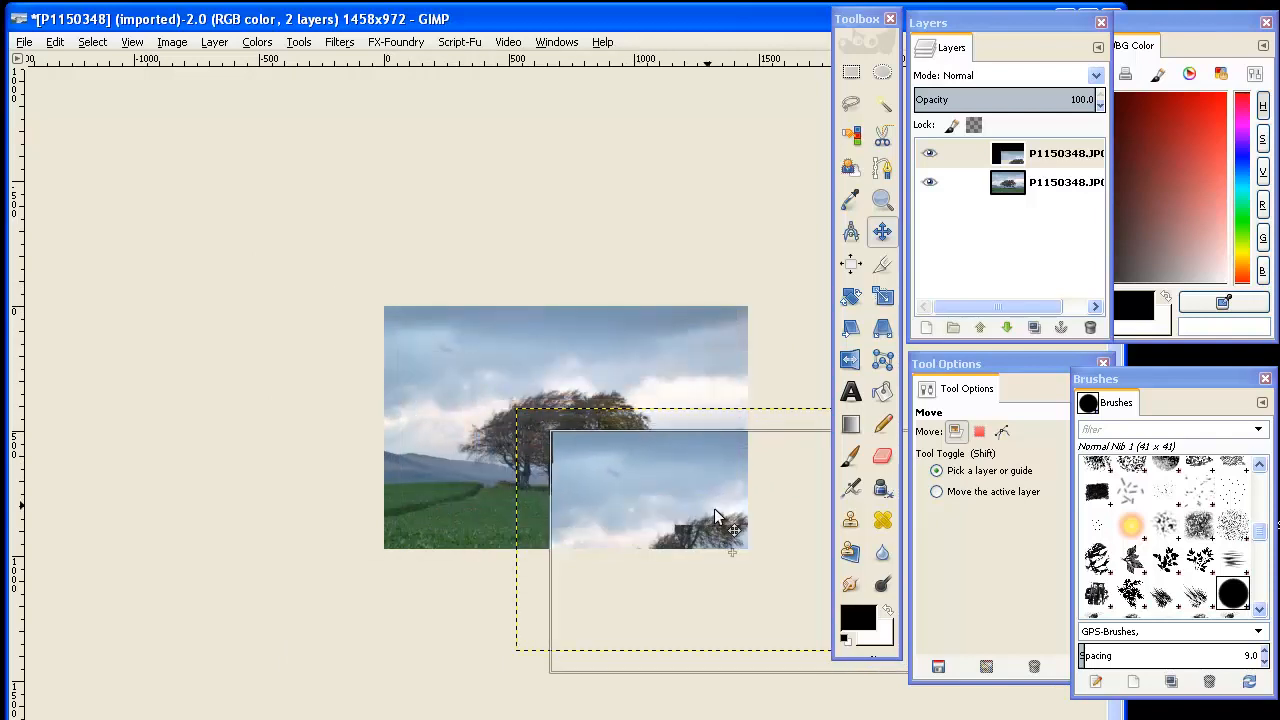
pyautogui.moveTo(732, 518); pyautogui.dragTo(710, 500)
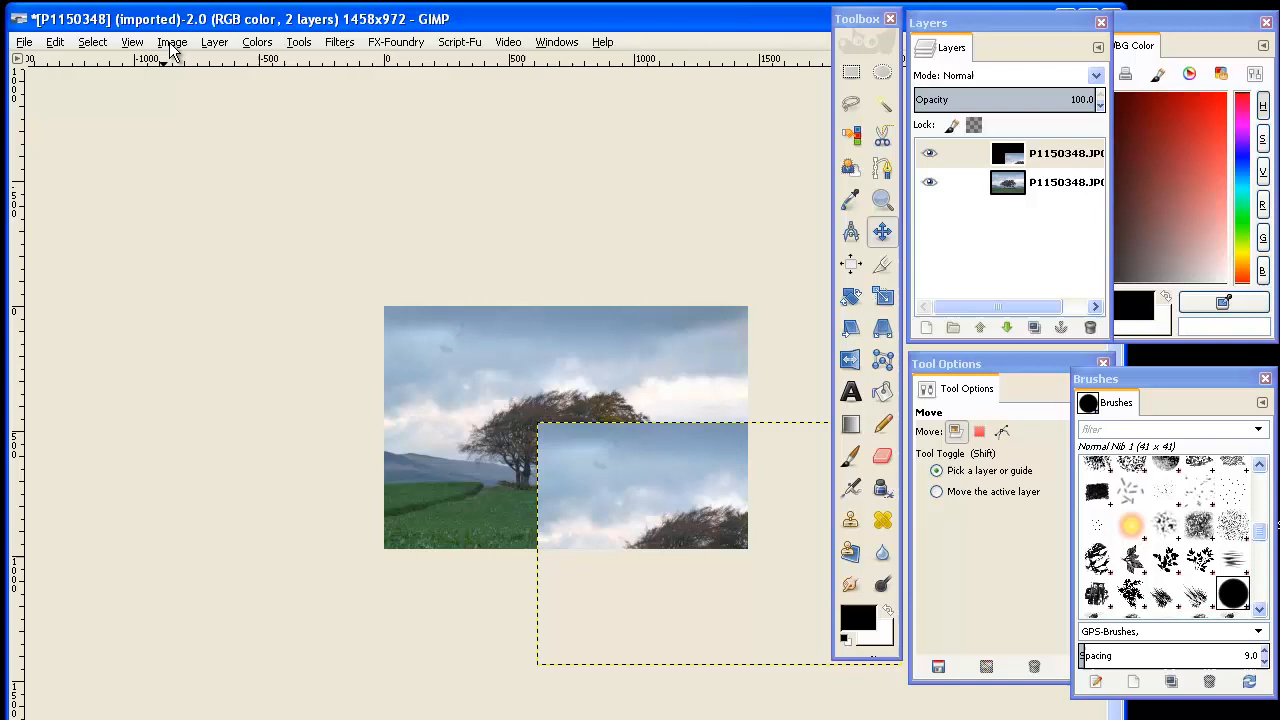
# Step: Fit the canvas to both layers (2070×1436) and select the lower photo layer
pyautogui.click(172, 42)
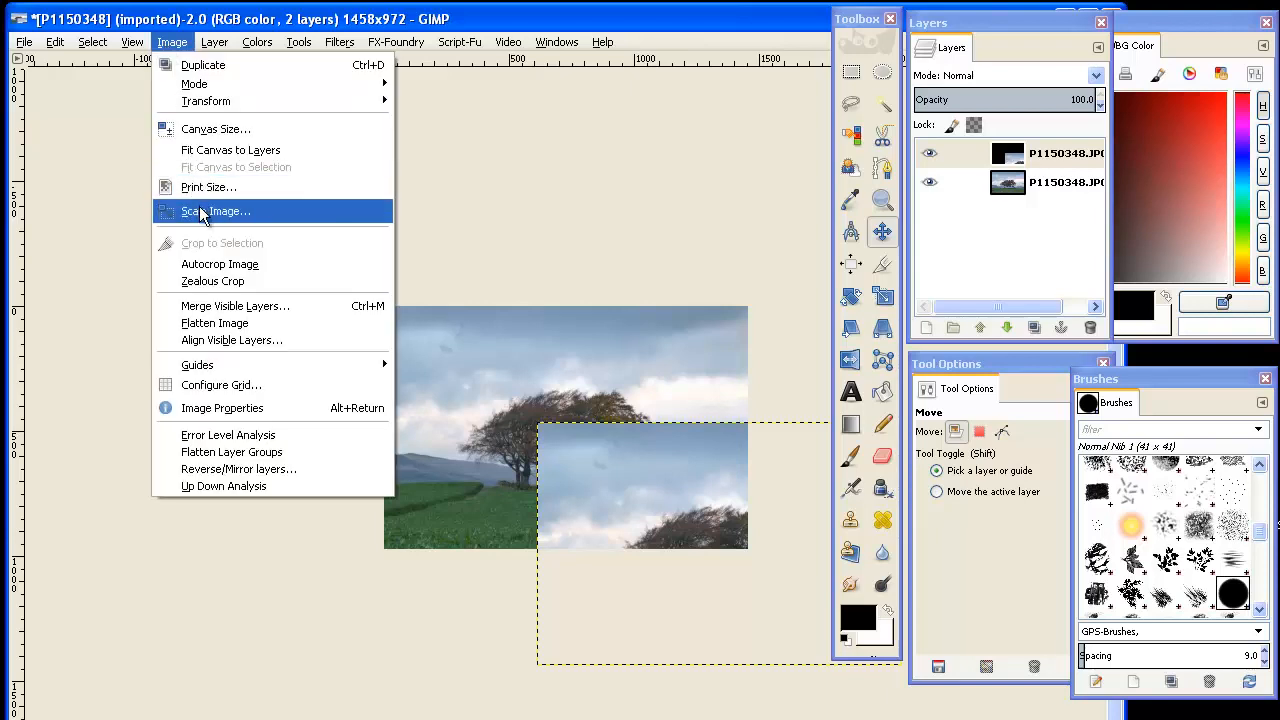
pyautogui.moveTo(230, 148)
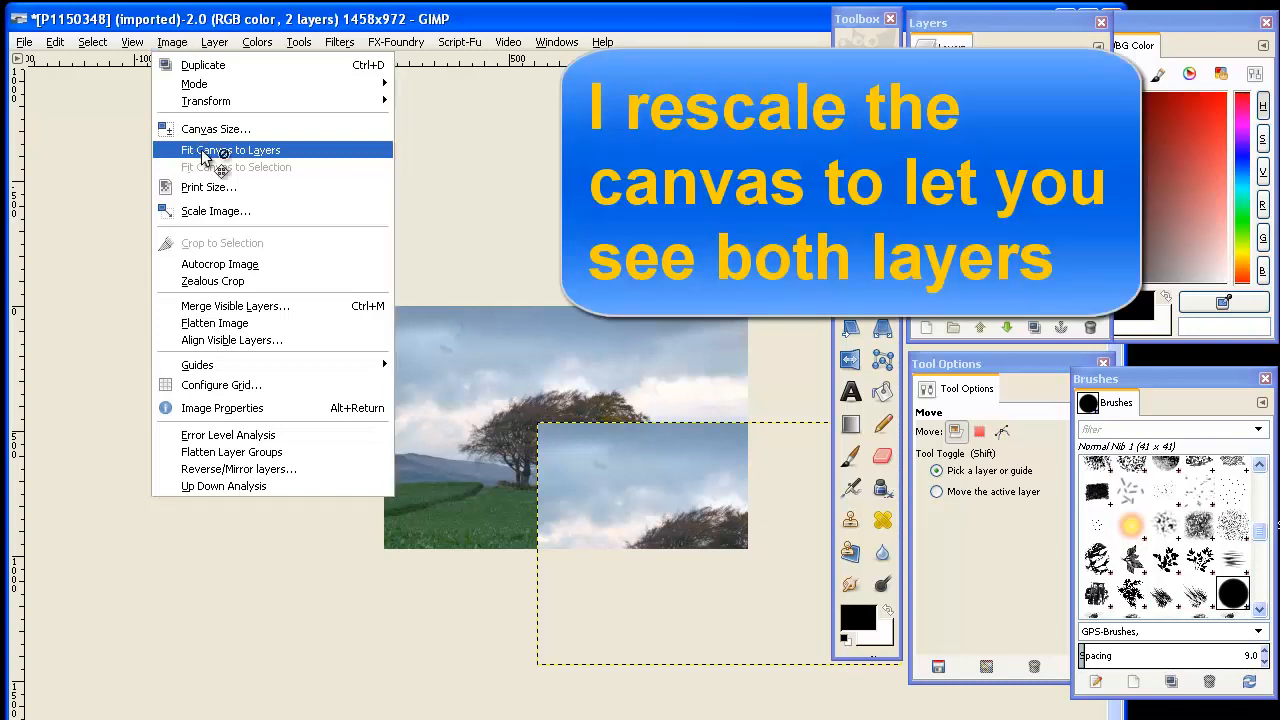
pyautogui.click(230, 148)
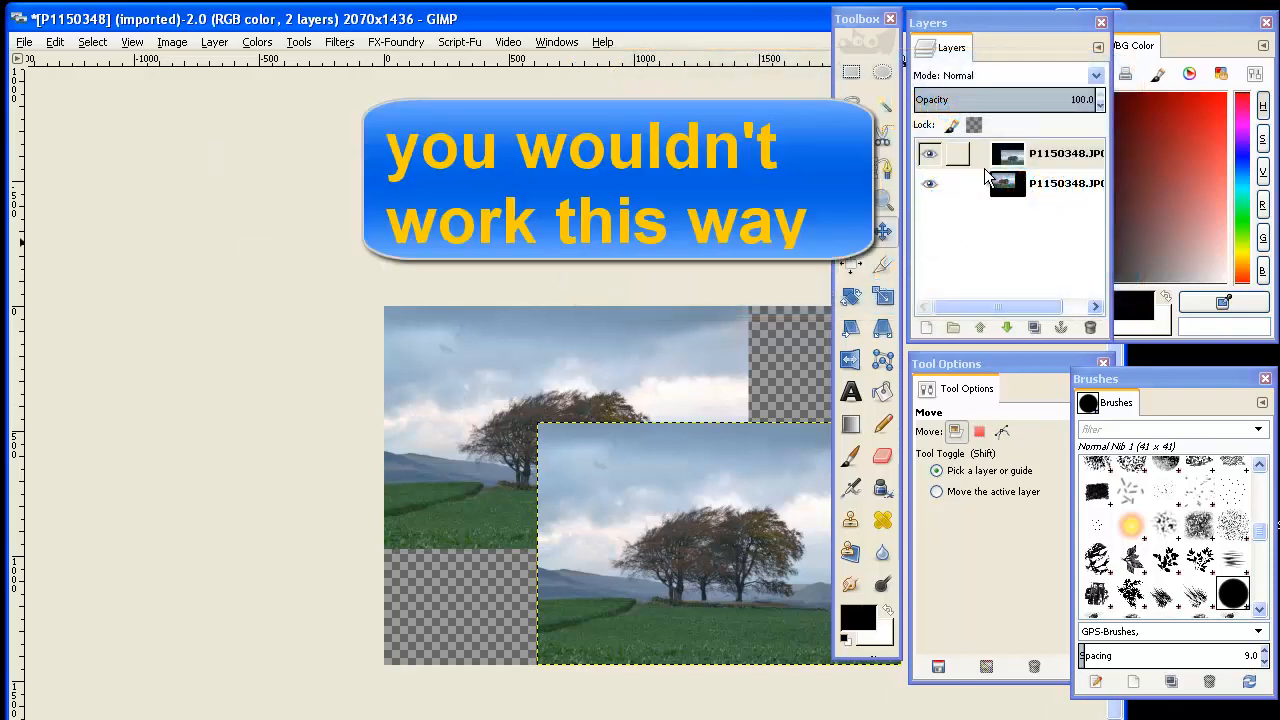
pyautogui.click(1004, 184)
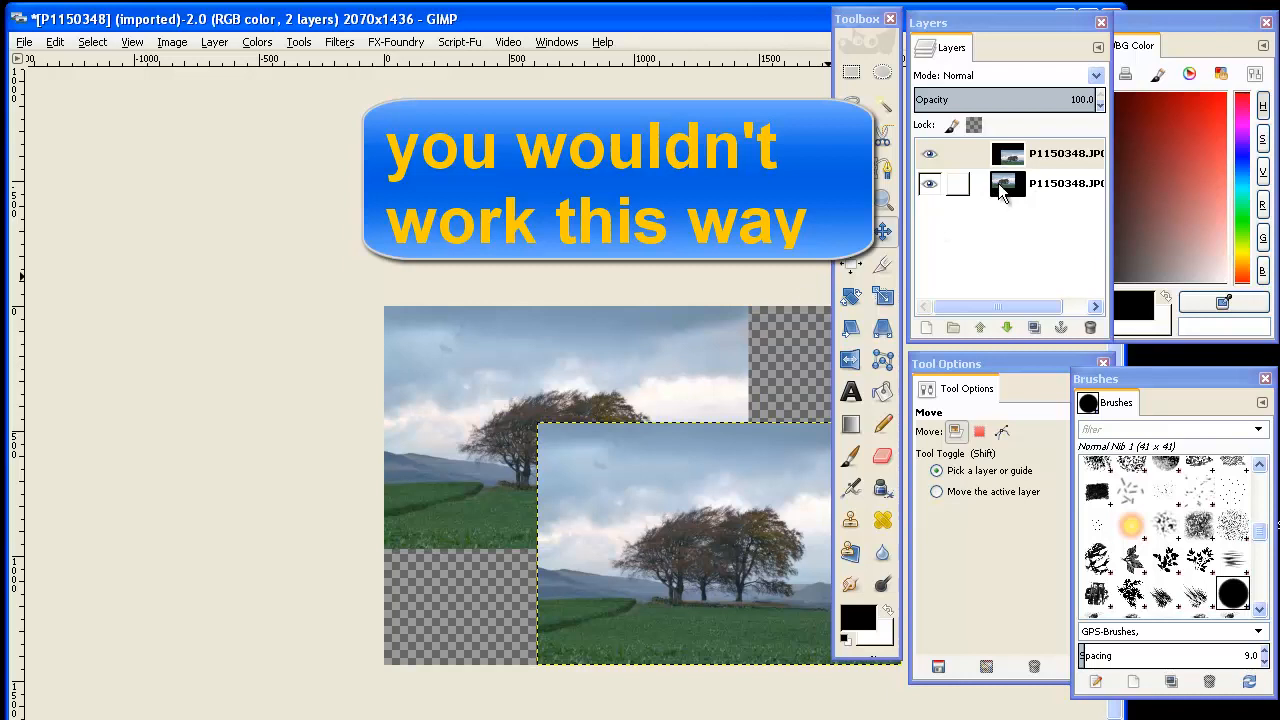
pyautogui.click(1008, 190)
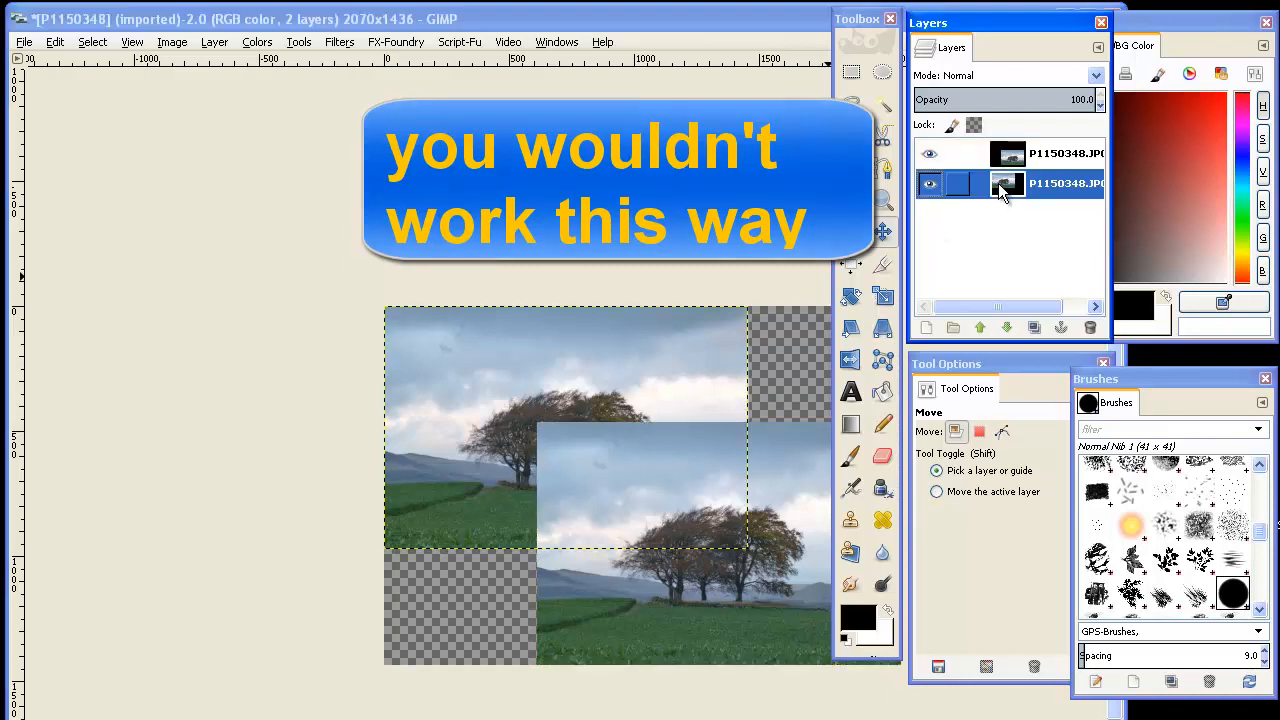
pyautogui.rightClick(1004, 184)
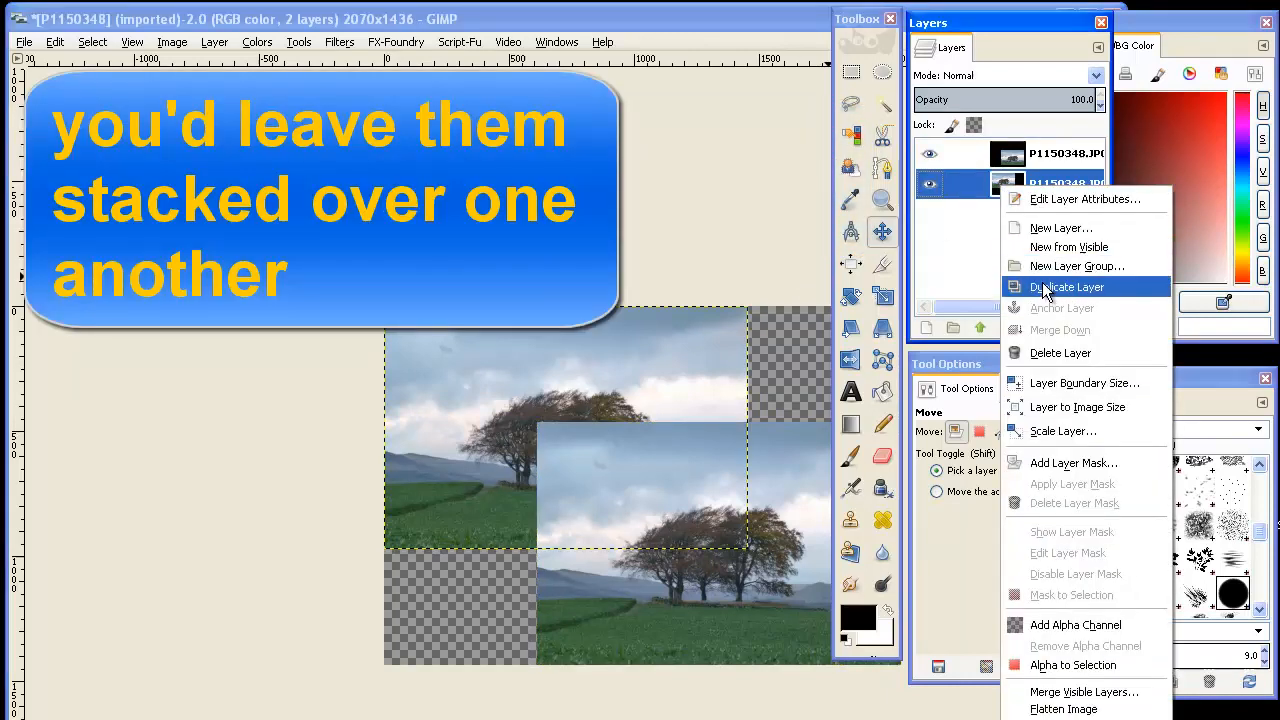
# Step: Duplicate the lower photo layer and shift the copy up and to the right
pyautogui.click(1068, 288)
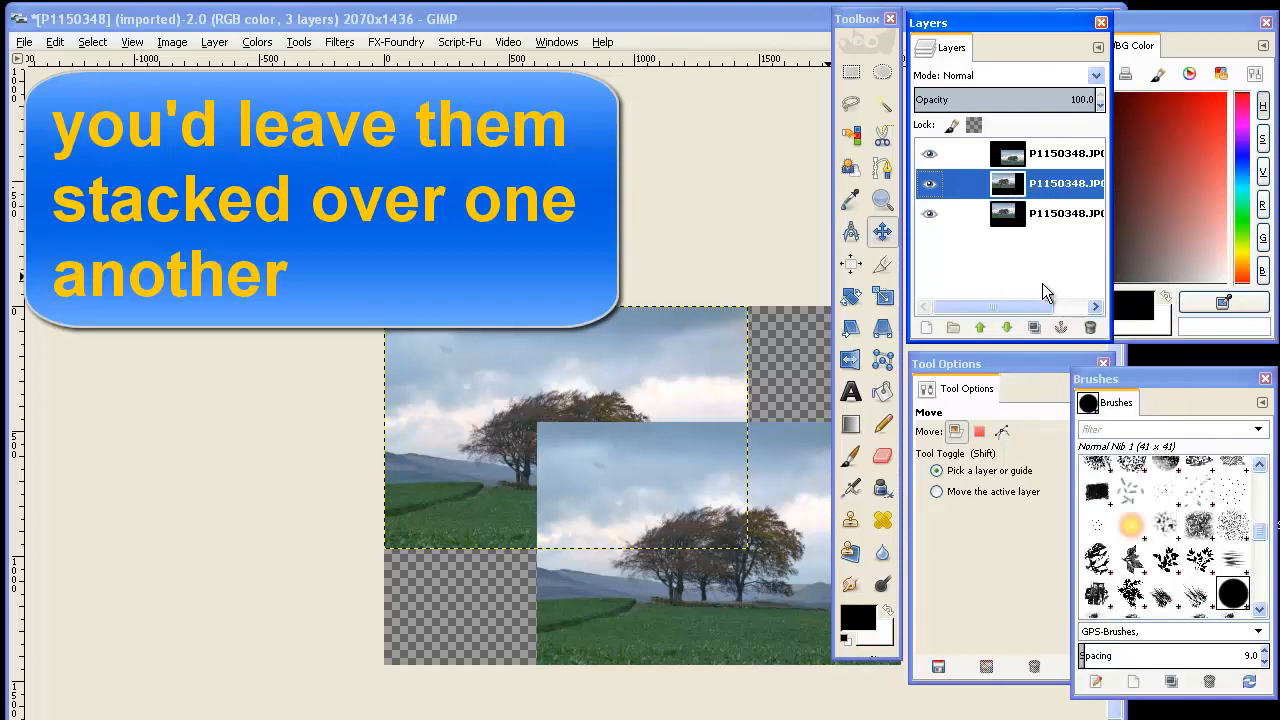
pyautogui.moveTo(952, 284)
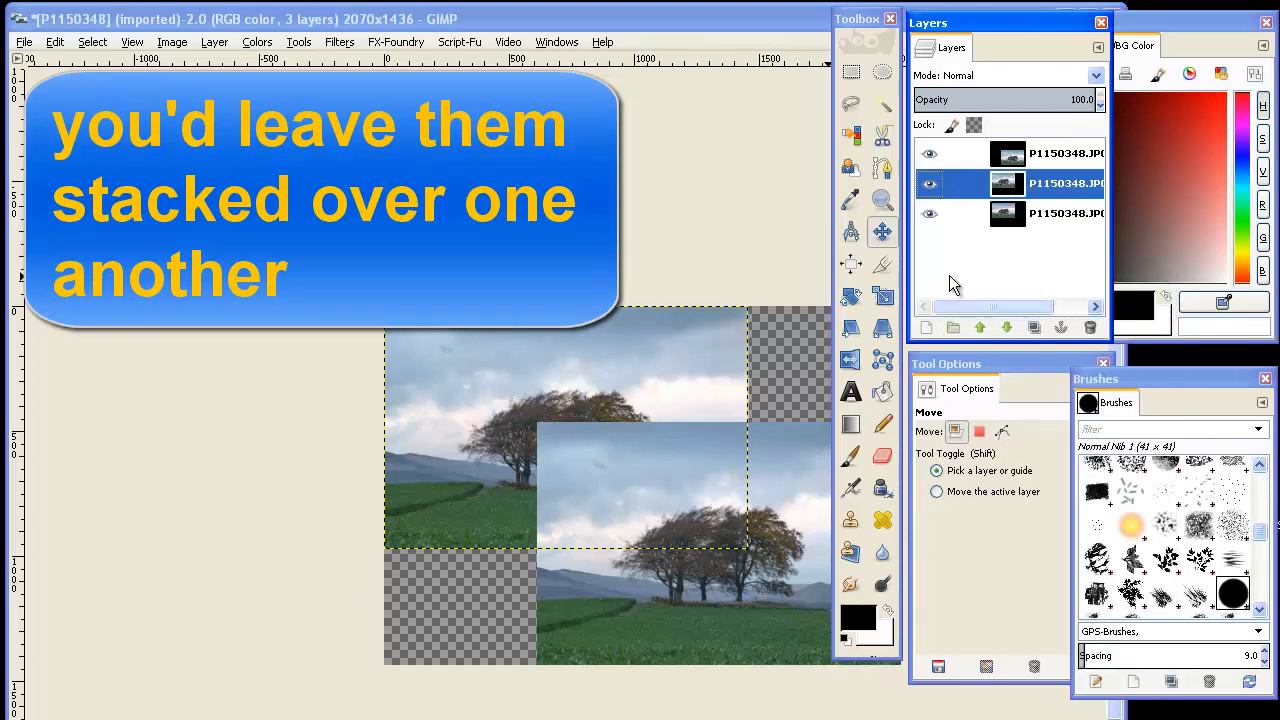
pyautogui.click(928, 152)
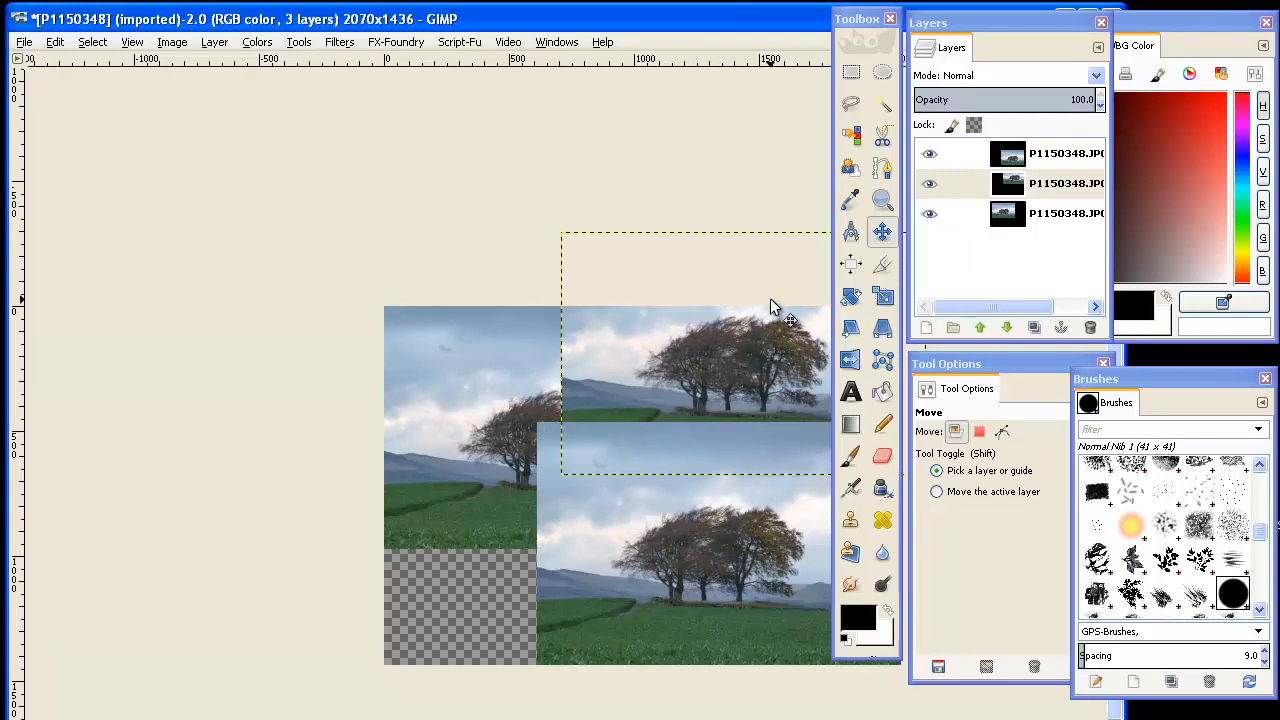
pyautogui.click(172, 42)
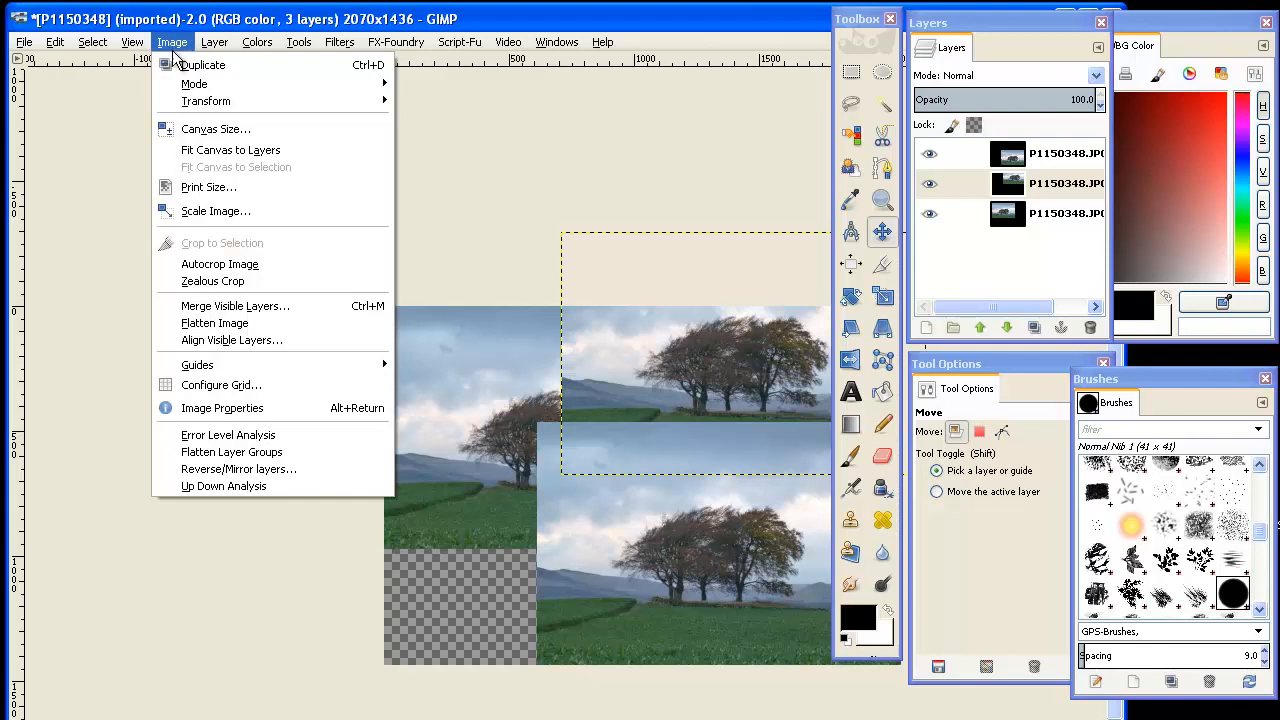
# Step: Fit the canvas to all three layers (2166×1732) and toggle layer visibility to check each photo
pyautogui.click(230, 148)
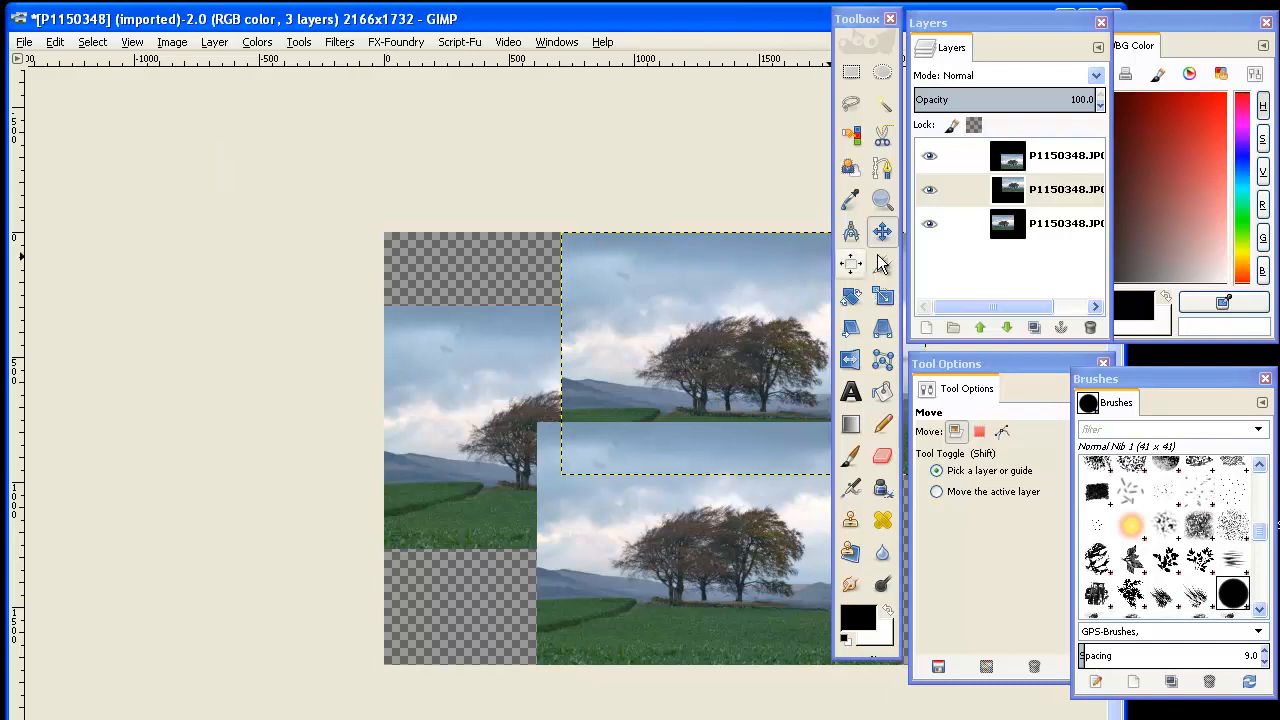
pyautogui.click(928, 224)
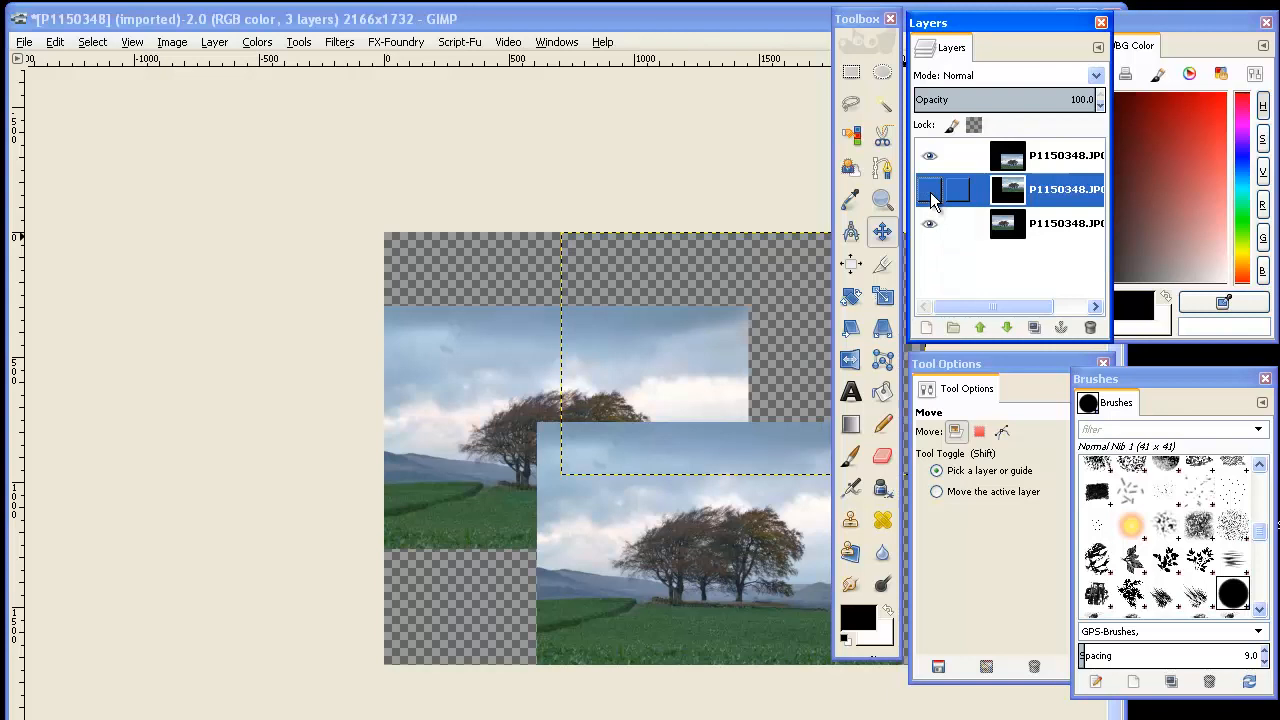
pyautogui.click(930, 156)
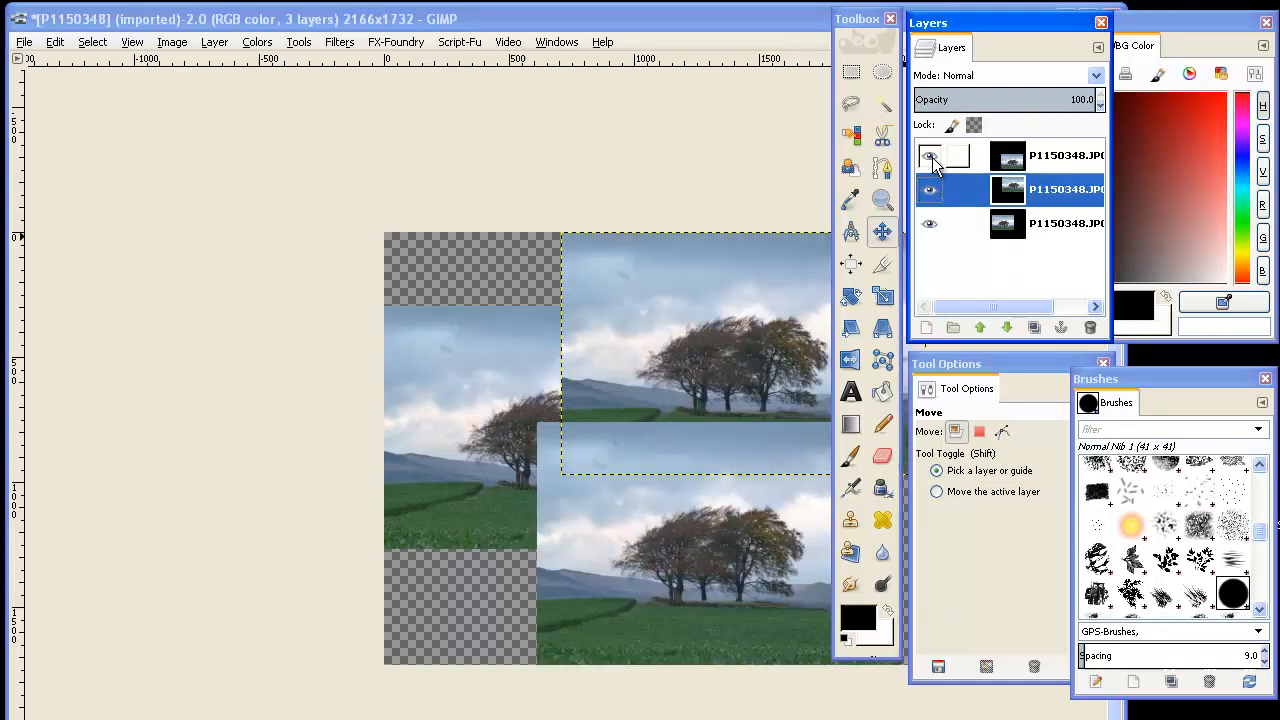
pyautogui.click(928, 156)
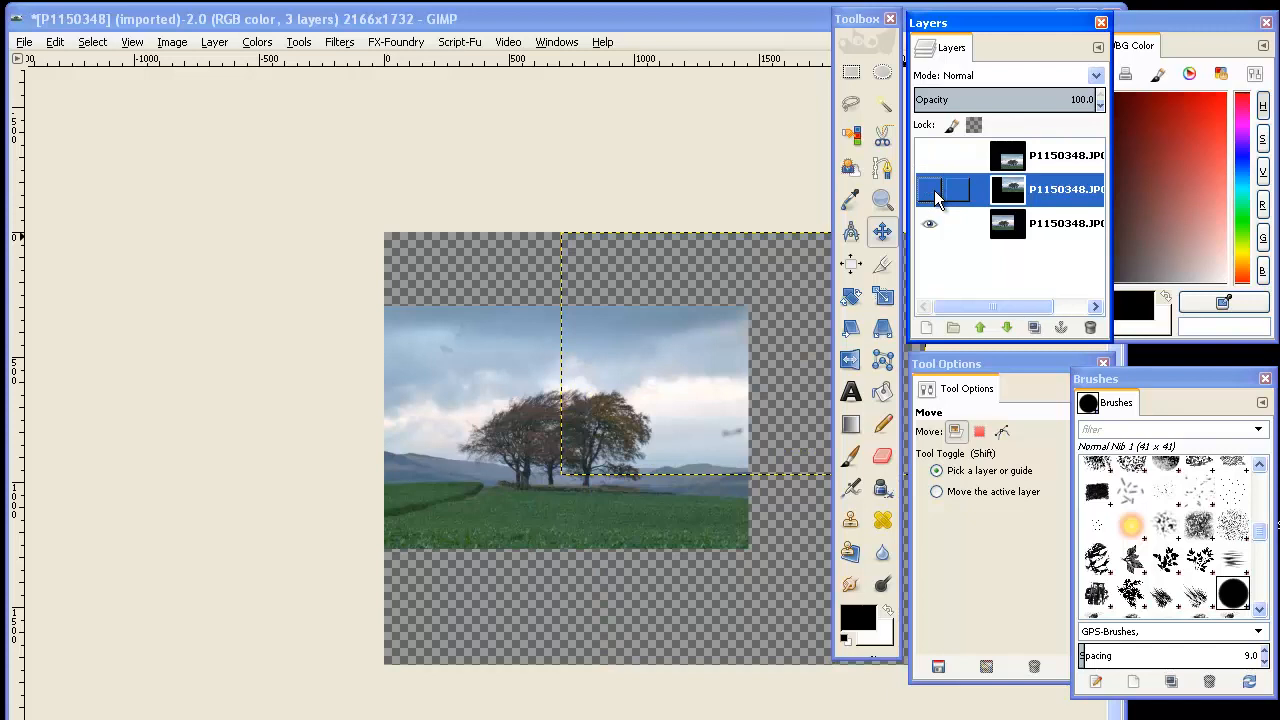
pyautogui.click(930, 156)
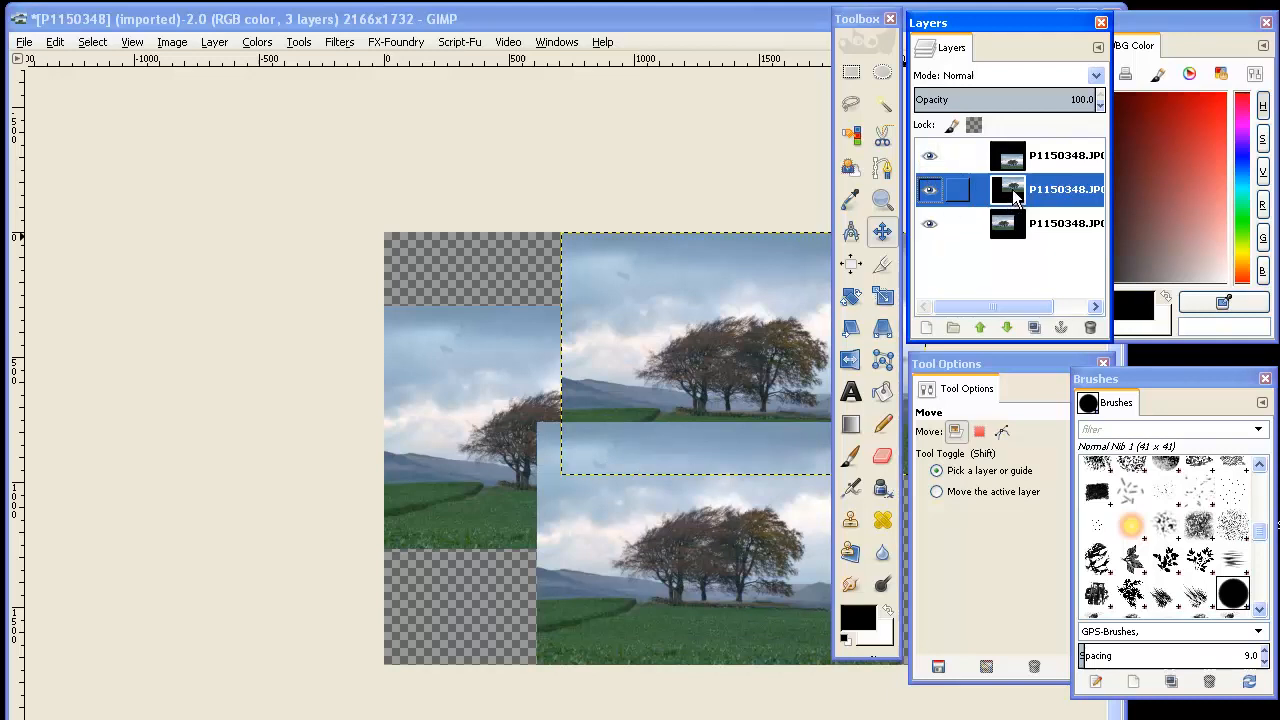
pyautogui.rightClick(1008, 188)
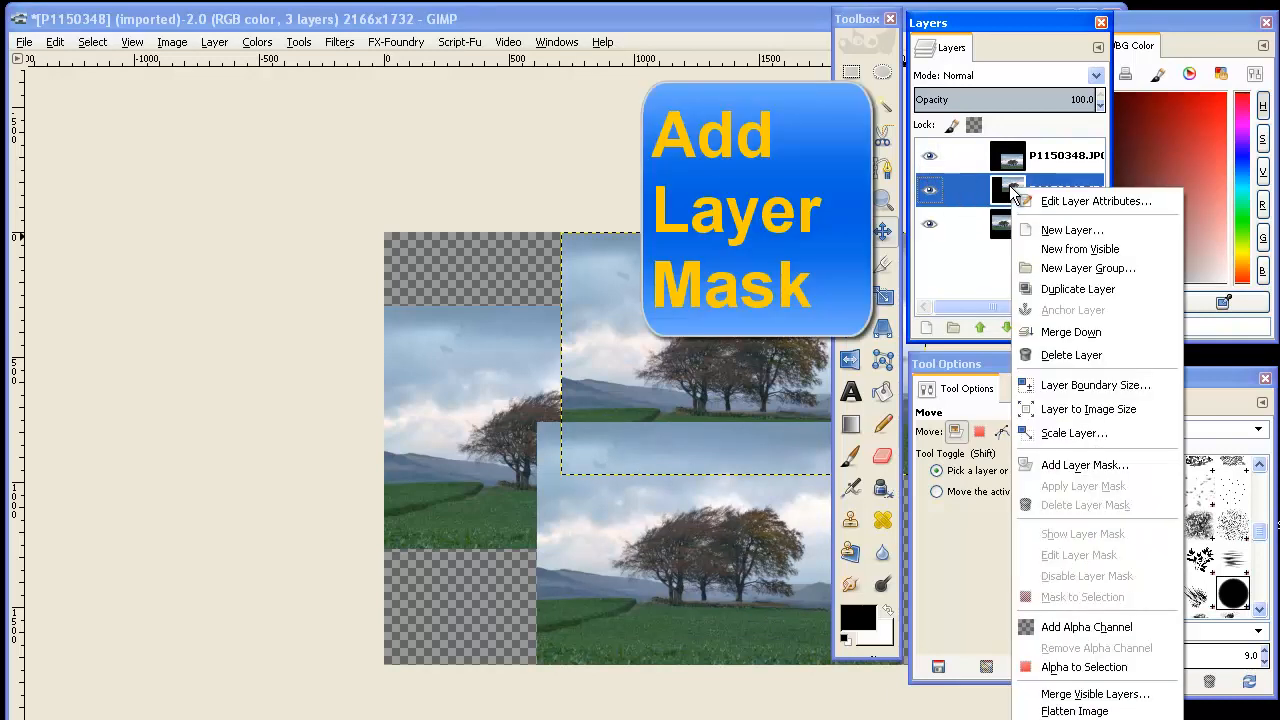
pyautogui.moveTo(1084, 464)
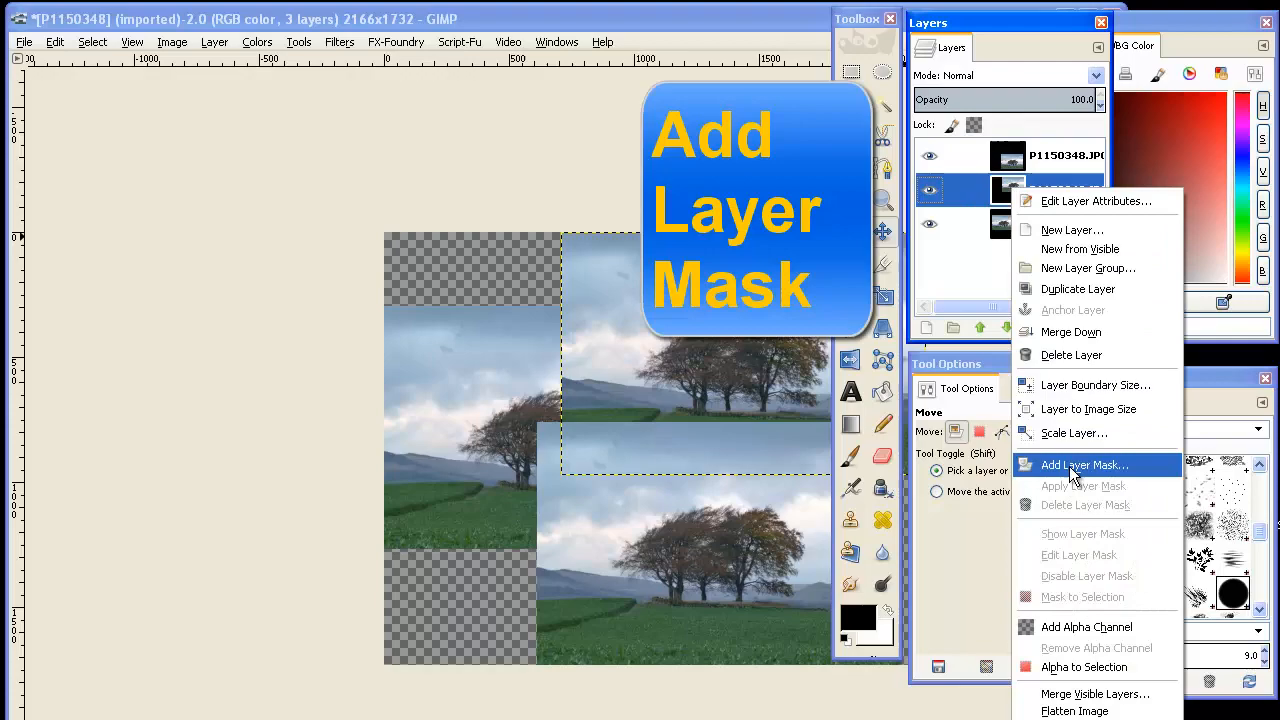
# Step: Start adding a layer mask to the middle layer and try the black and selection options
pyautogui.click(1084, 464)
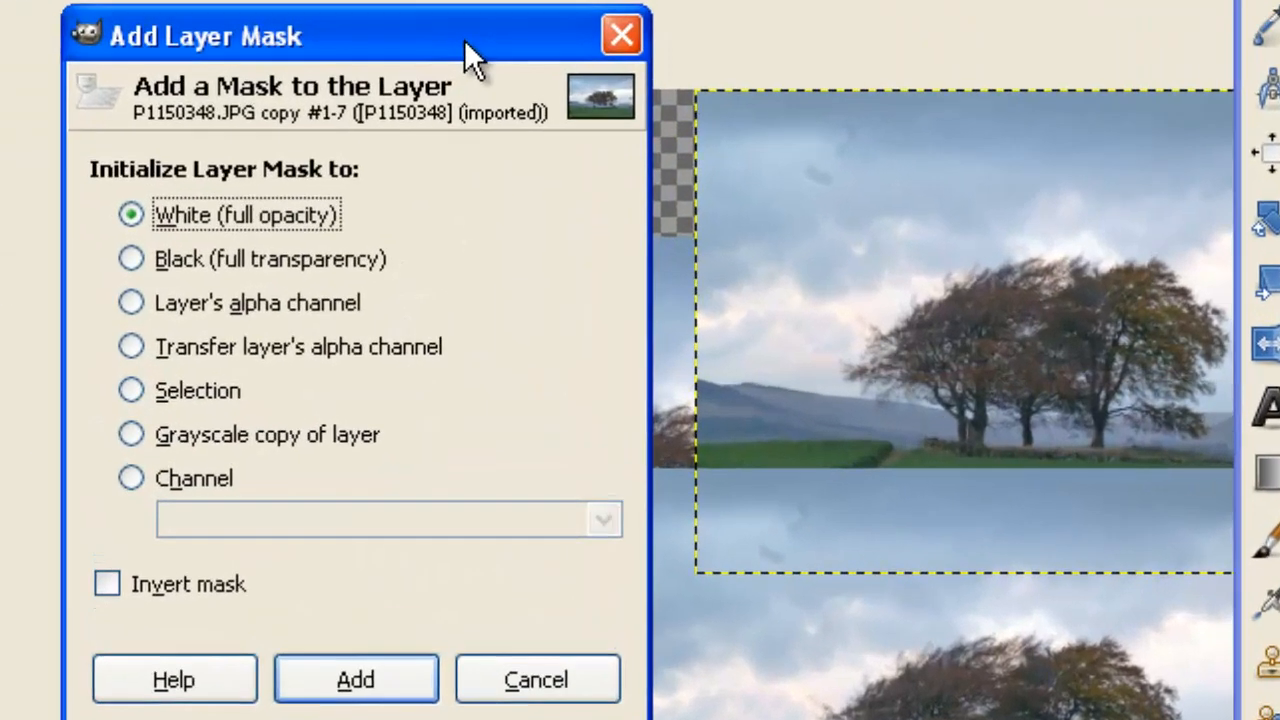
pyautogui.click(126, 260)
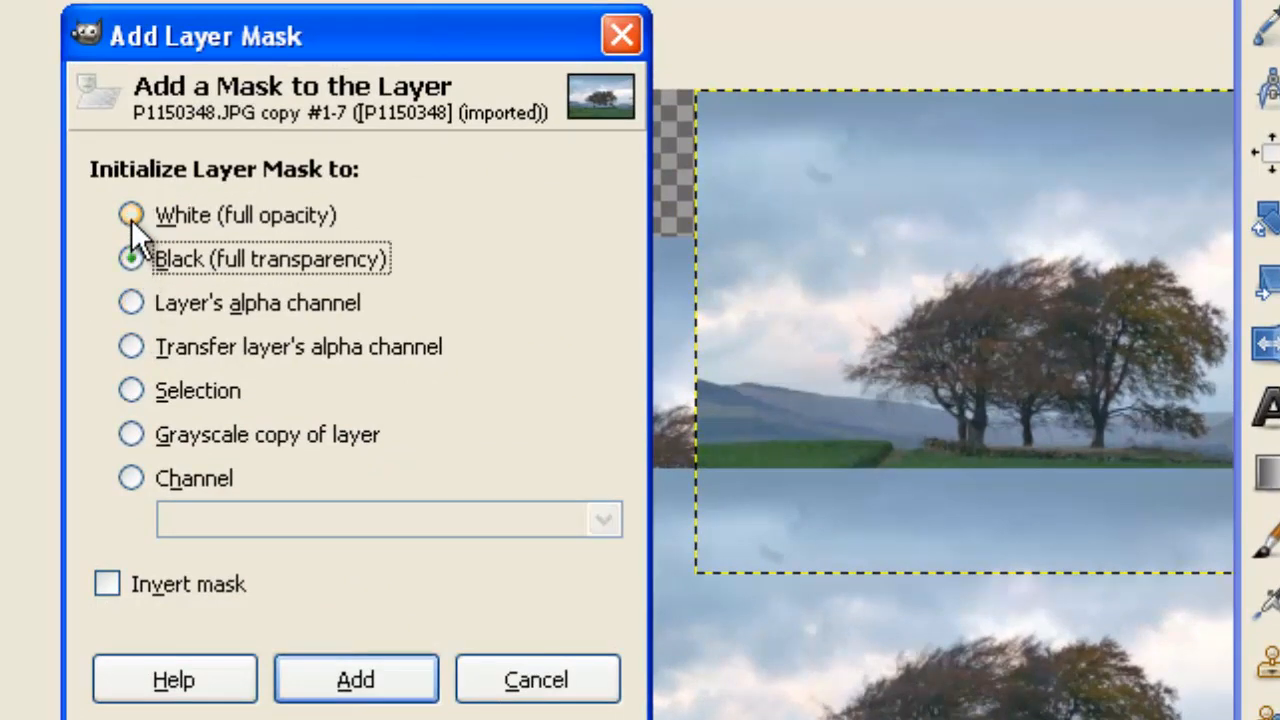
pyautogui.click(124, 260)
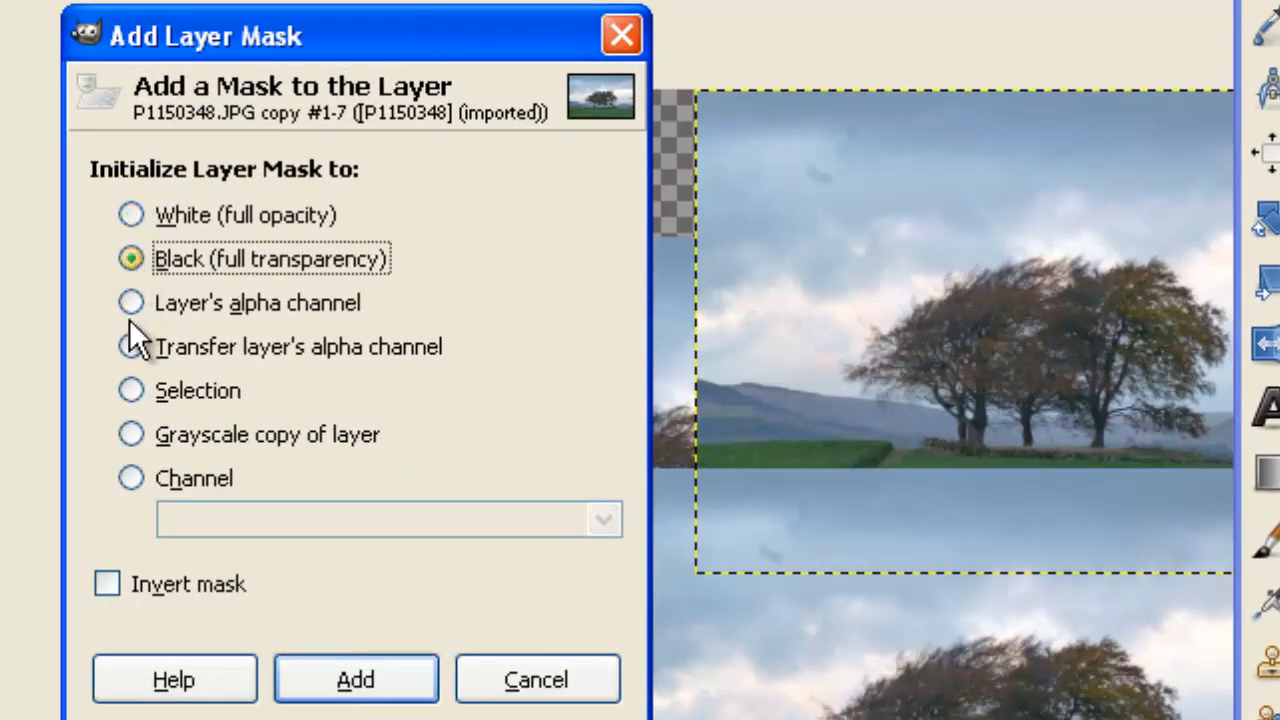
pyautogui.click(132, 436)
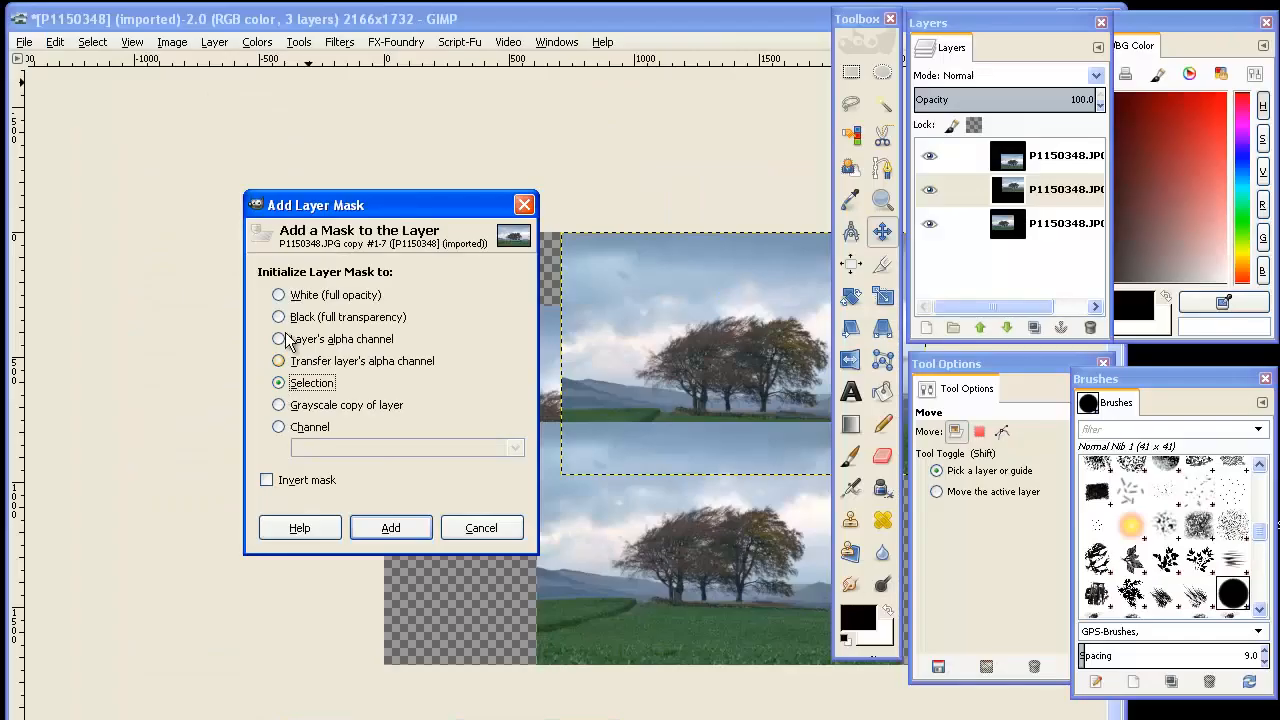
# Step: Choose White (full opacity) and add the mask
pyautogui.click(280, 294)
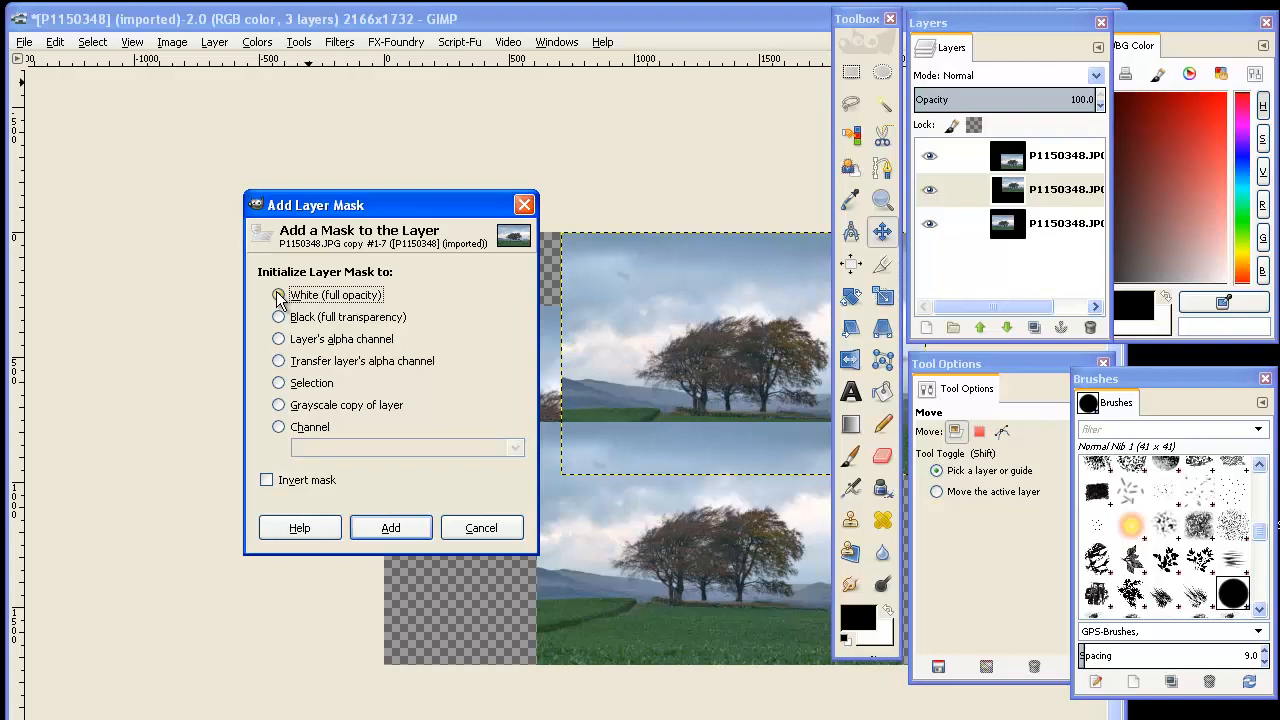
pyautogui.click(278, 294)
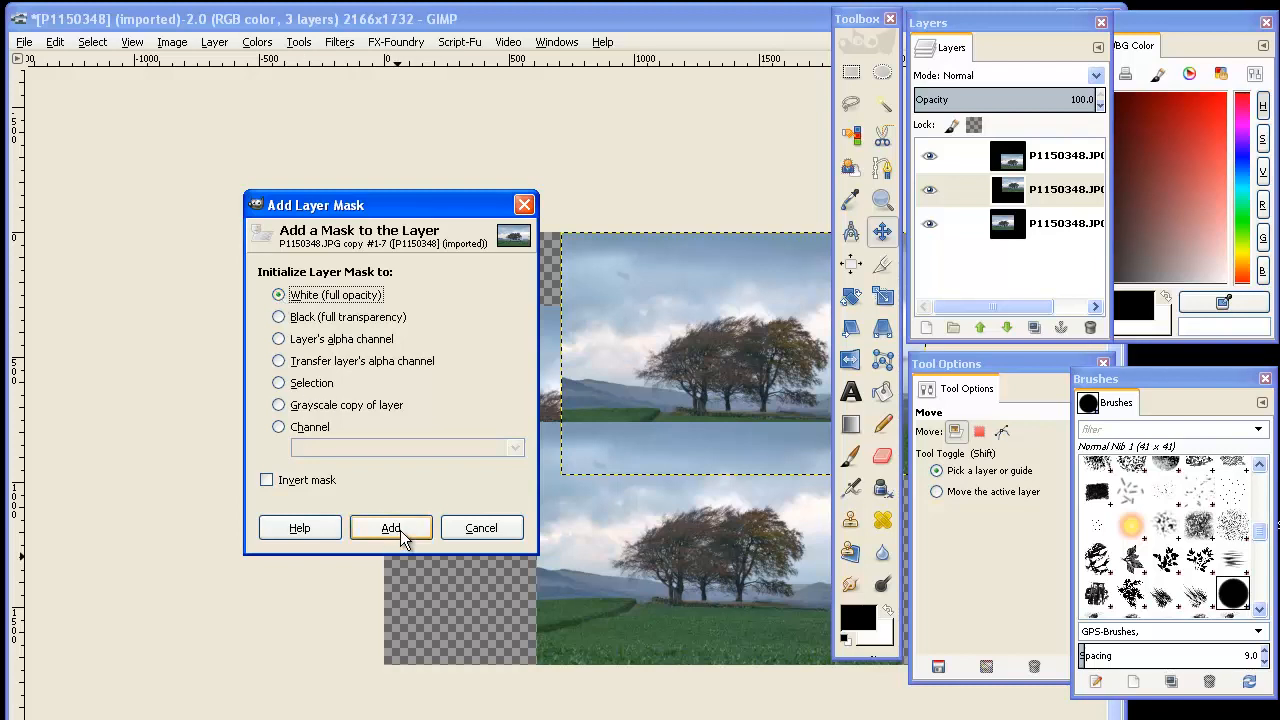
pyautogui.click(390, 528)
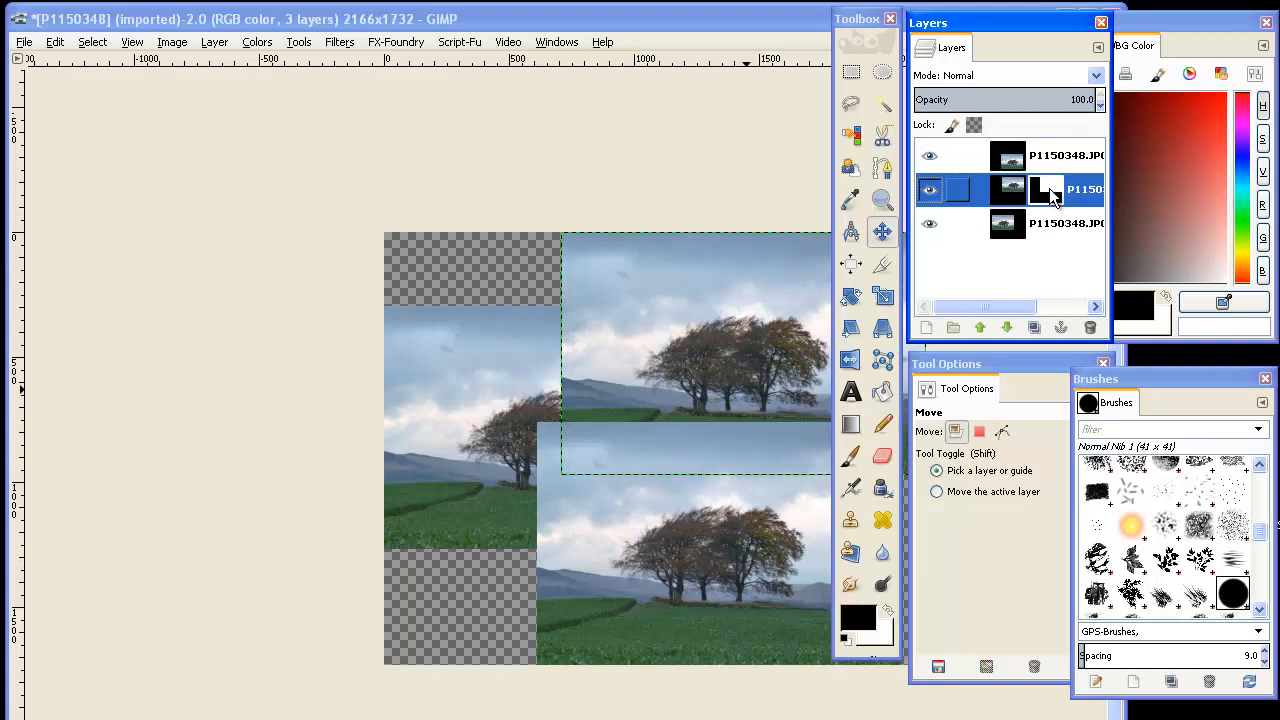
# Step: Remove the white mask from the middle layer
pyautogui.rightClick(1044, 190)
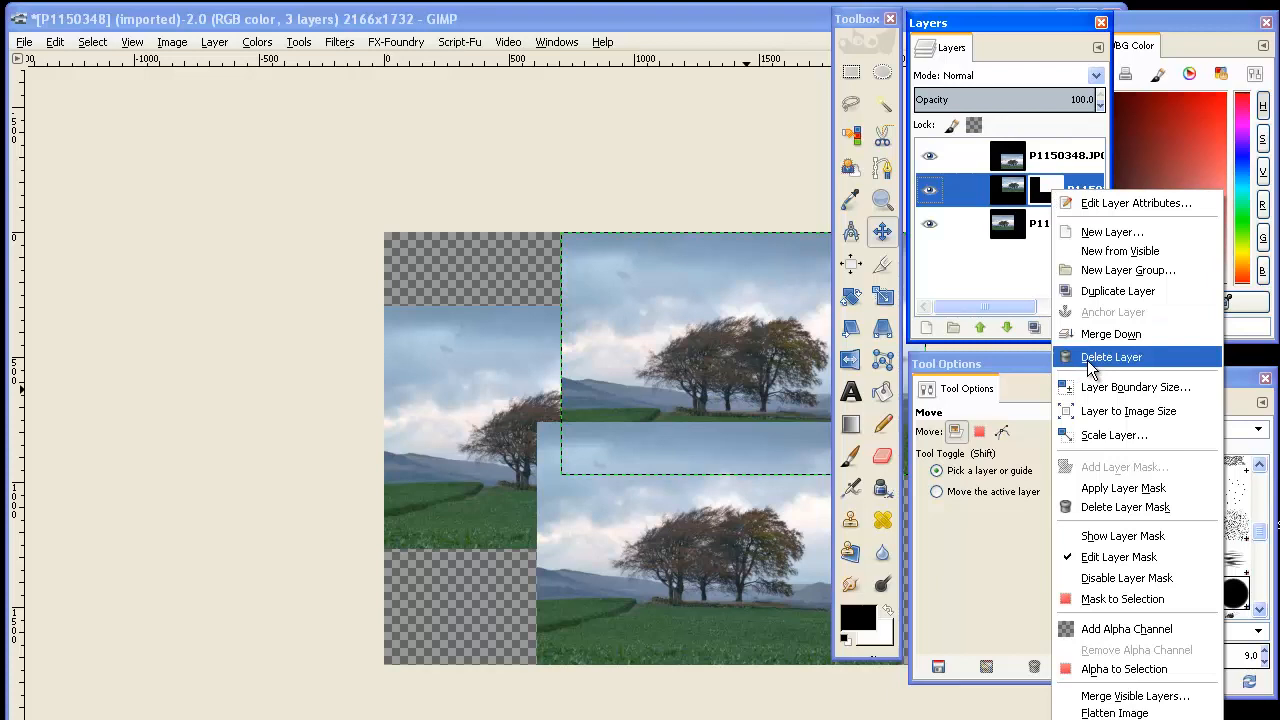
pyautogui.moveTo(1124, 508)
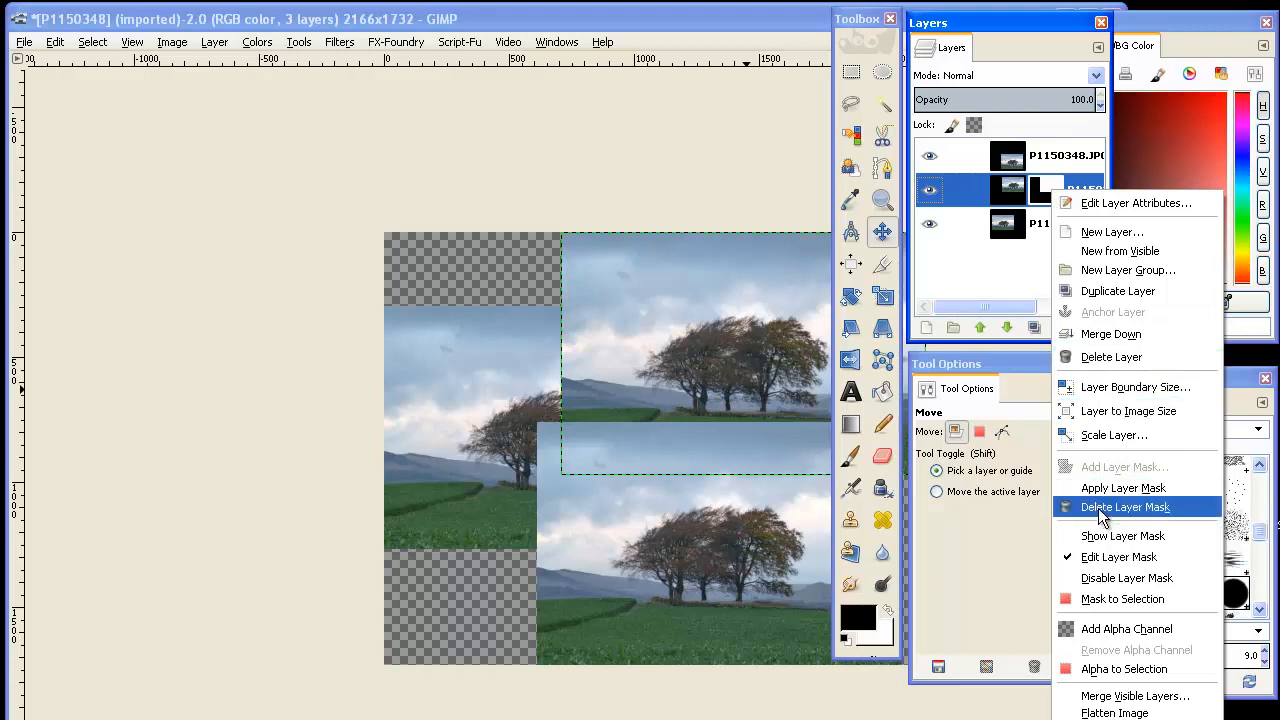
pyautogui.click(1124, 508)
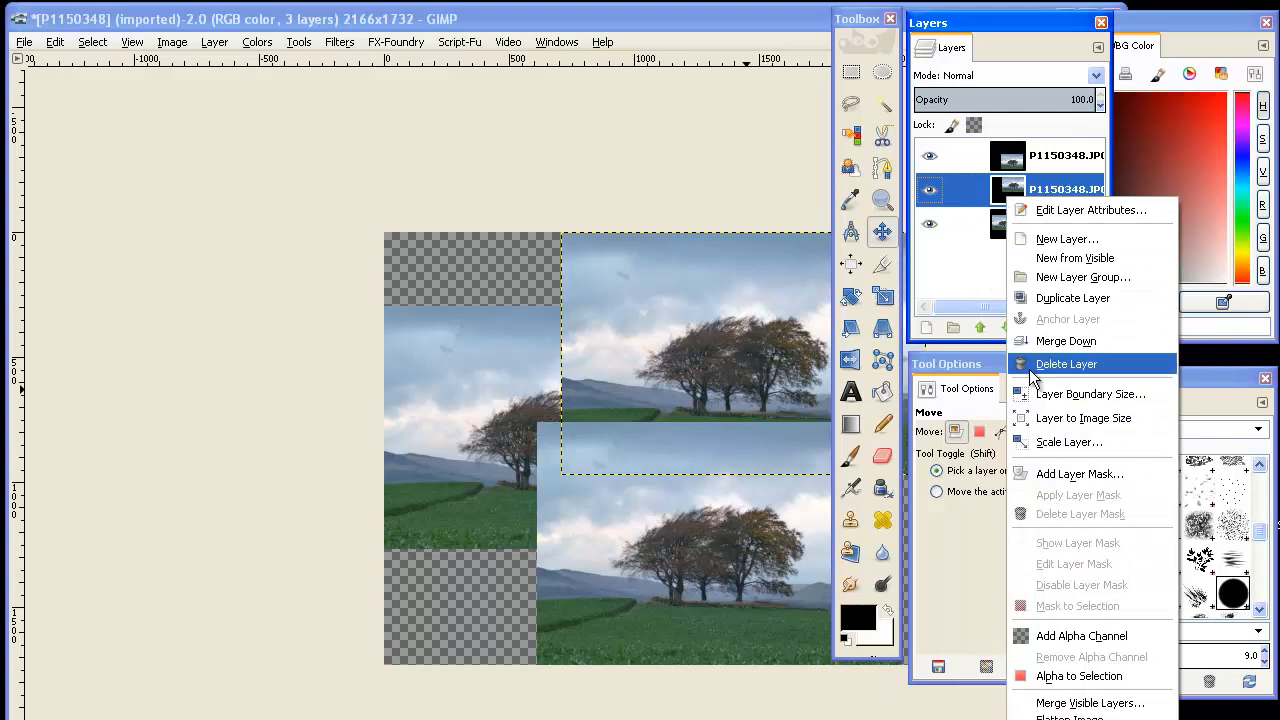
pyautogui.moveTo(1080, 474)
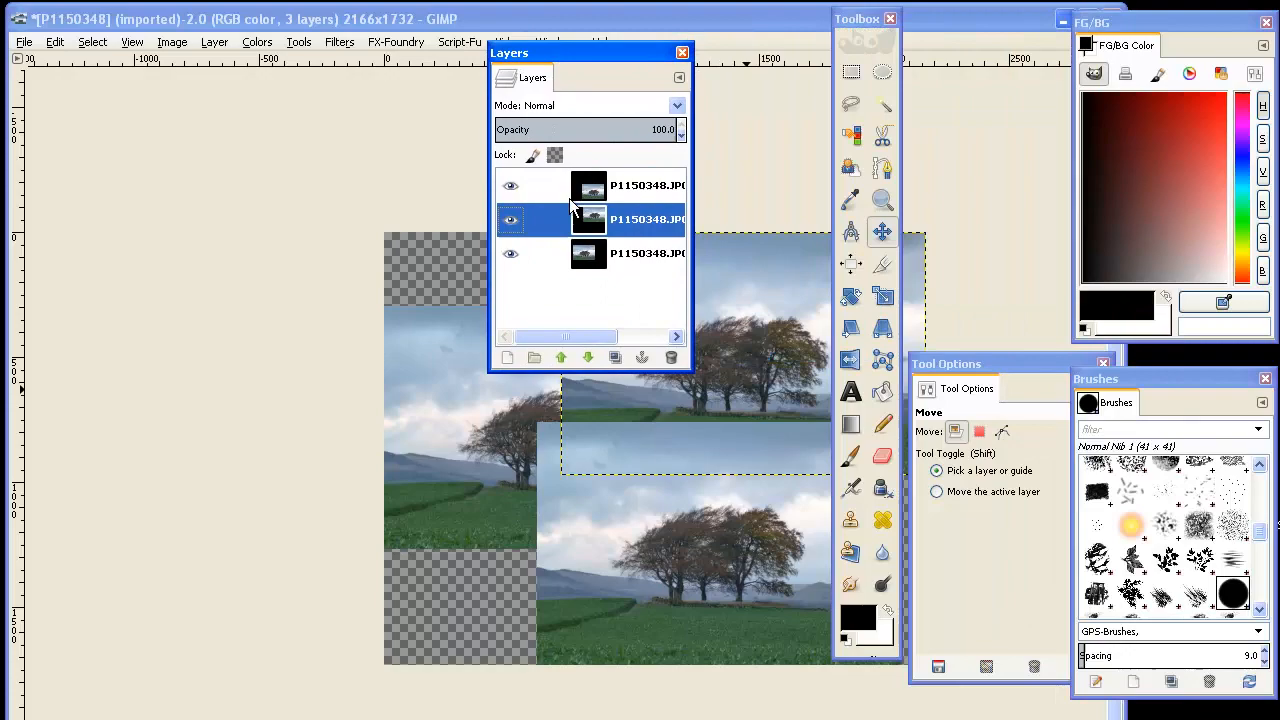
# Step: Add a Black (full transparency) layer mask to the middle layer, hiding that photo
pyautogui.rightClick(572, 218)
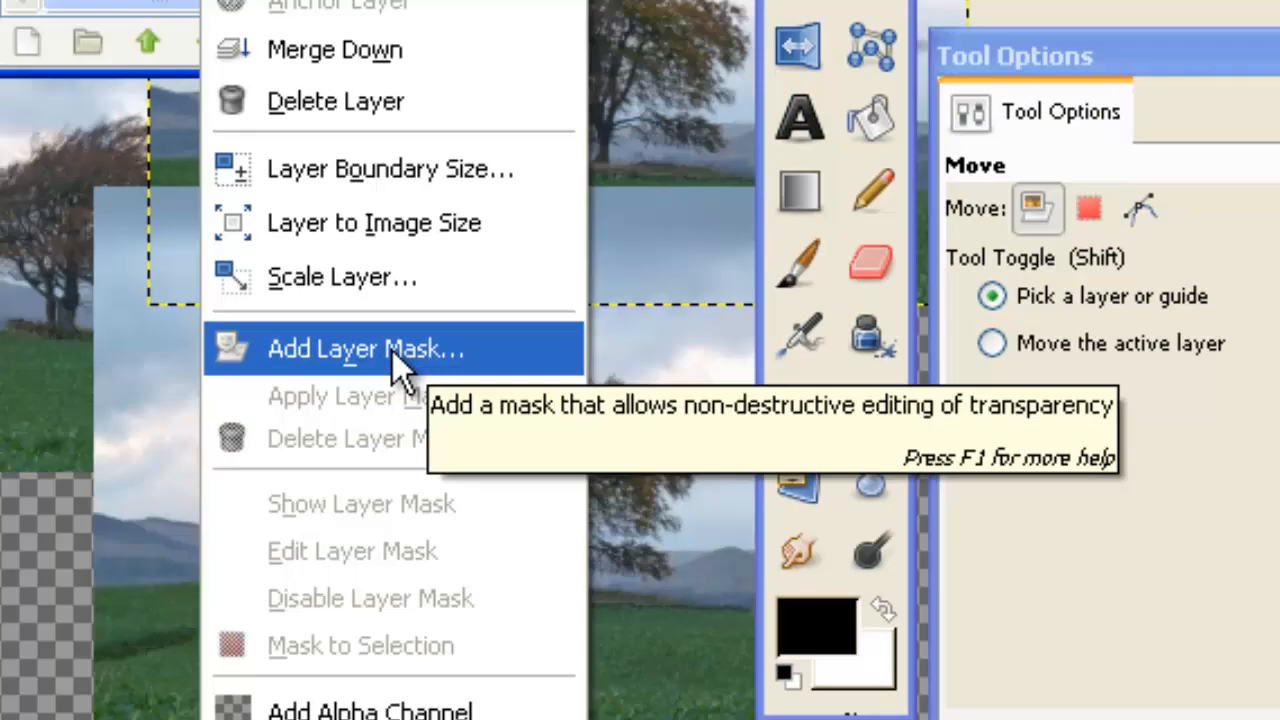
pyautogui.click(364, 348)
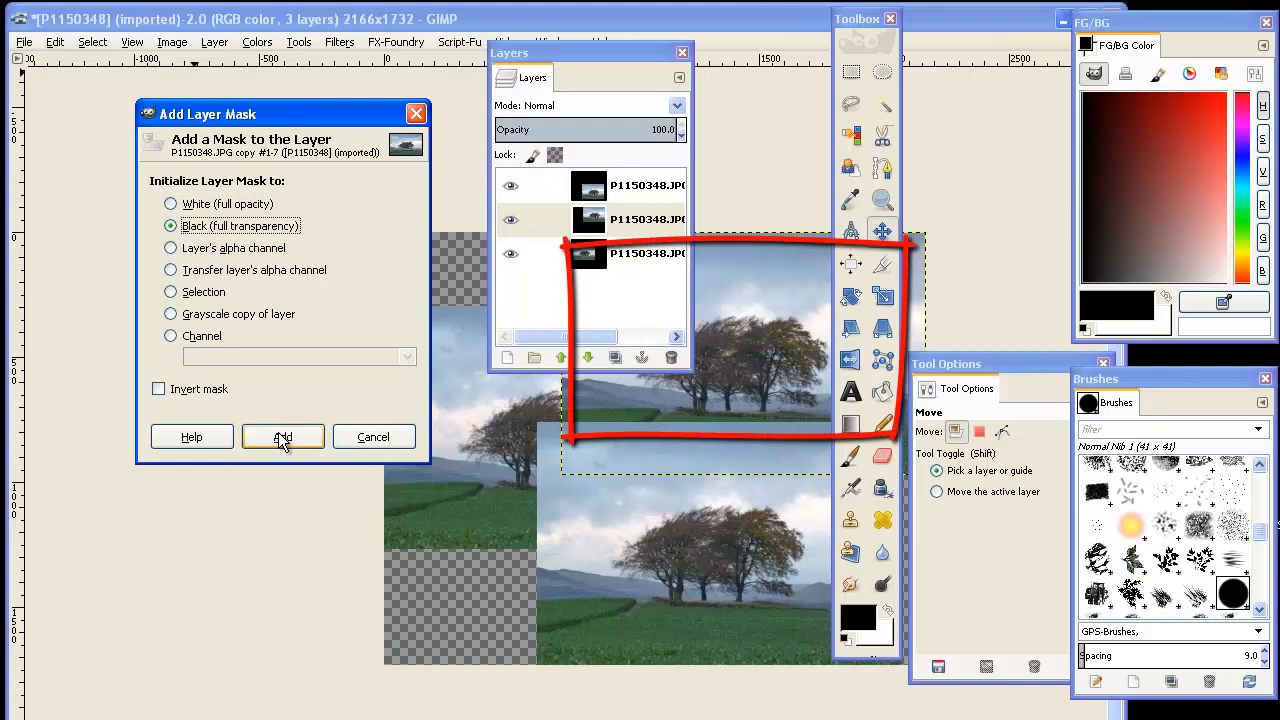
pyautogui.click(284, 436)
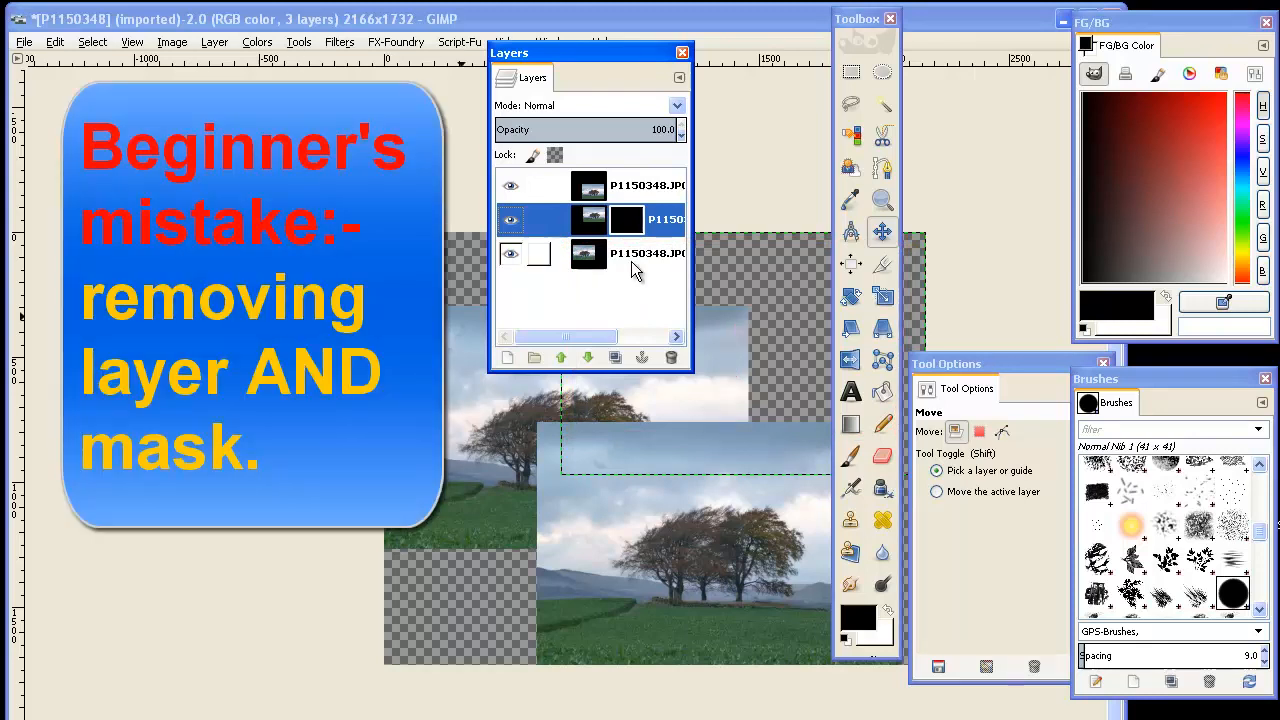
# Step: Delete the masked layer and duplicate the remaining landscape layer in its place
pyautogui.rightClick(636, 218)
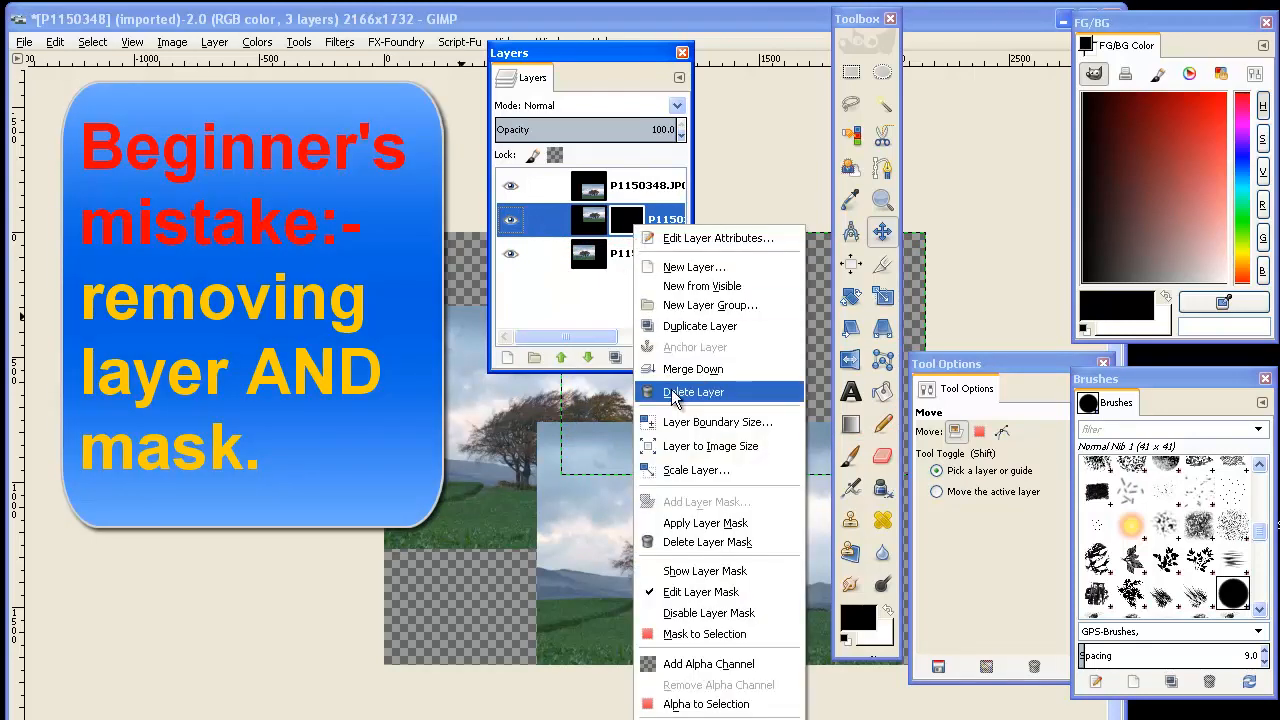
pyautogui.click(692, 392)
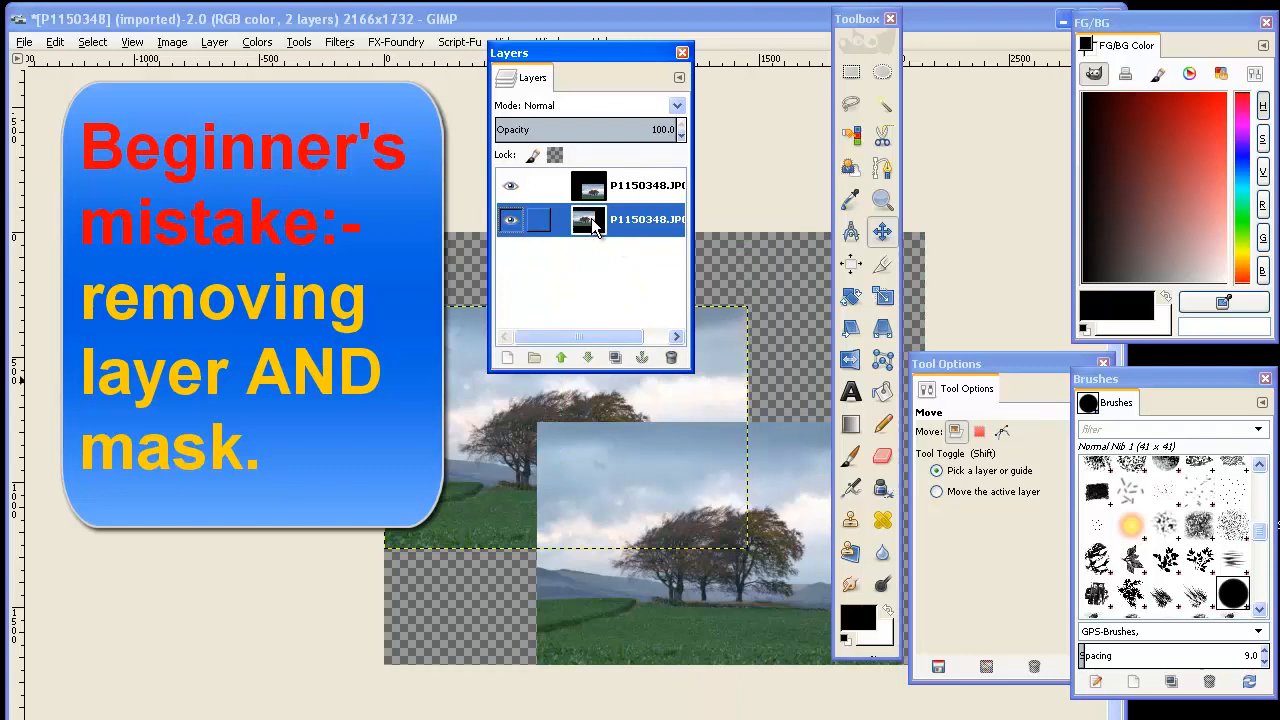
pyautogui.rightClick(590, 218)
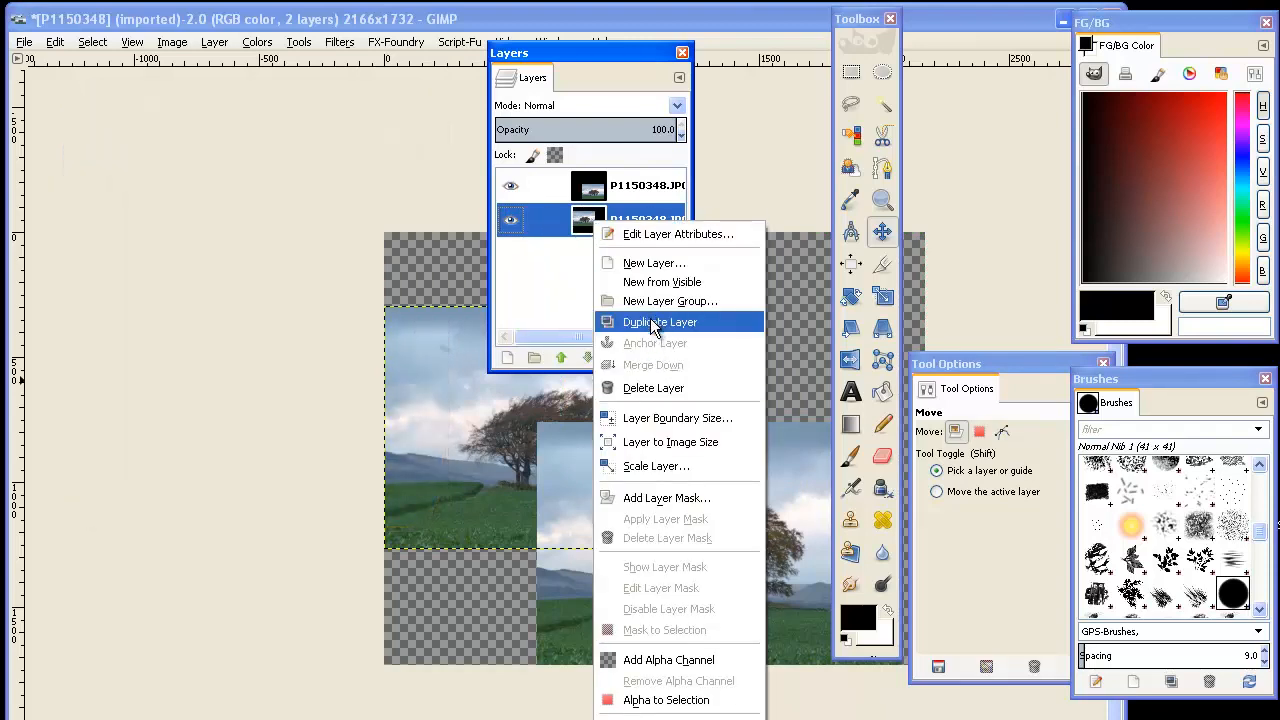
pyautogui.click(658, 320)
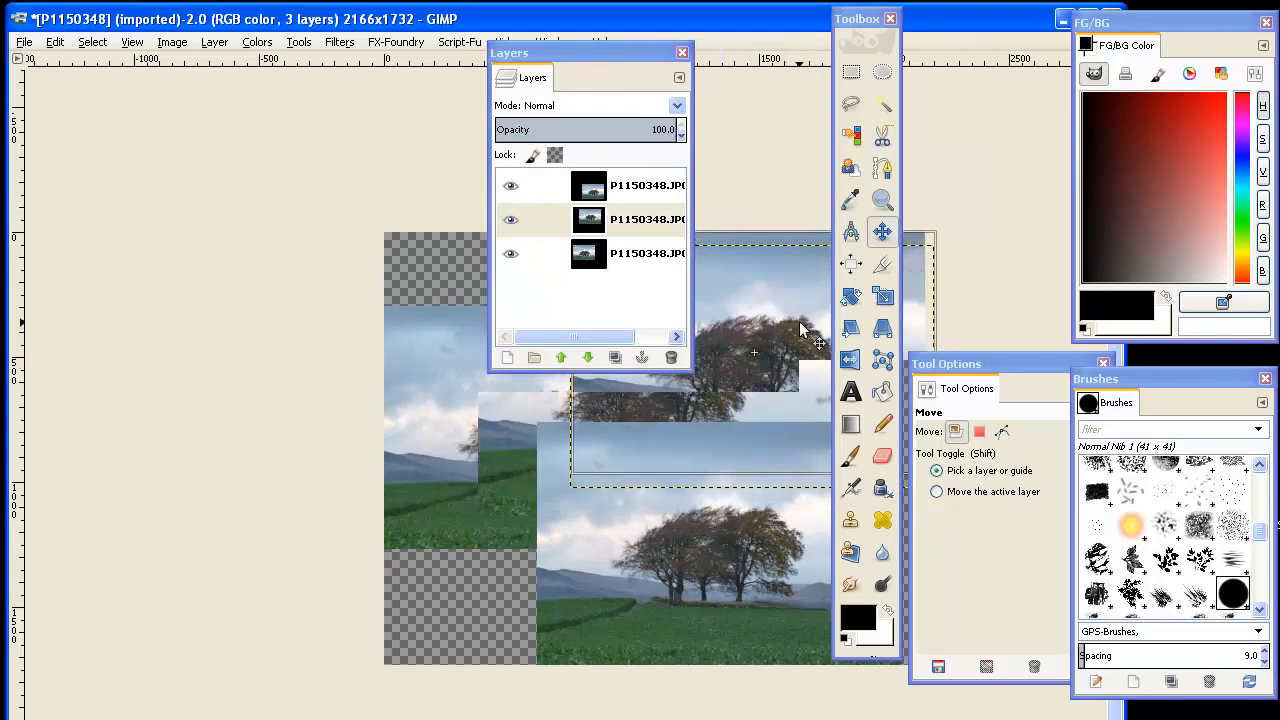
# Step: Start adding a layer mask to the new middle layer
pyautogui.rightClick(588, 218)
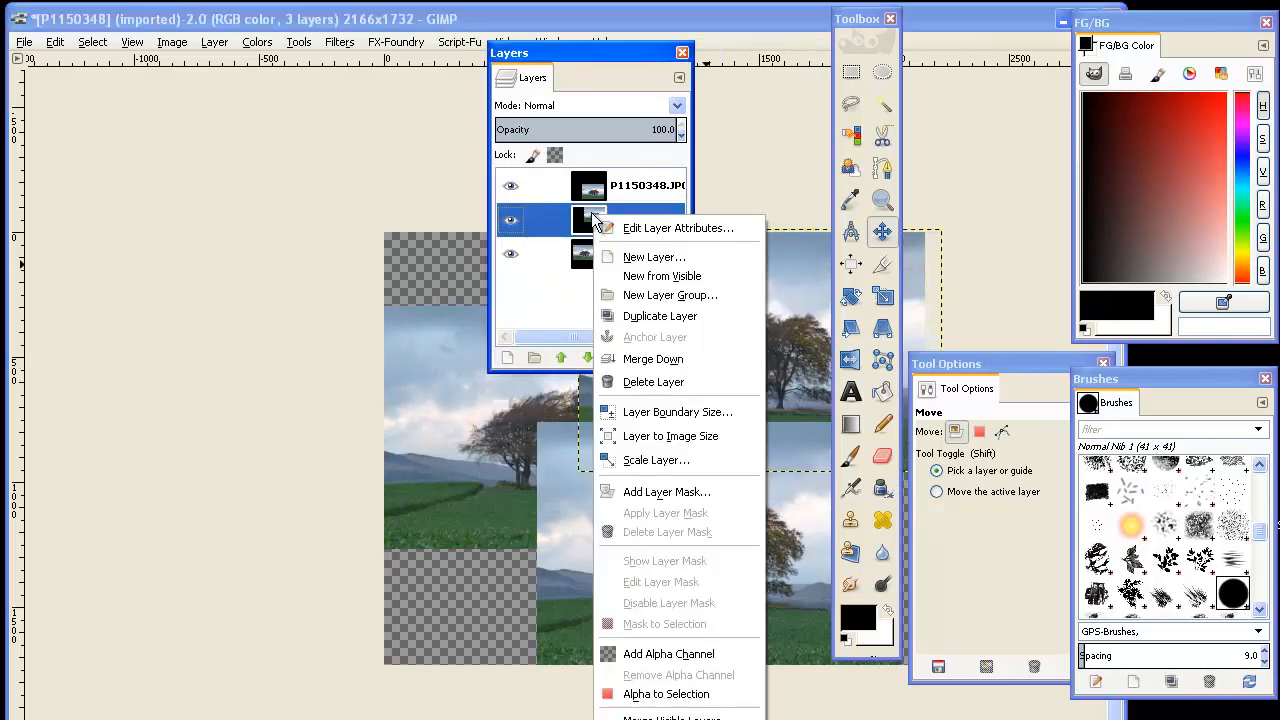
pyautogui.moveTo(664, 492)
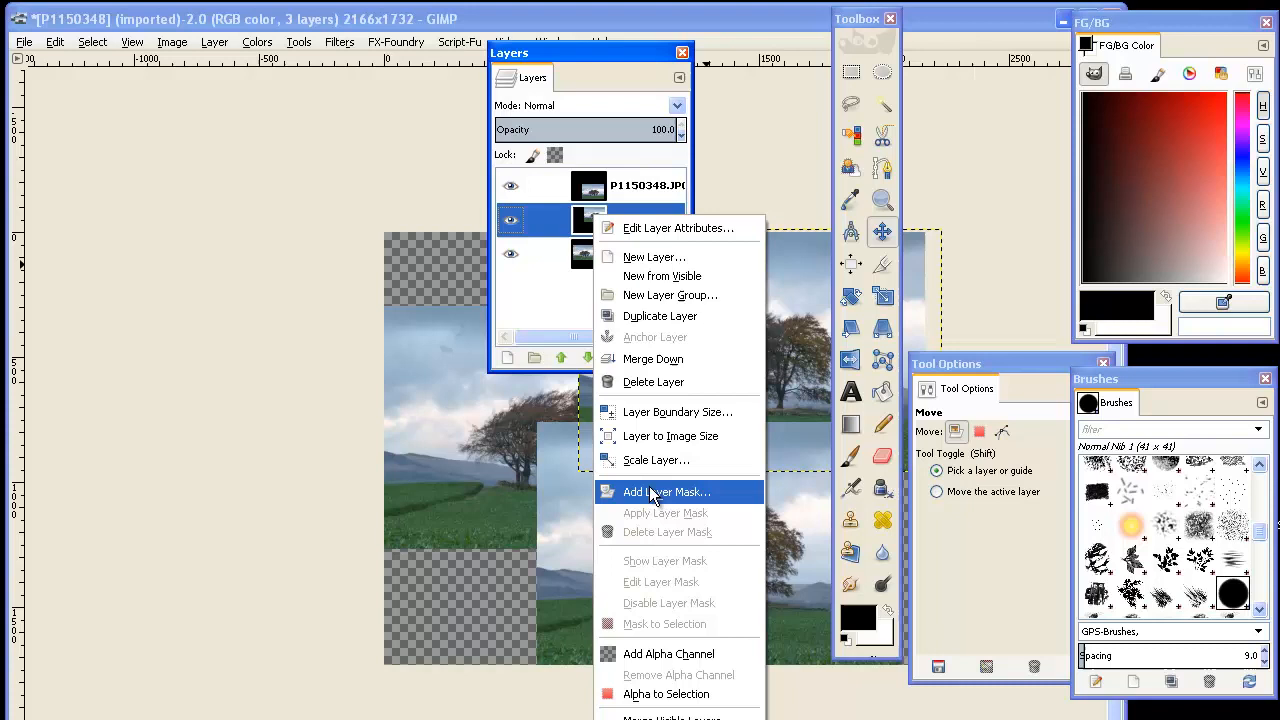
pyautogui.click(668, 492)
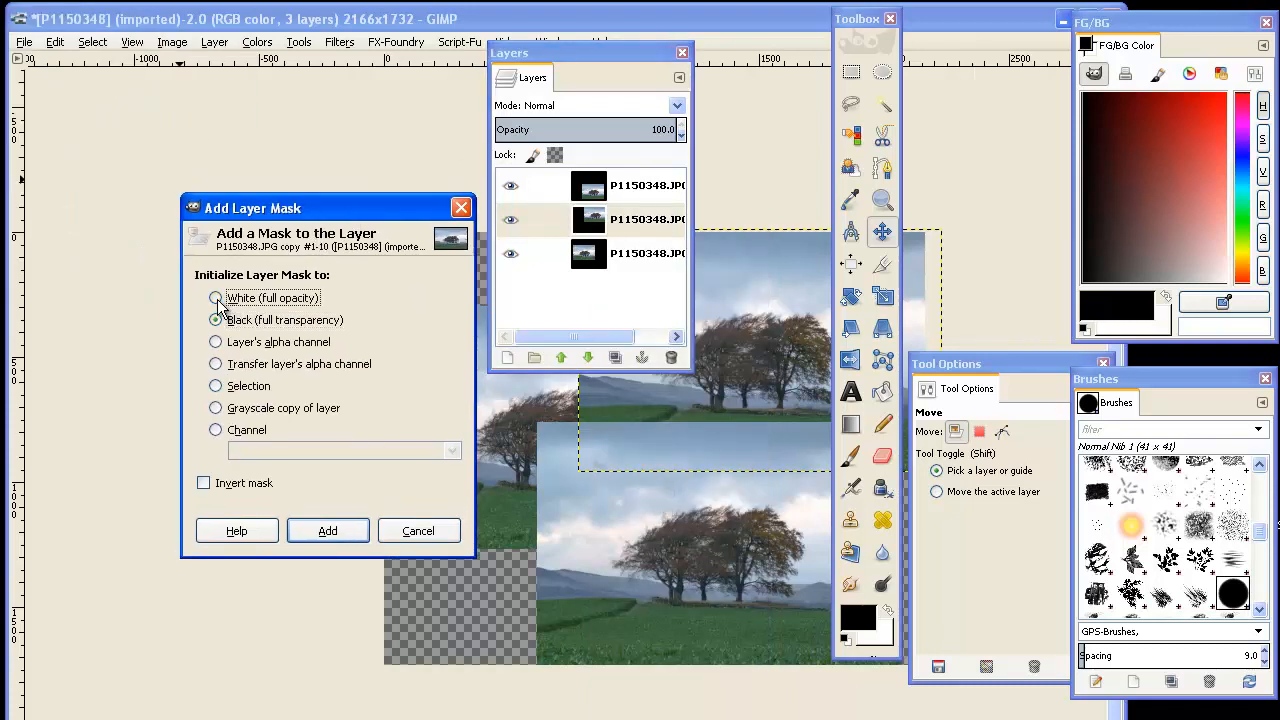
# Step: Add a black (full transparency) mask to the middle layer and move the Layers dock aside
pyautogui.click(328, 530)
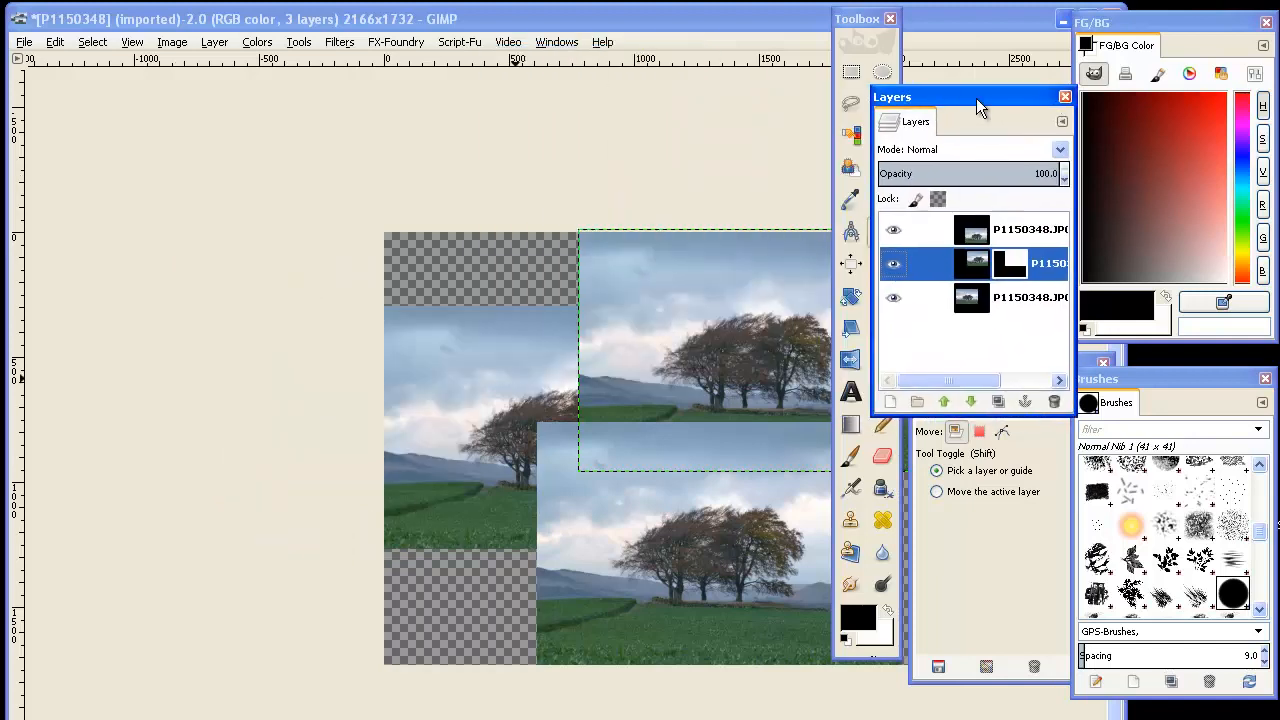
pyautogui.moveTo(976, 96); pyautogui.dragTo(1024, 34)
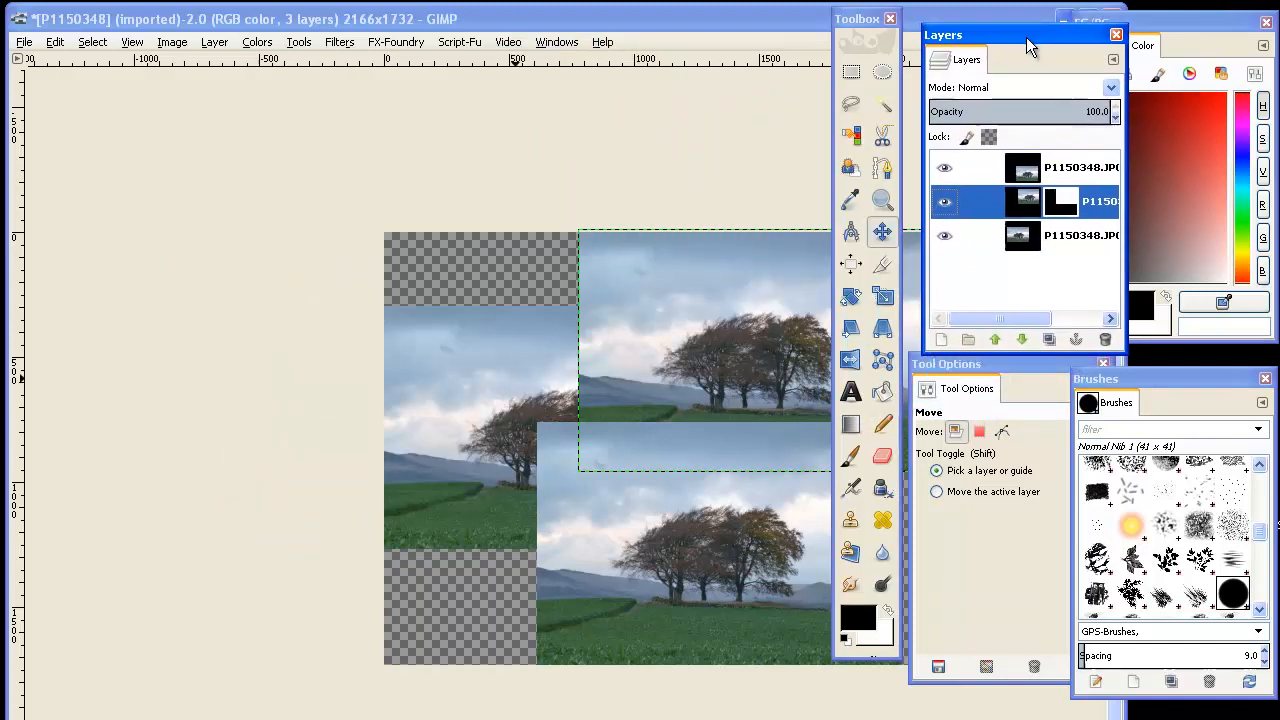
pyautogui.moveTo(920, 370)
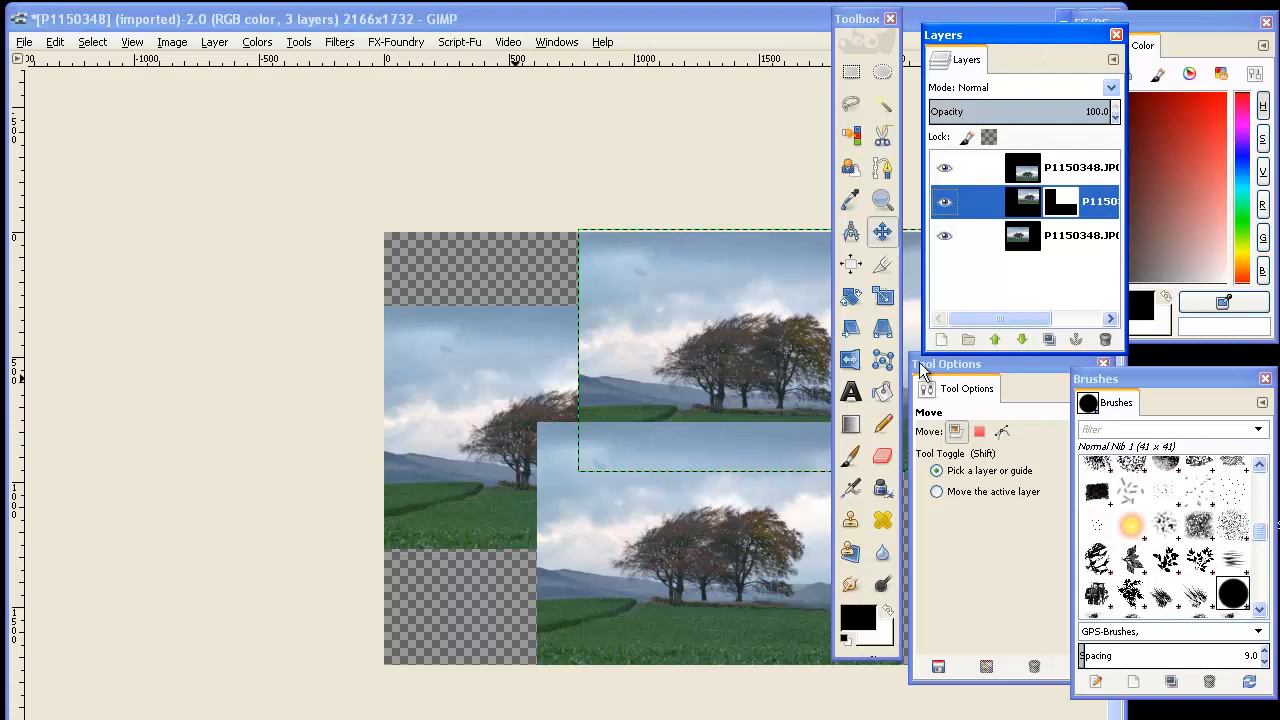
pyautogui.moveTo(852, 456)
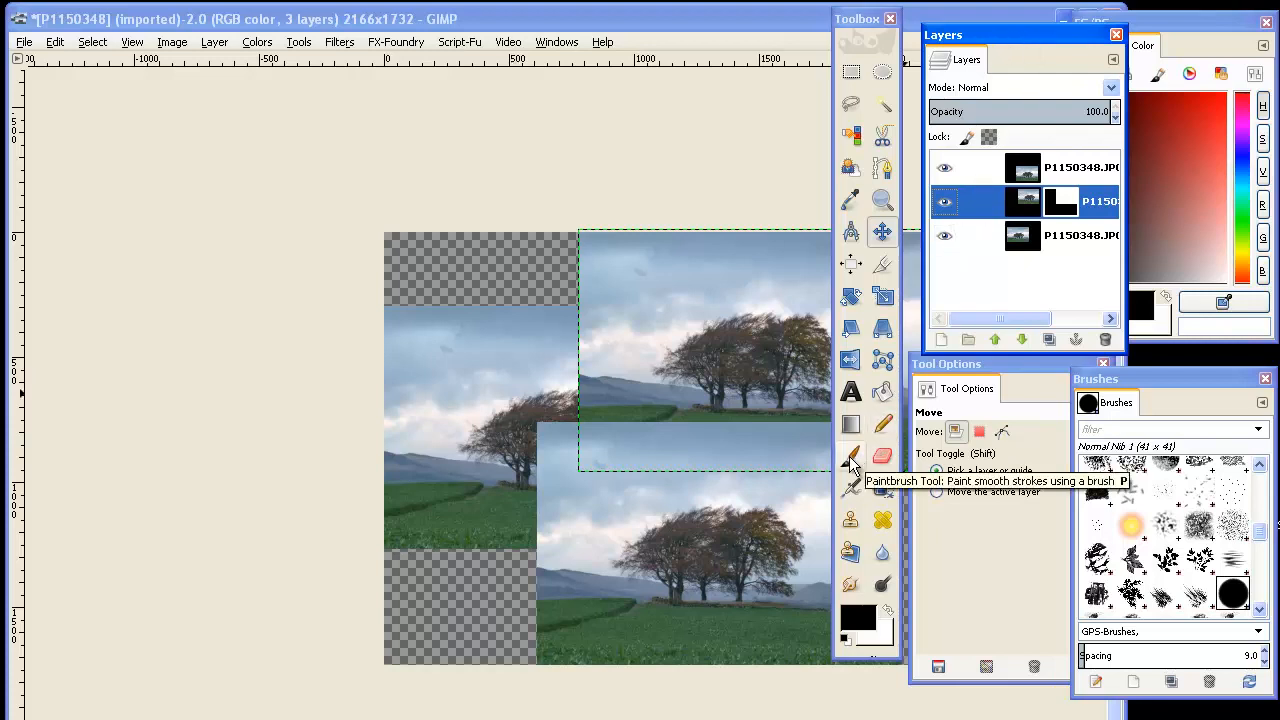
# Step: Switch to the Paintbrush, keep the black foreground colour and pick a hard round brush
pyautogui.click(850, 456)
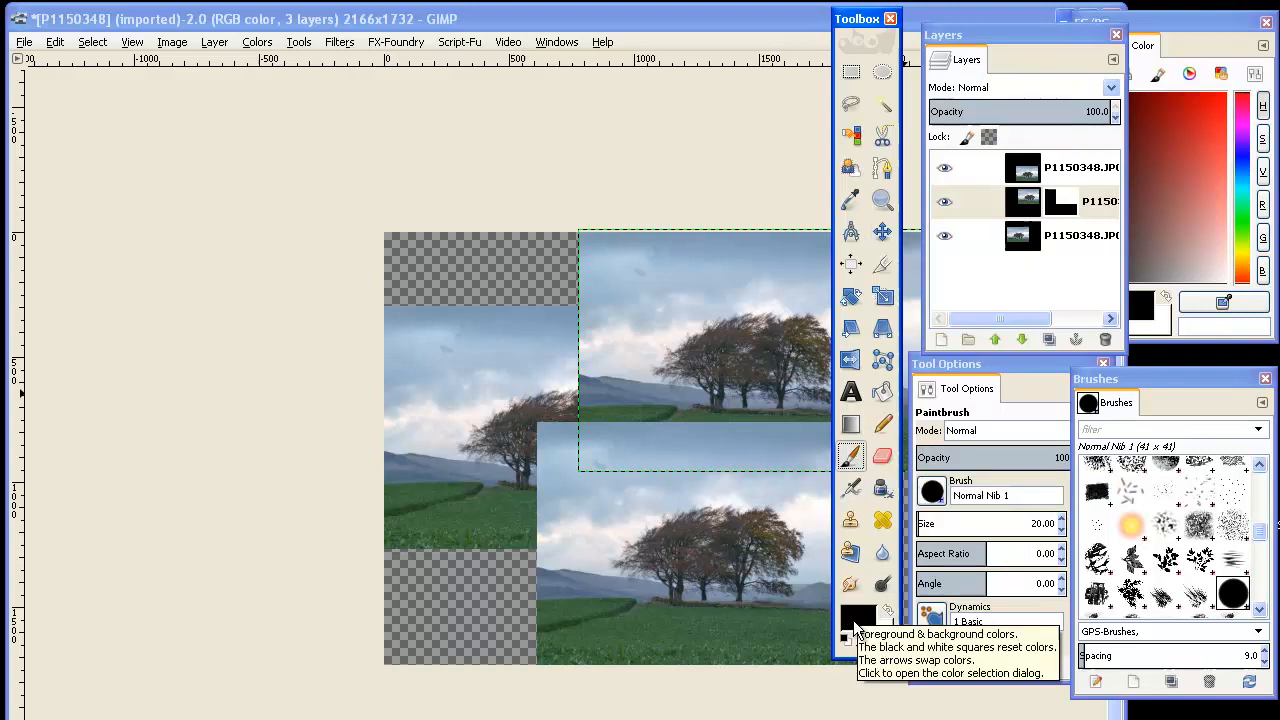
pyautogui.click(850, 632)
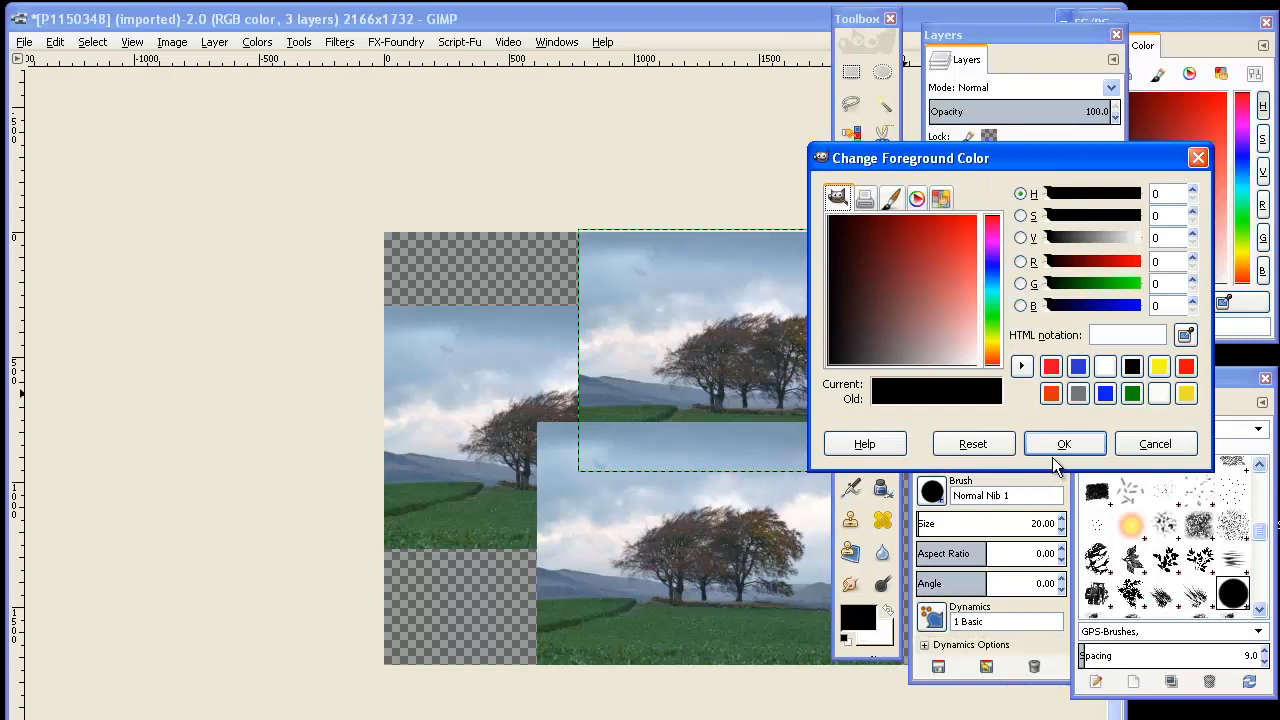
pyautogui.click(1064, 444)
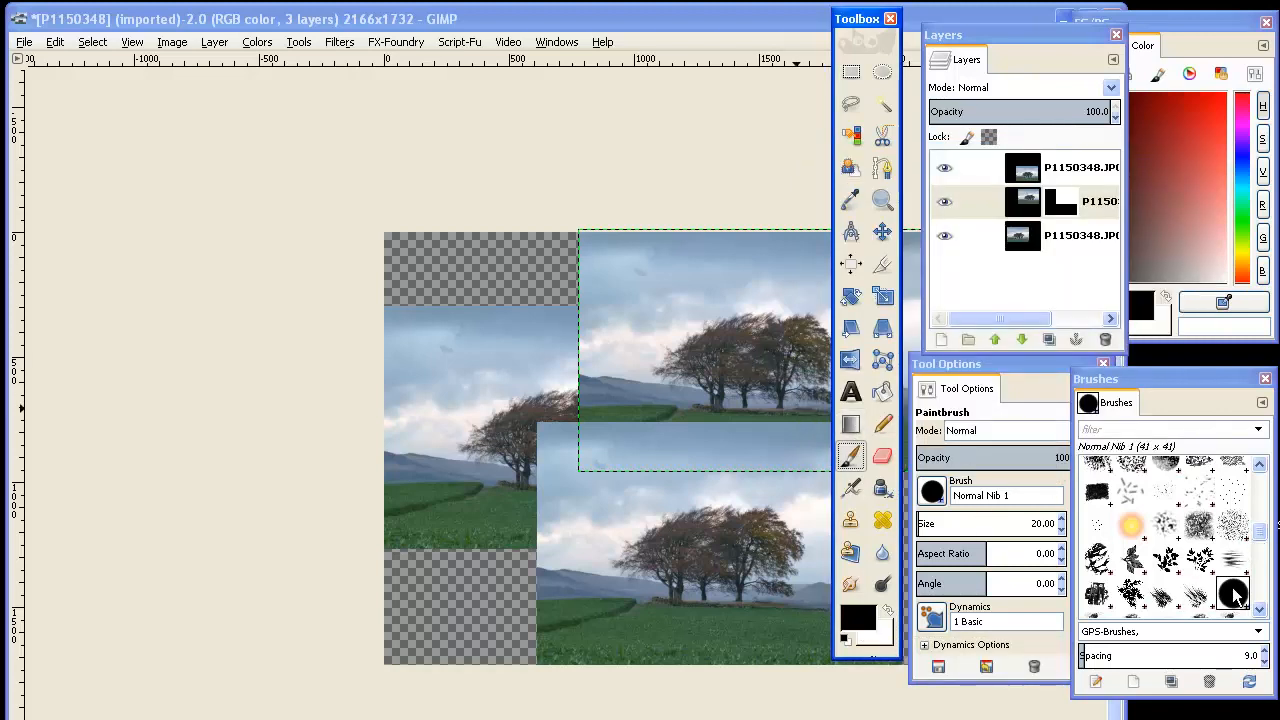
pyautogui.scroll(-3)
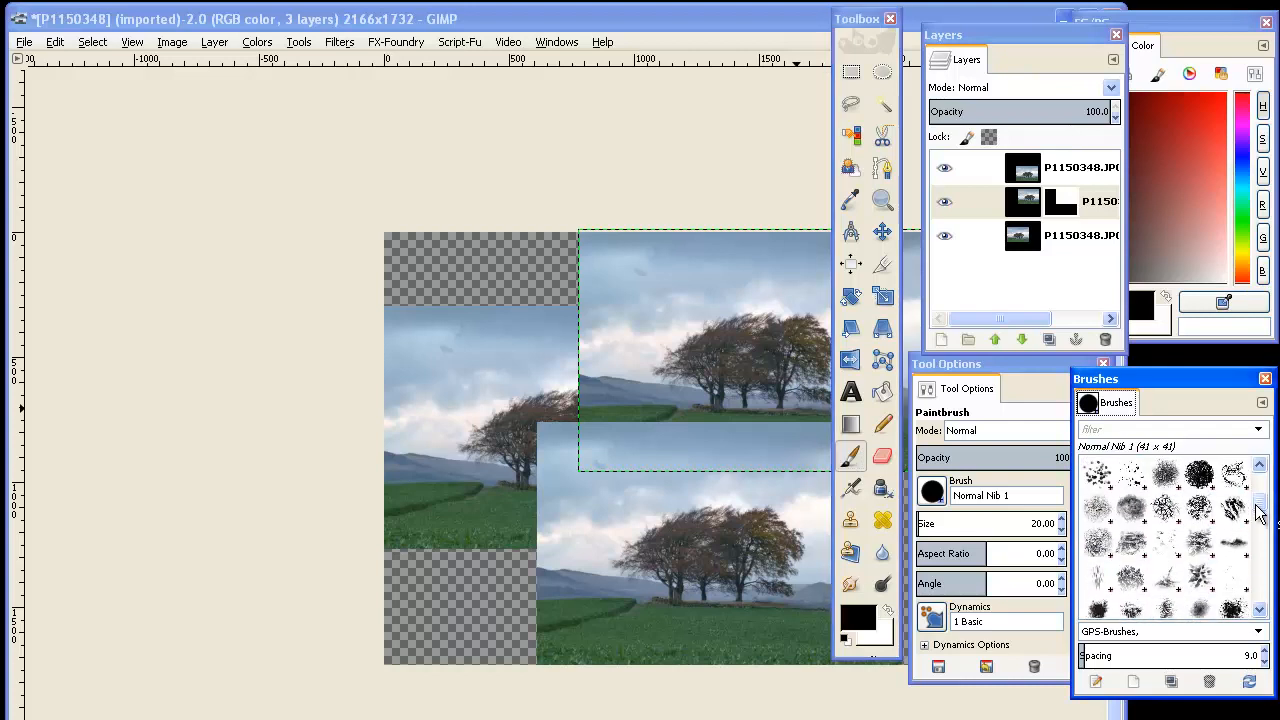
pyautogui.scroll(-3)
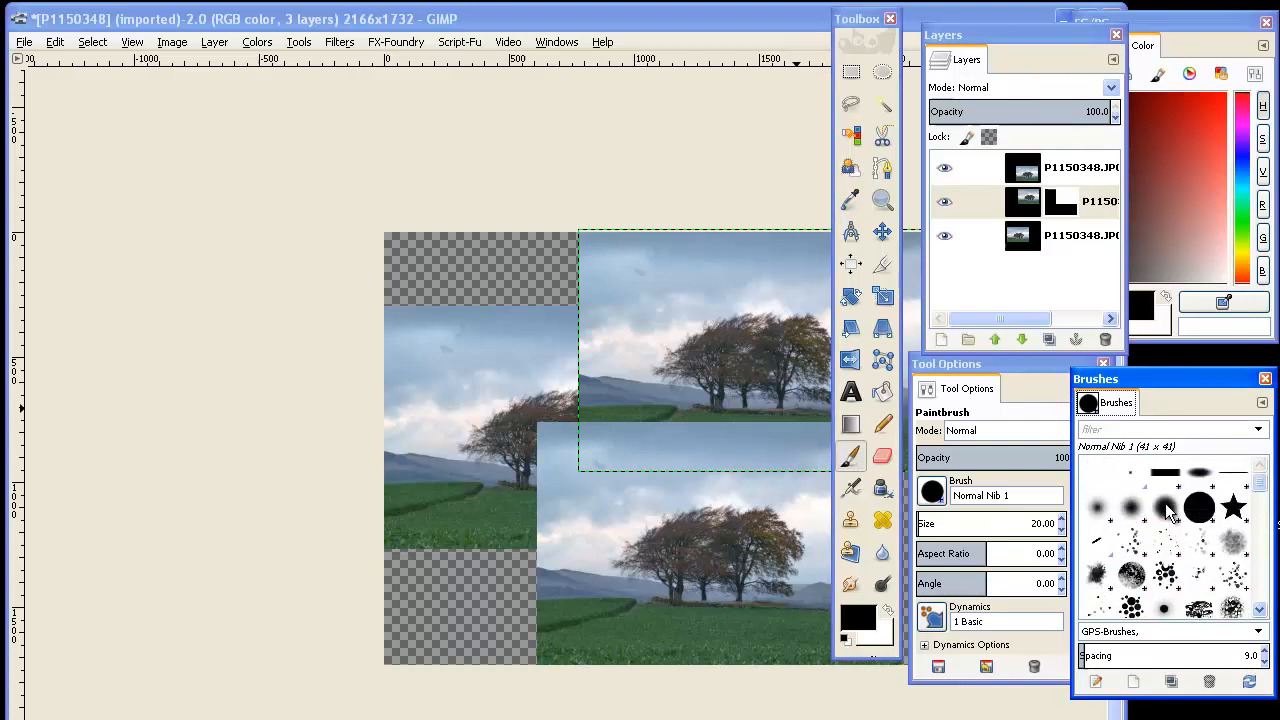
pyautogui.click(1160, 508)
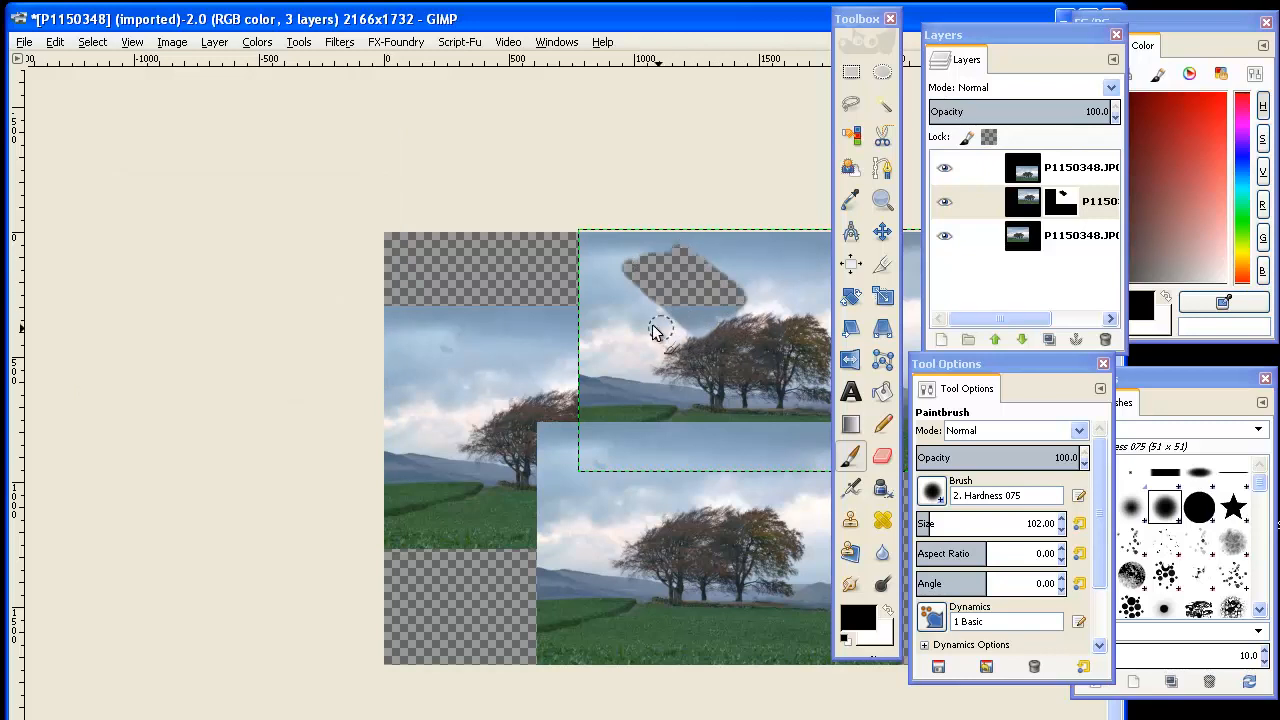
# Step: Paint a black stroke on the middle layer's mask near the upper tree group
pyautogui.moveTo(660, 330); pyautogui.dragTo(600, 390)
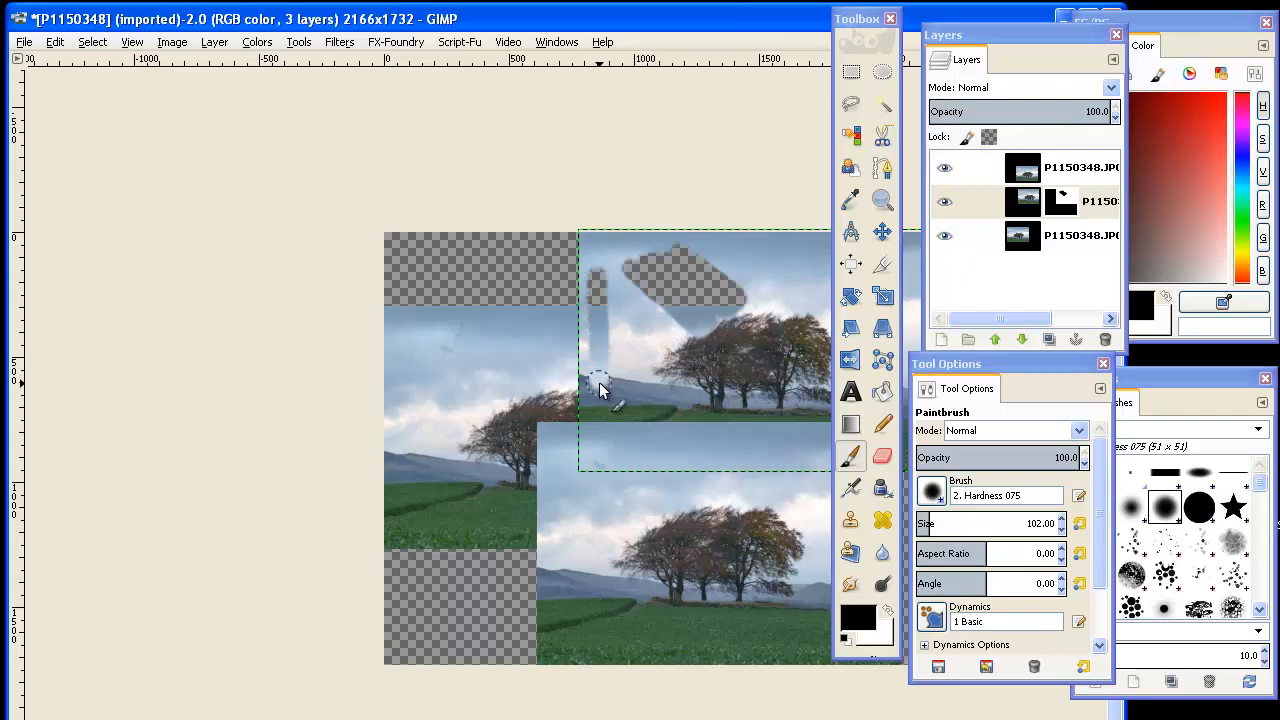
pyautogui.moveTo(632, 384)
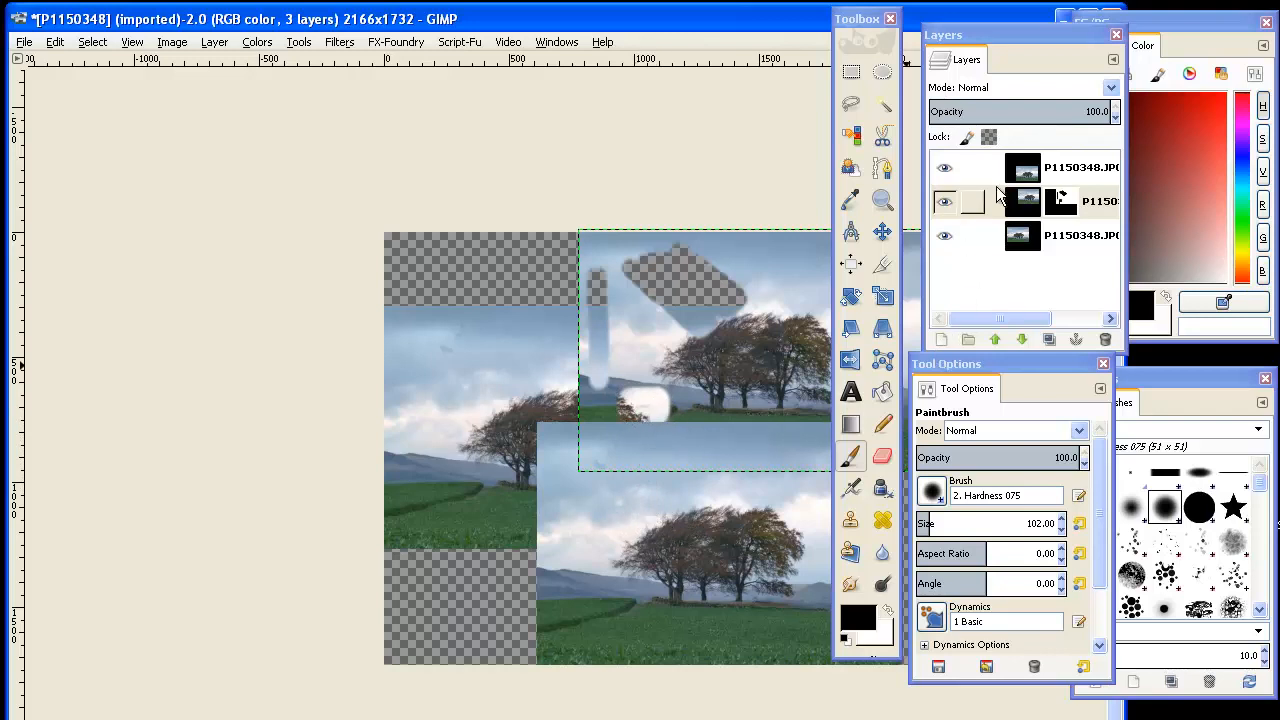
pyautogui.click(1076, 168)
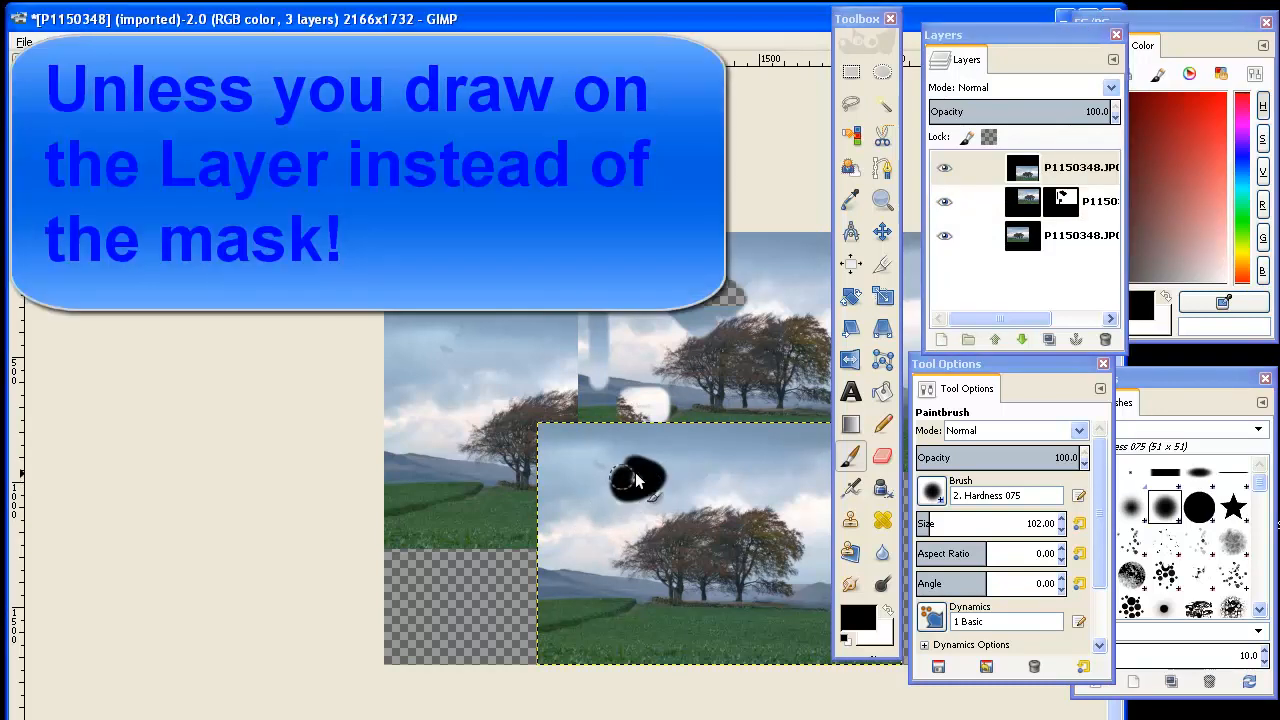
pyautogui.moveTo(624, 478); pyautogui.dragTo(644, 490)
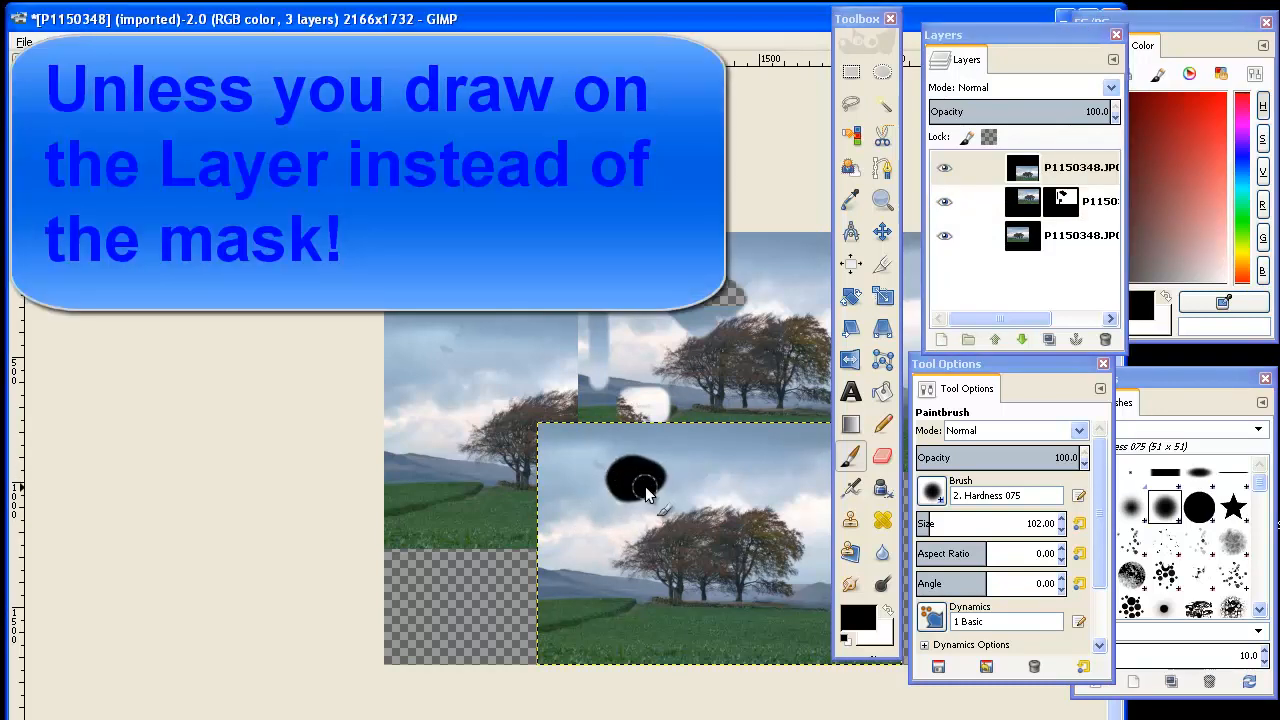
pyautogui.moveTo(704, 486)
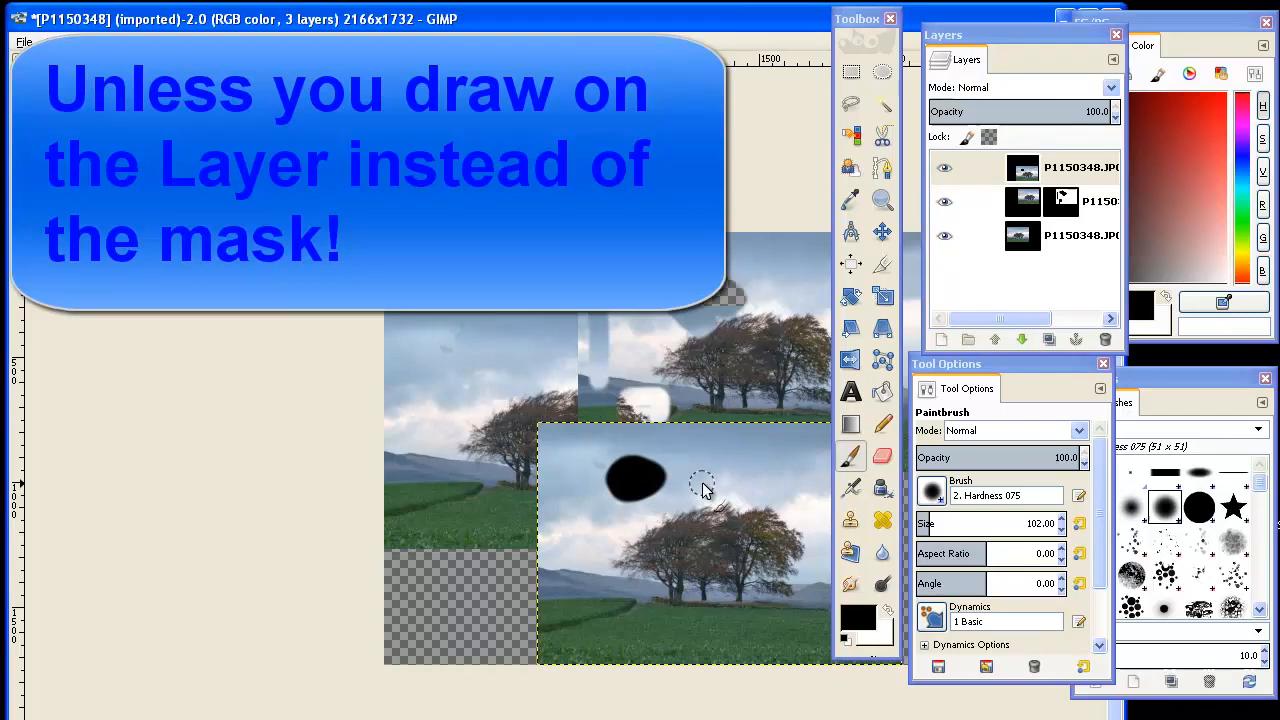
pyautogui.moveTo(670, 470); pyautogui.dragTo(700, 530)
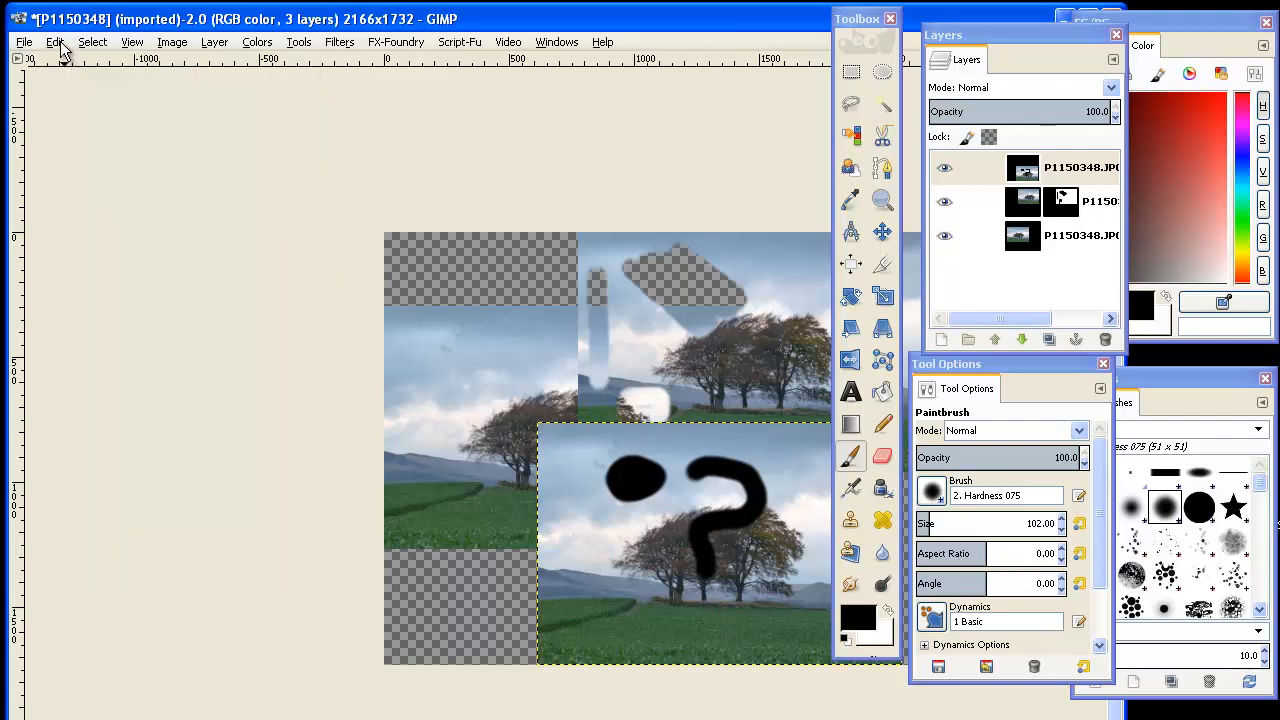
pyautogui.click(60, 42)
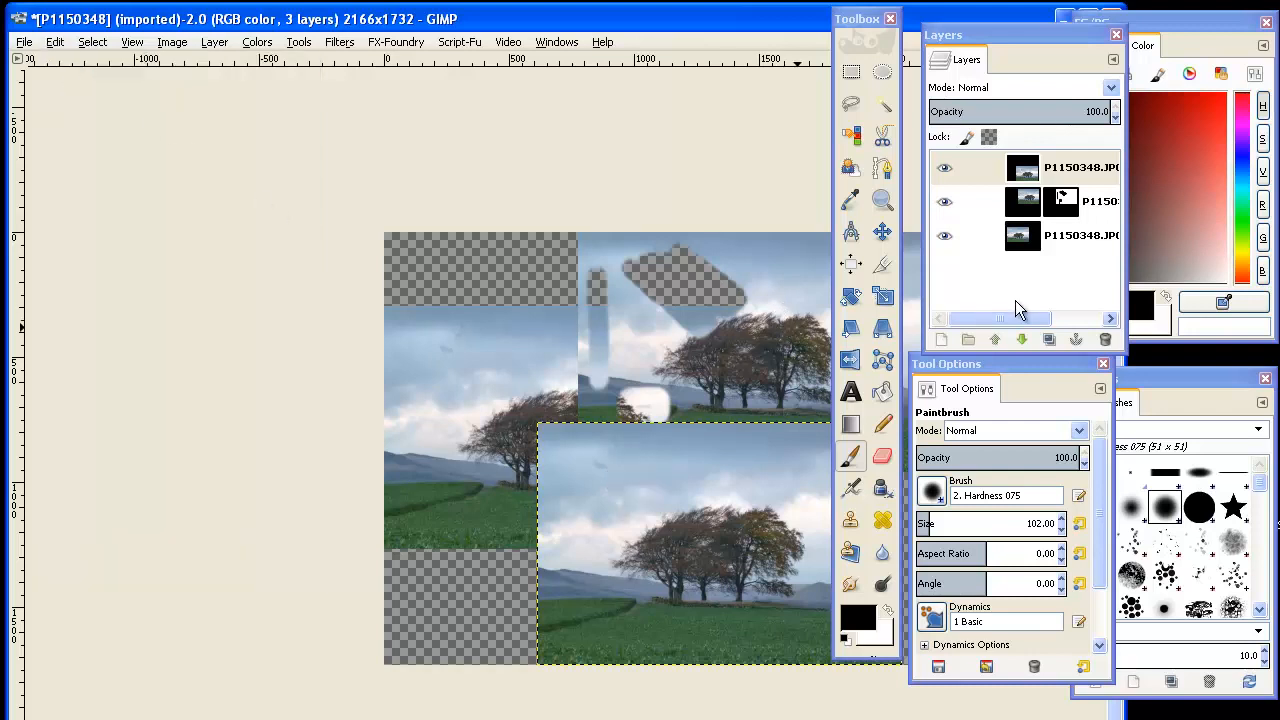
# Step: Add a white (full opacity) layer mask to the top landscape layer
pyautogui.click(1064, 168)
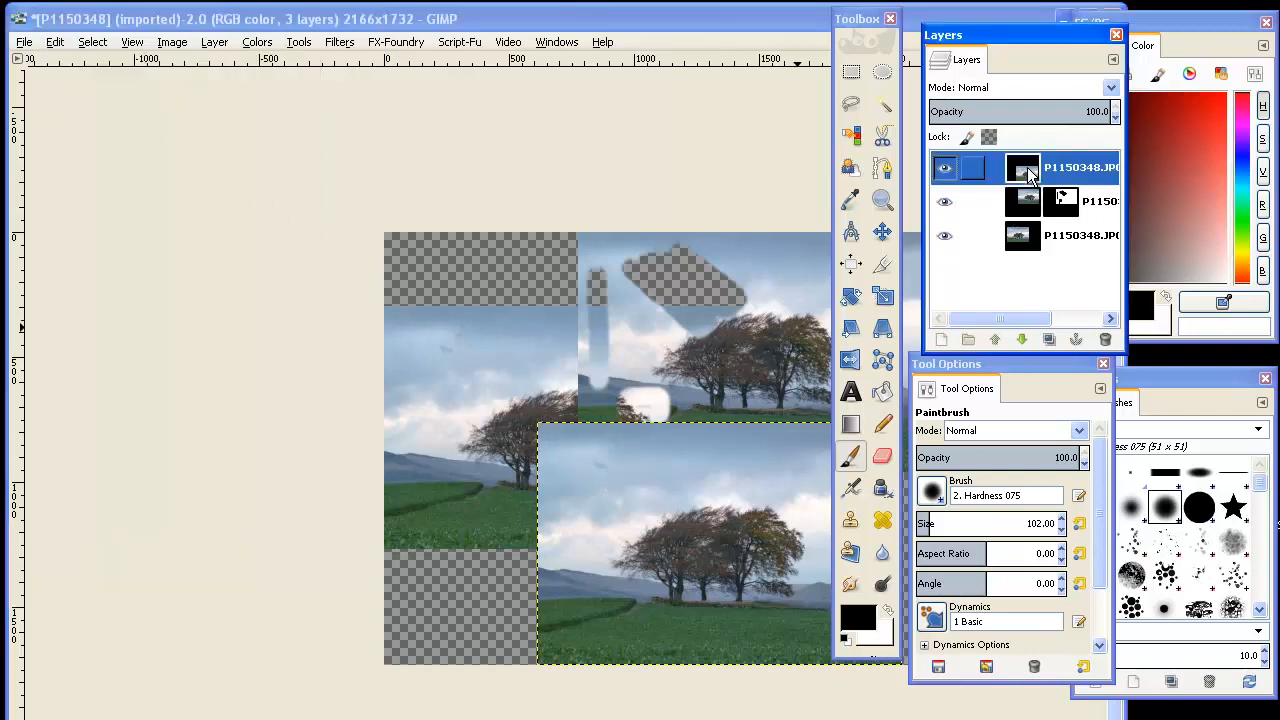
pyautogui.rightClick(1022, 168)
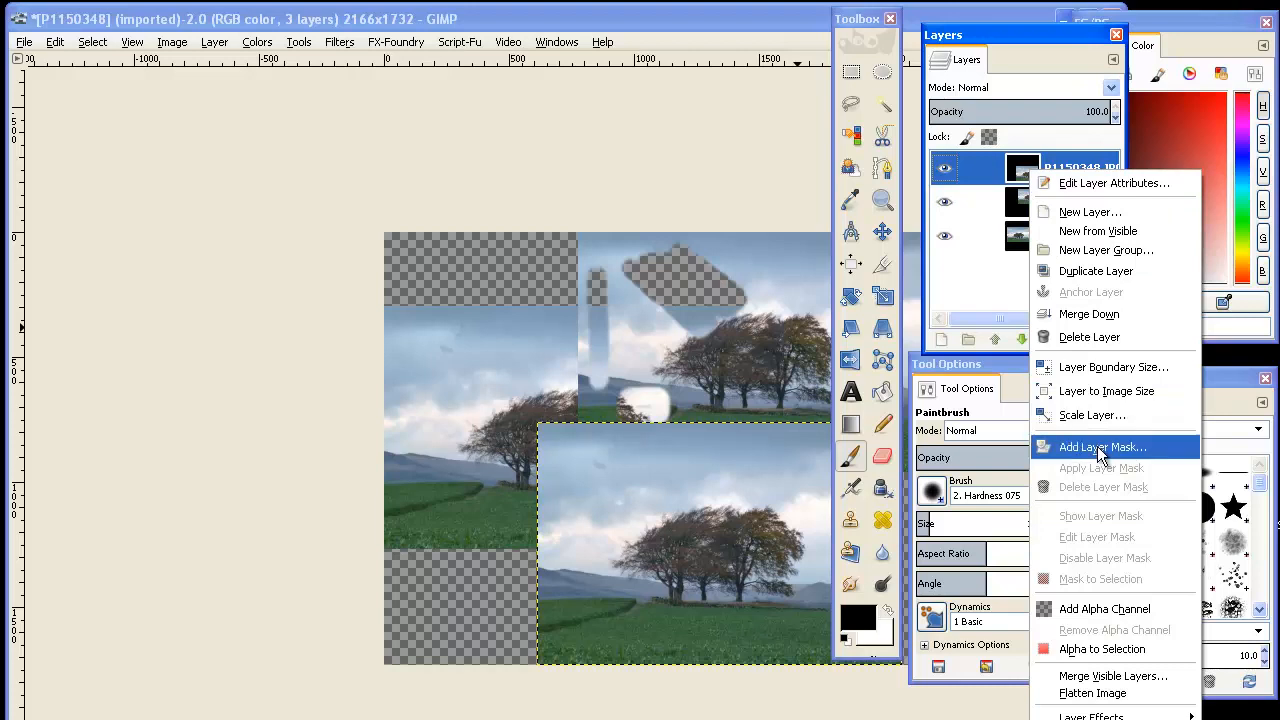
pyautogui.click(1102, 448)
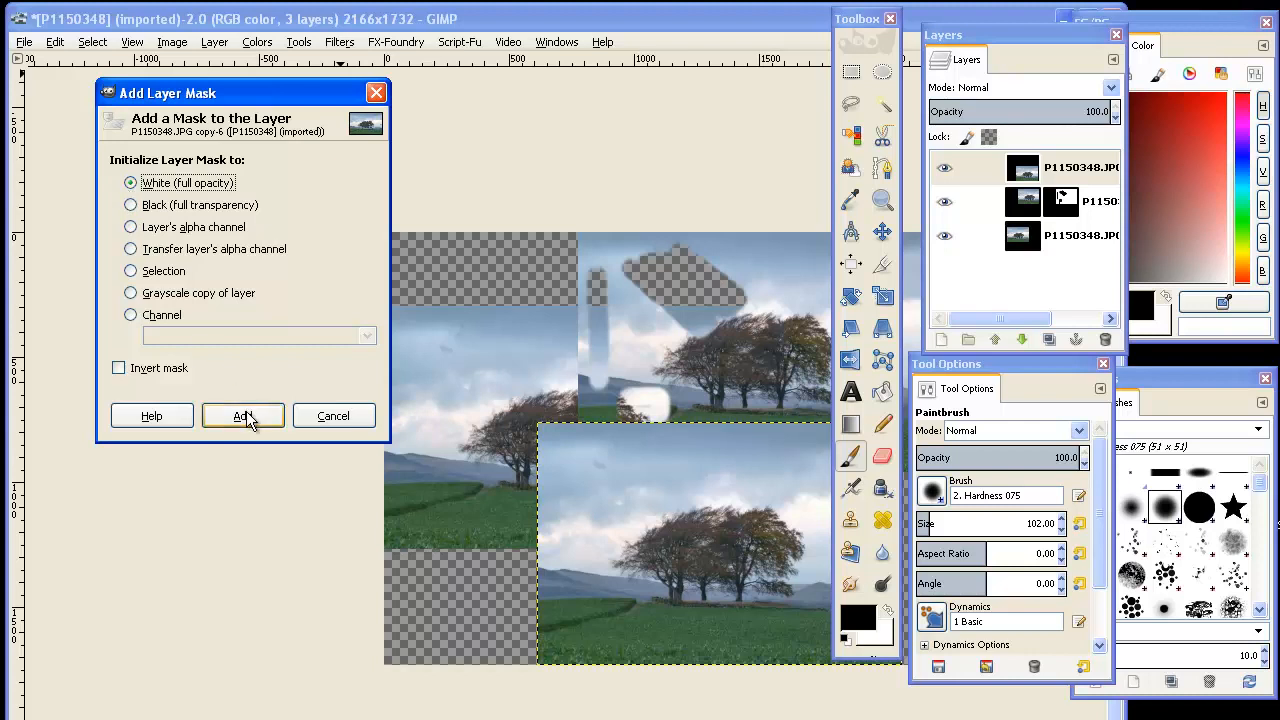
pyautogui.click(244, 414)
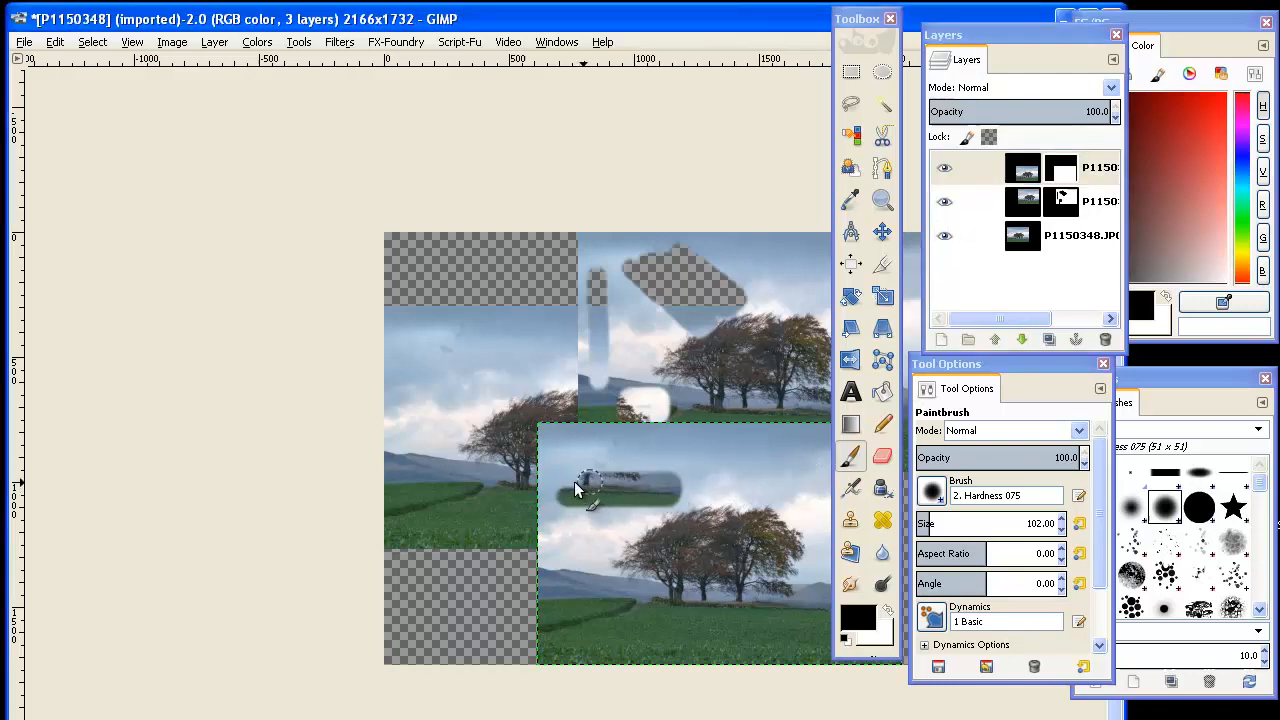
# Step: Paint a black stroke on the top layer's mask to hide a patch of it
pyautogui.moveTo(576, 490); pyautogui.dragTo(624, 462)
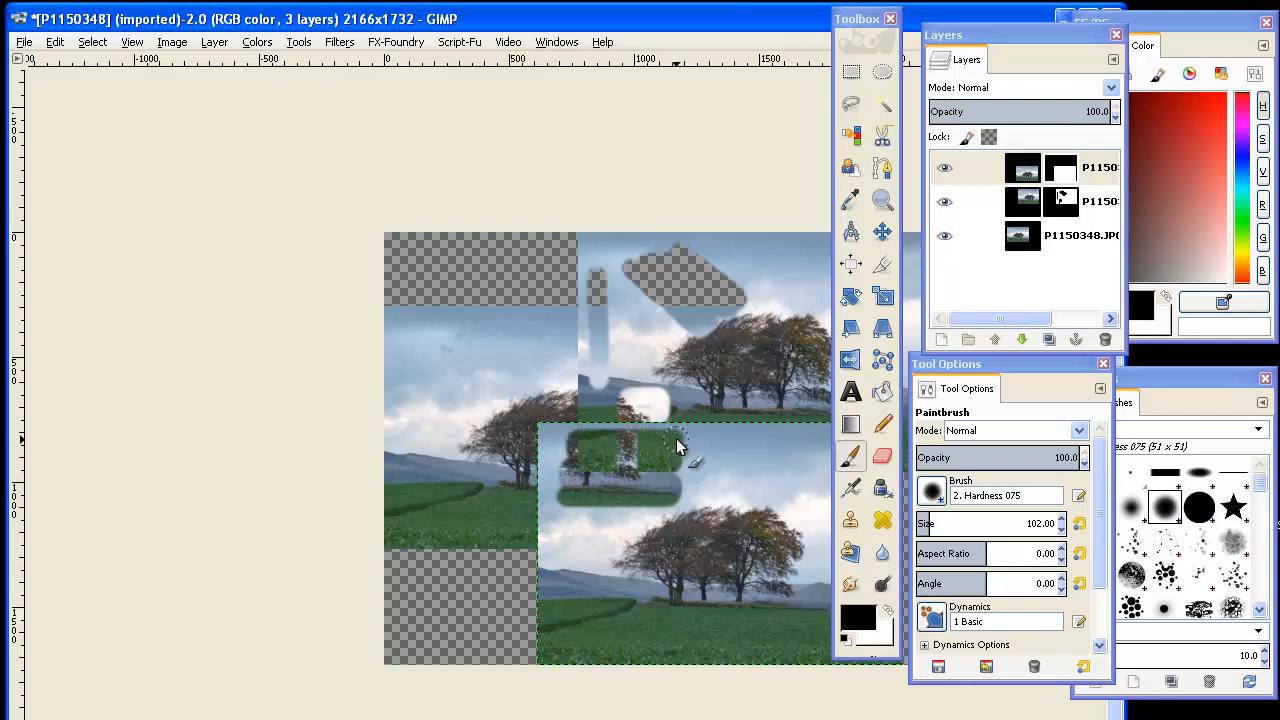
pyautogui.moveTo(564, 448)
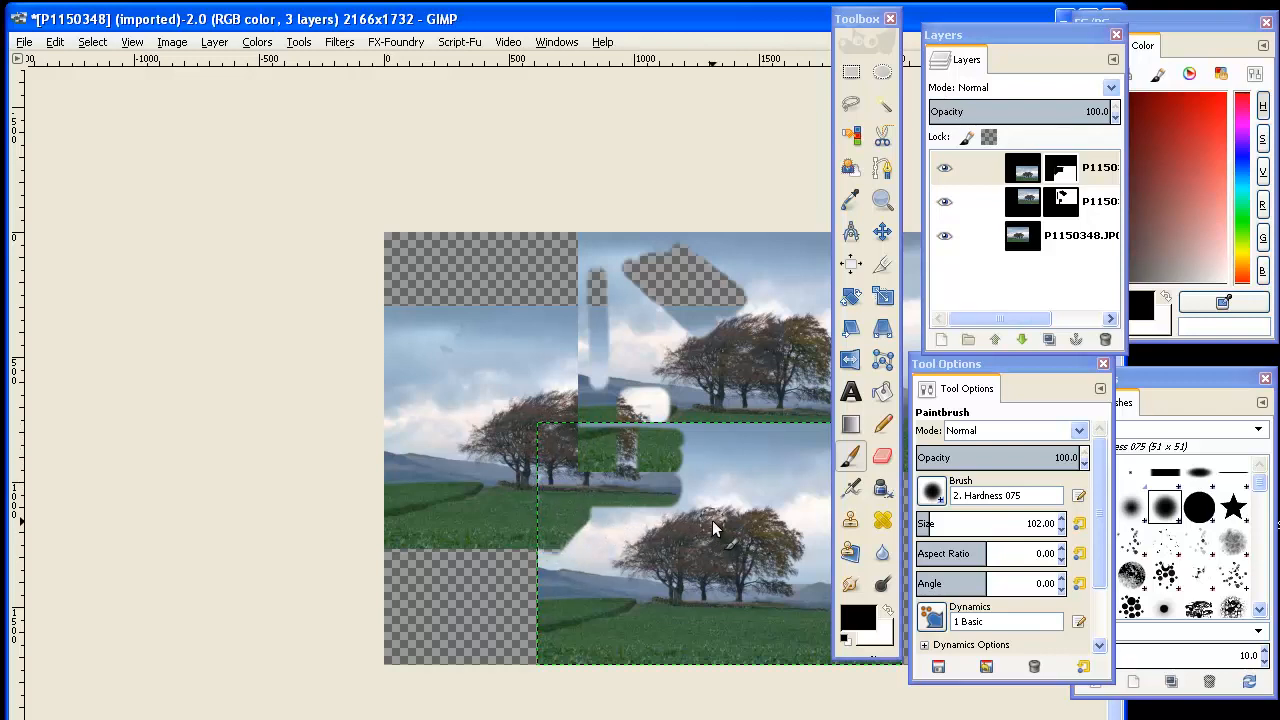
pyautogui.moveTo(884, 628)
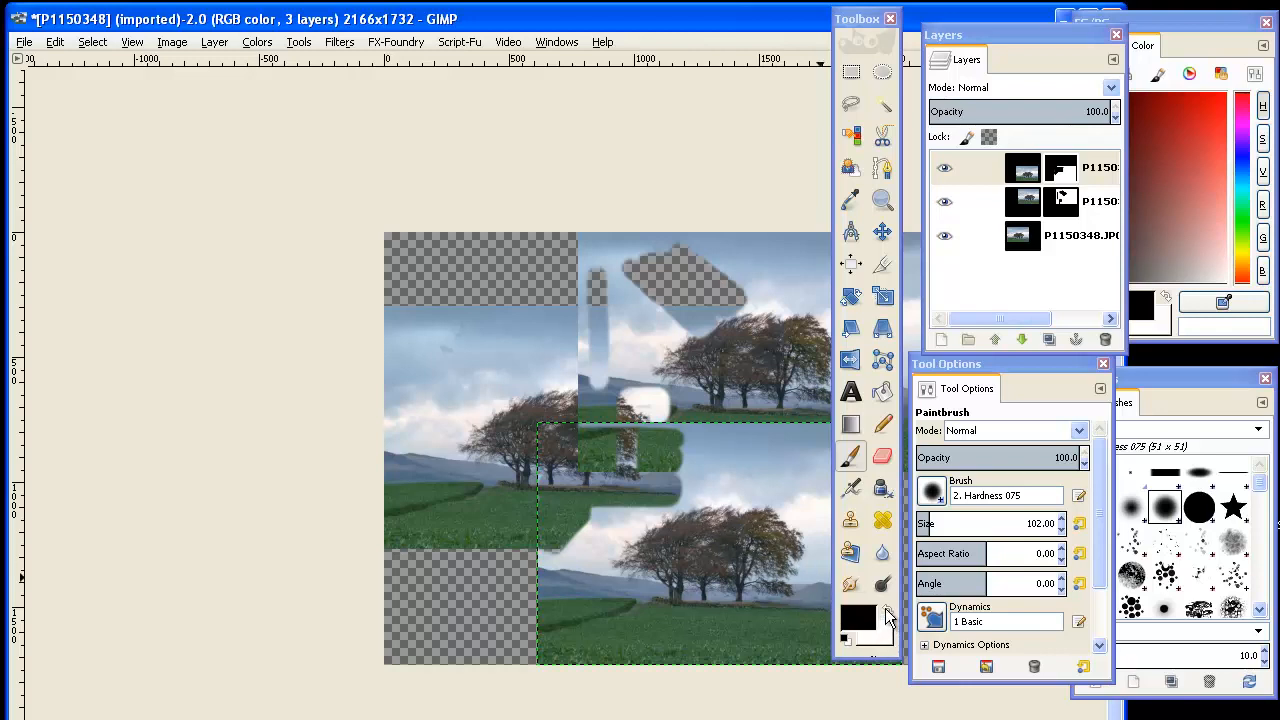
# Step: Set the foreground to white and paint the top layer's mask to restore the hidden patch
pyautogui.click(848, 624)
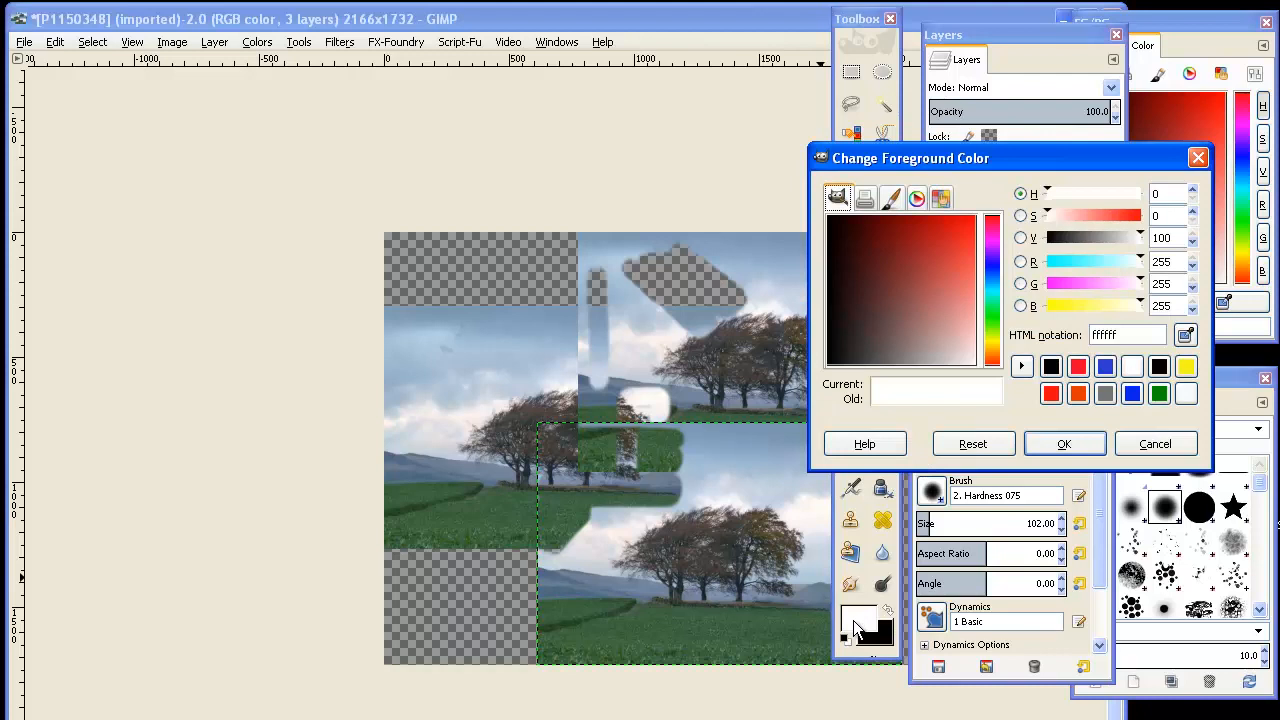
pyautogui.click(1064, 444)
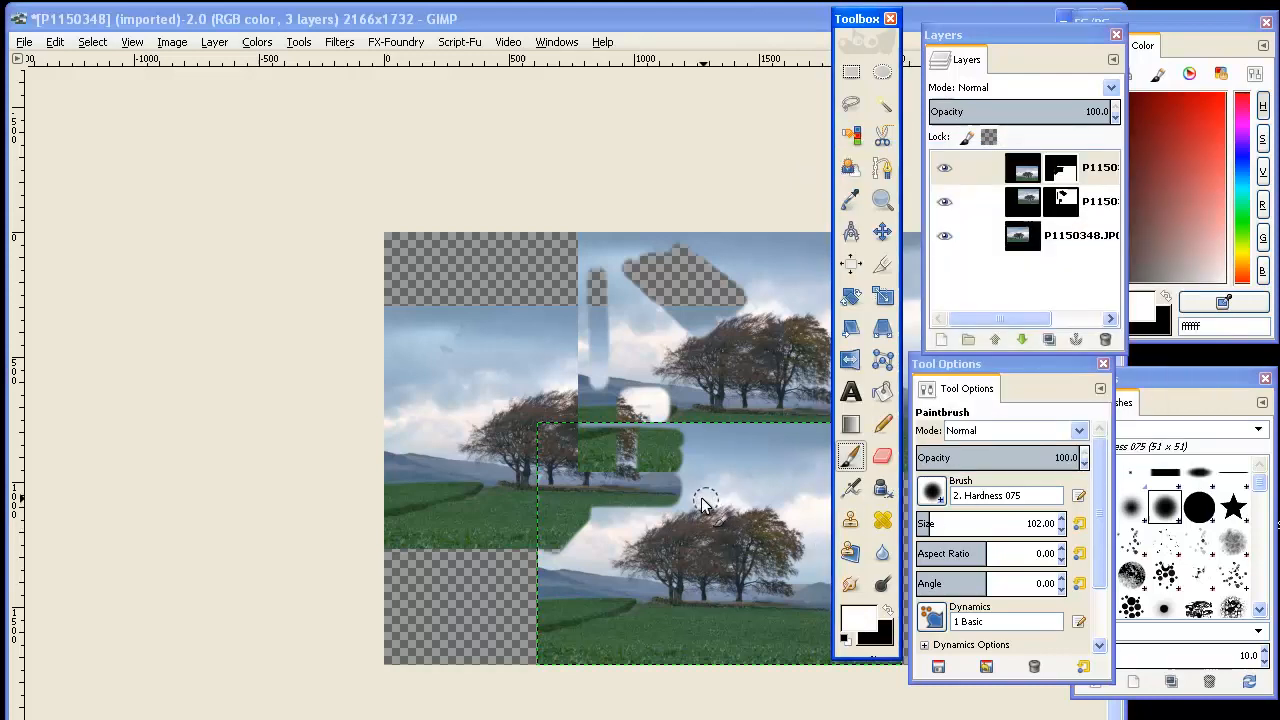
pyautogui.moveTo(738, 524)
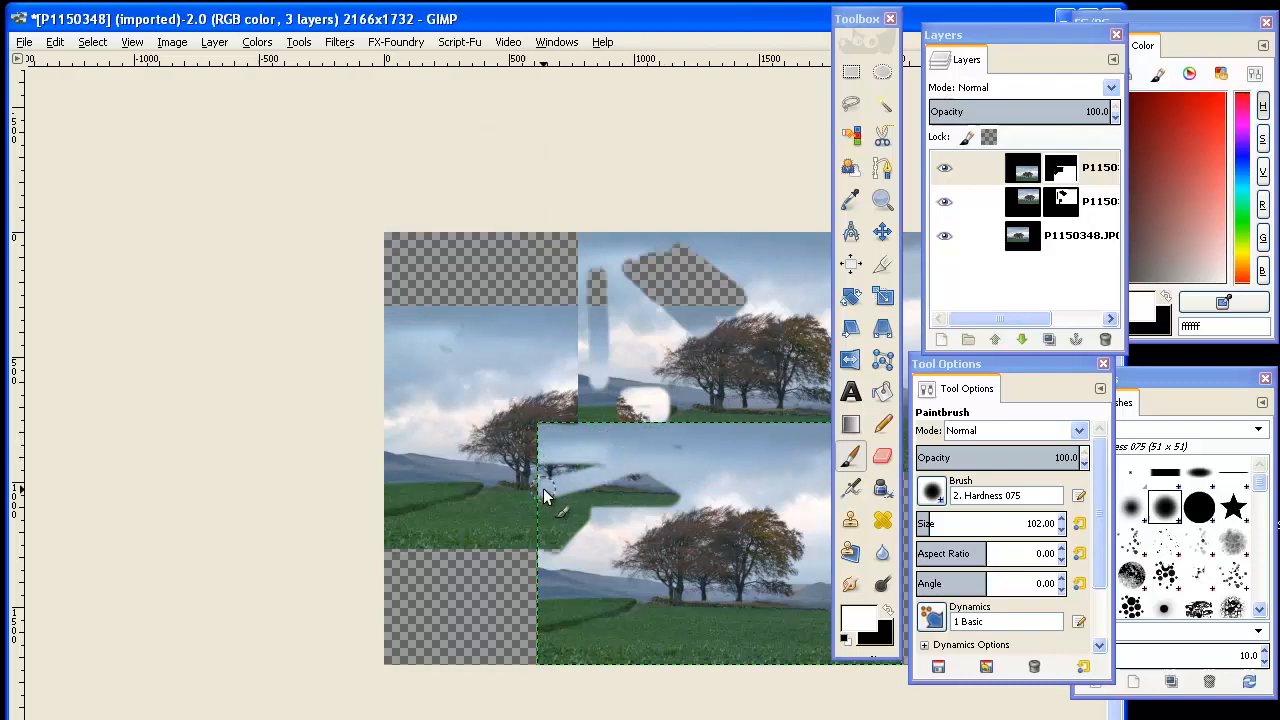
pyautogui.moveTo(544, 496); pyautogui.dragTo(584, 500)
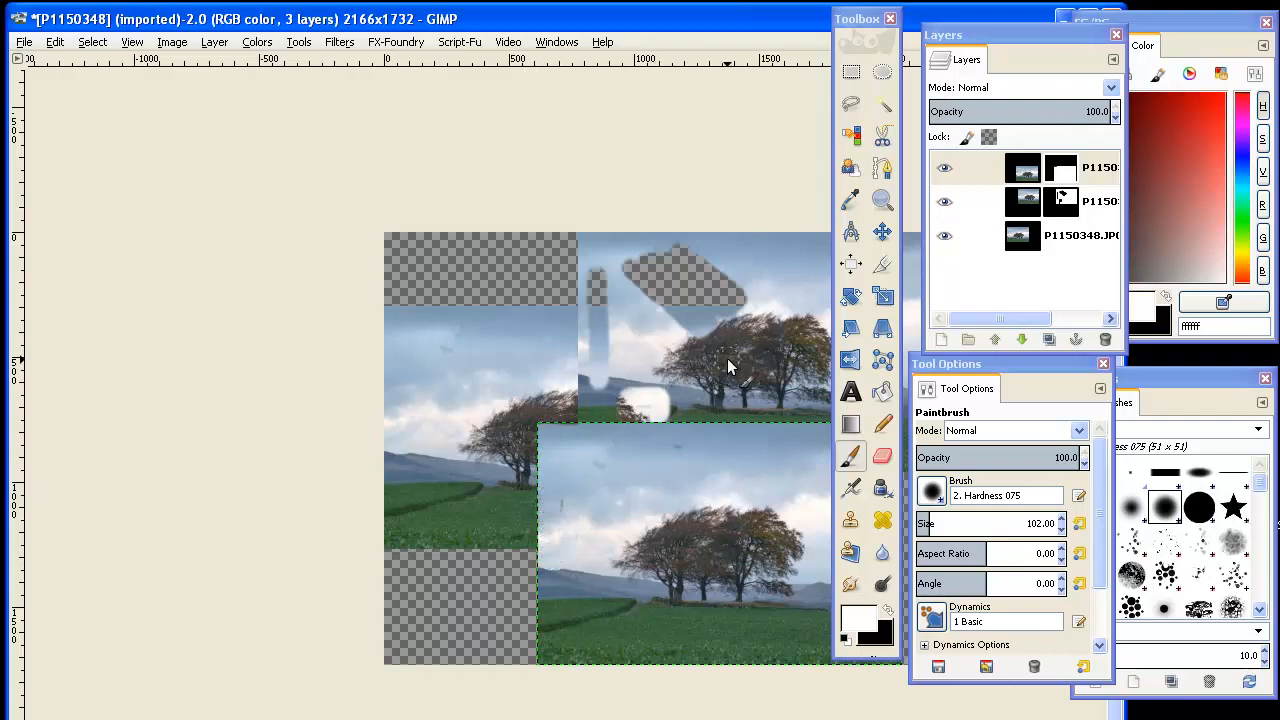
pyautogui.moveTo(660, 350)
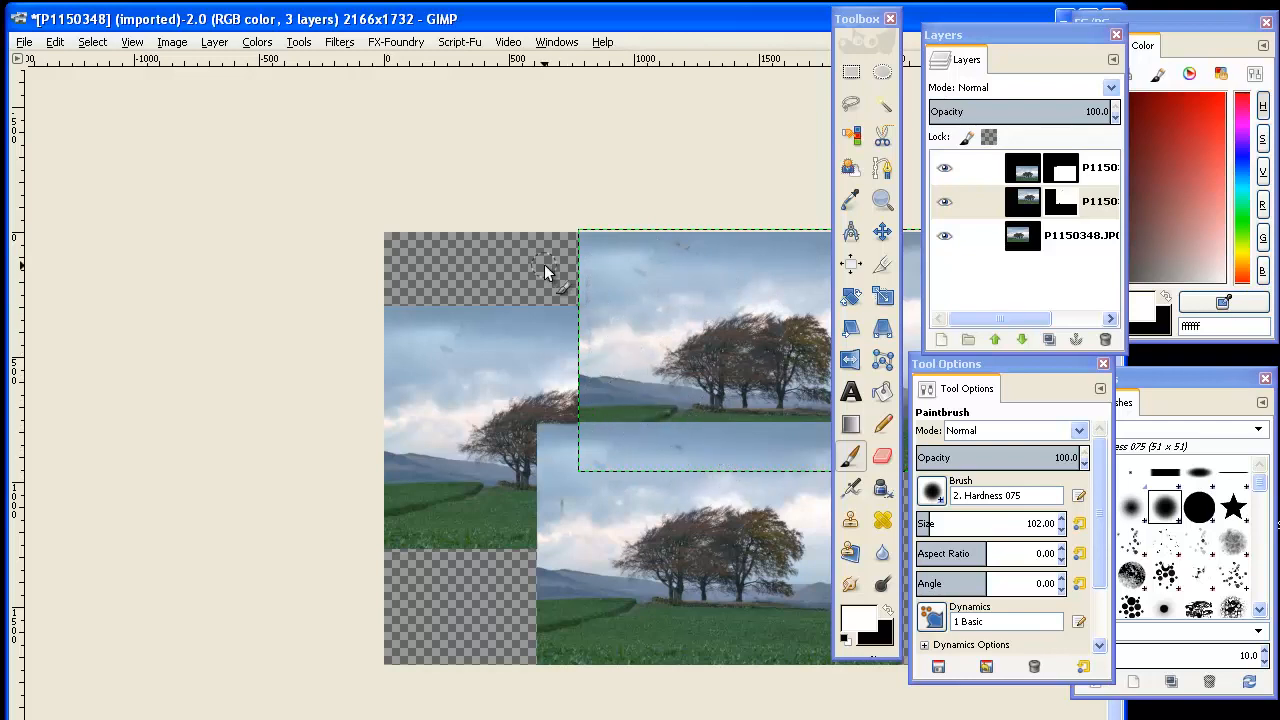
# Step: Bring up Brightness-Contrast for the bottom landscape layer
pyautogui.click(1022, 236)
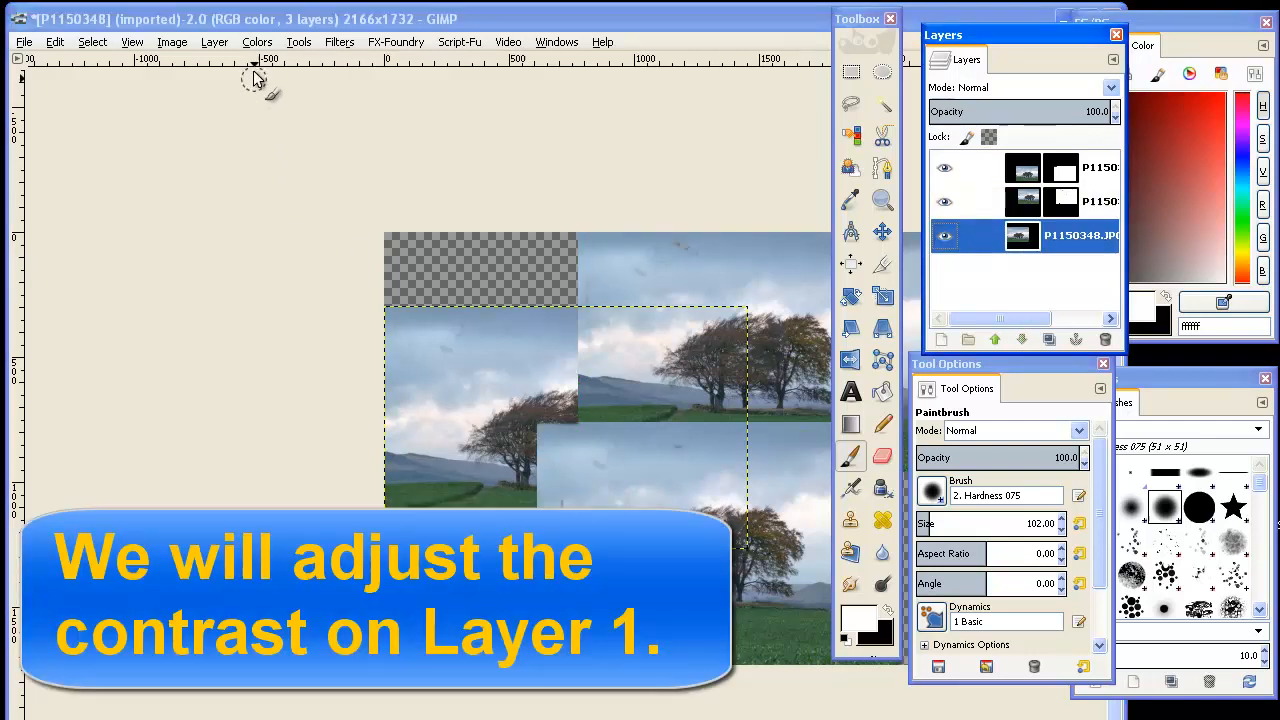
pyautogui.click(256, 42)
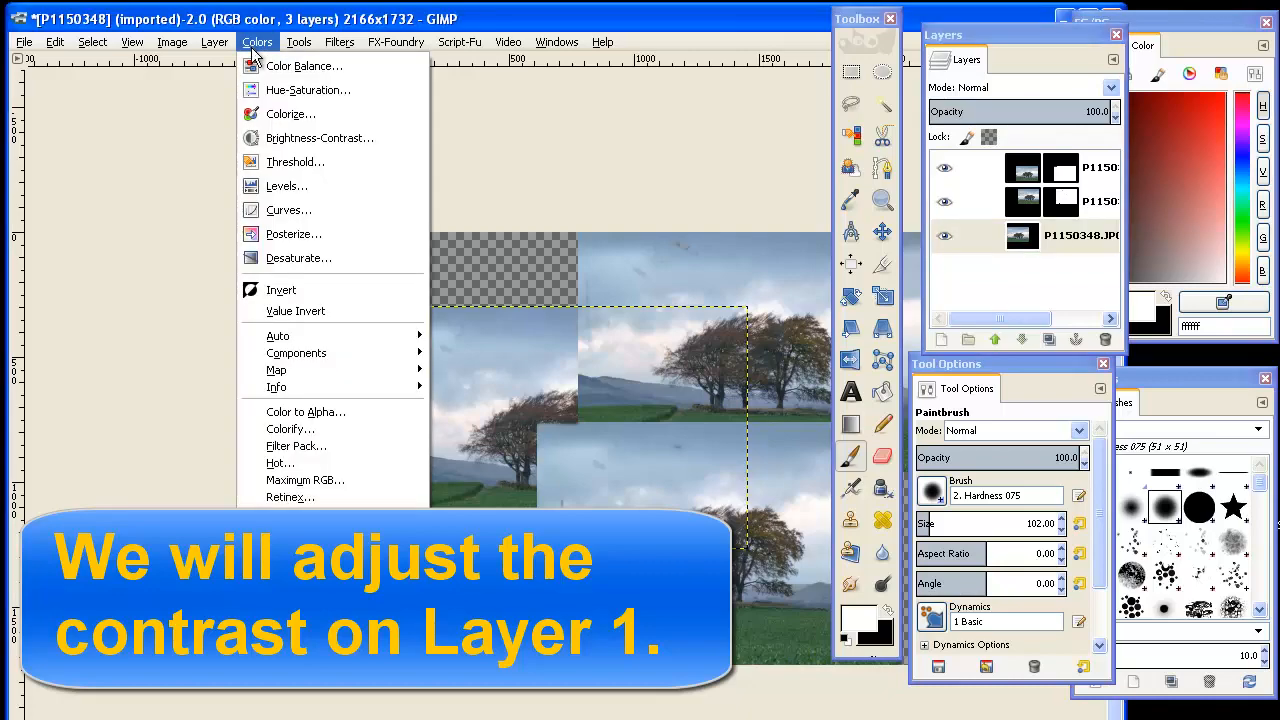
pyautogui.moveTo(320, 136)
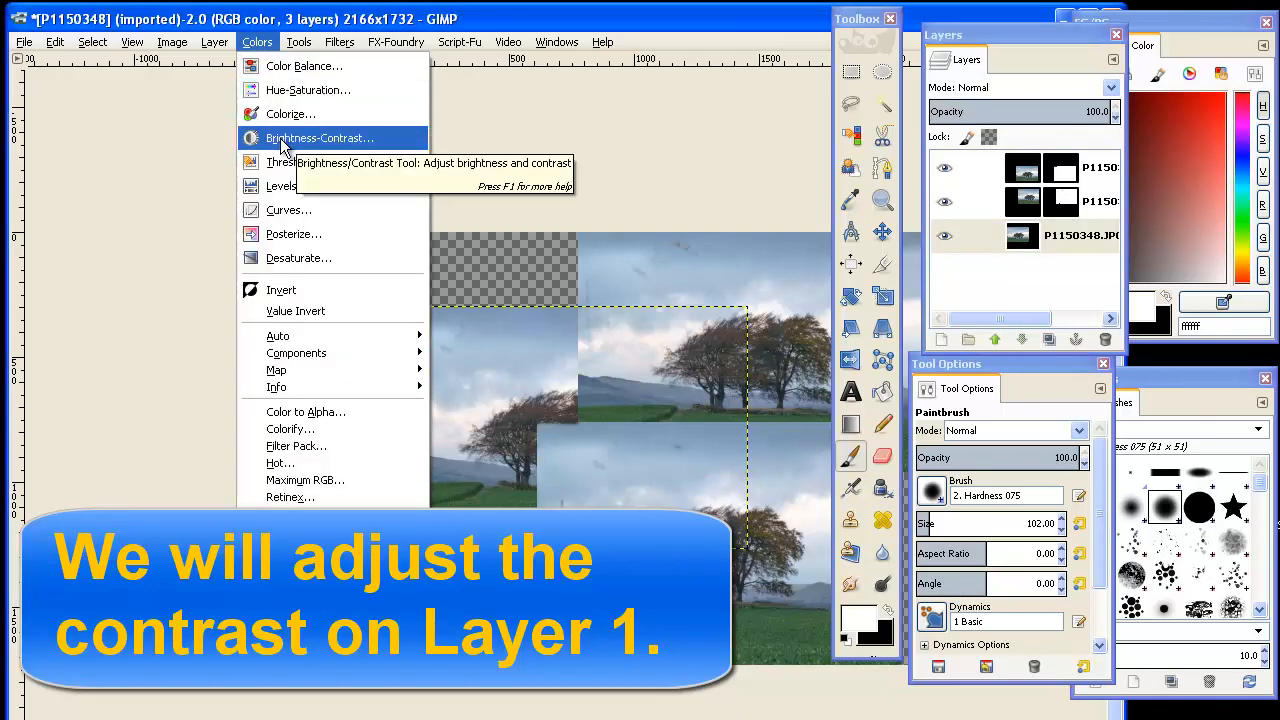
pyautogui.click(320, 136)
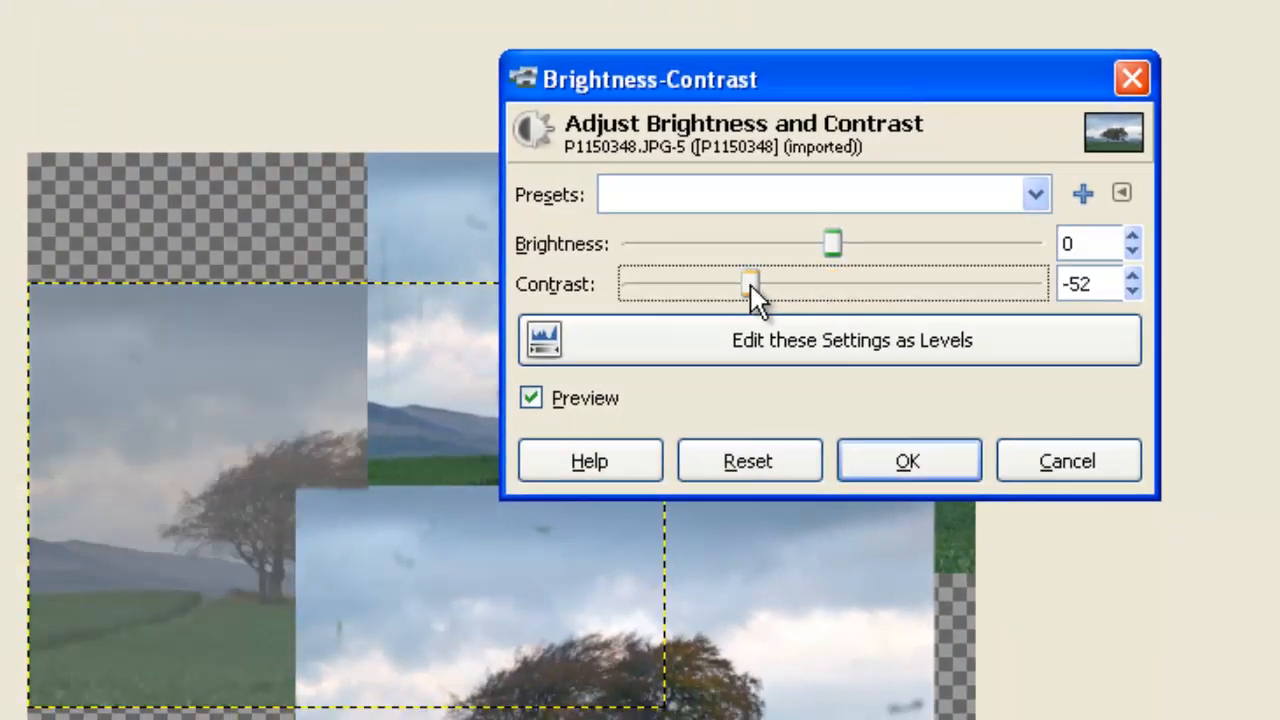
# Step: Preview the layer at contrast -10 and brightness -23
pyautogui.moveTo(750, 284); pyautogui.dragTo(878, 284)
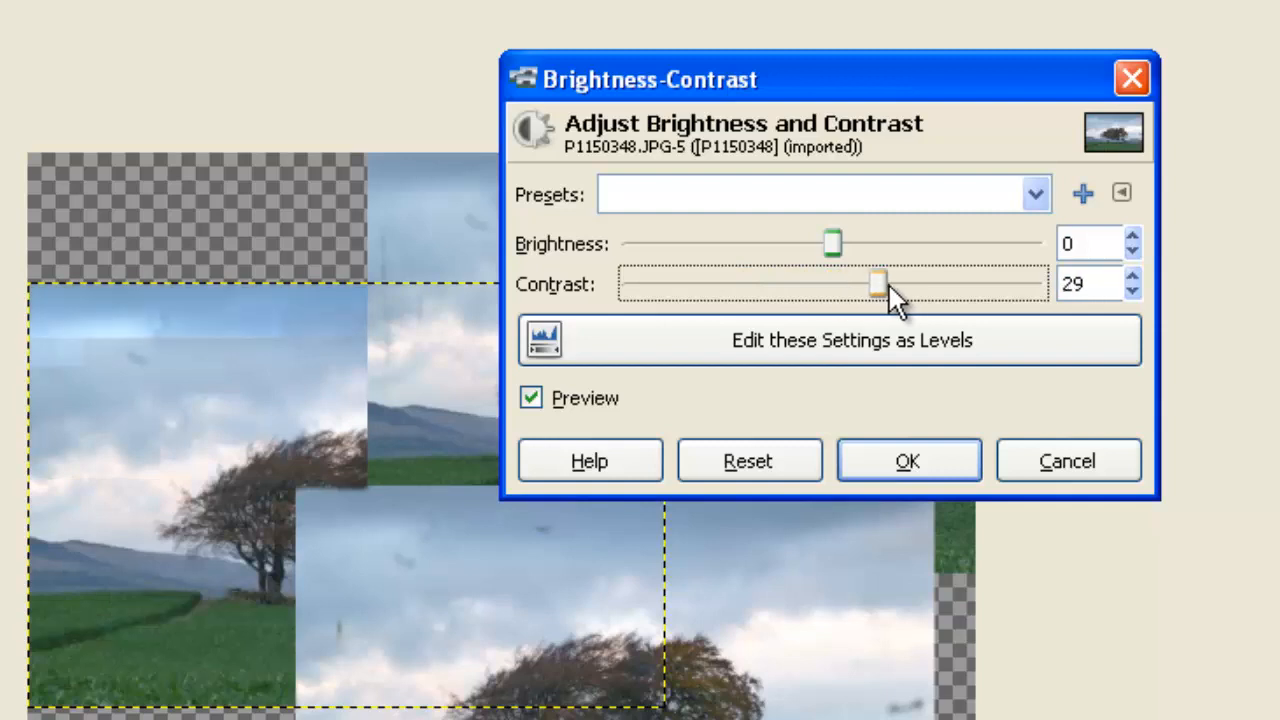
pyautogui.moveTo(878, 284); pyautogui.dragTo(848, 284)
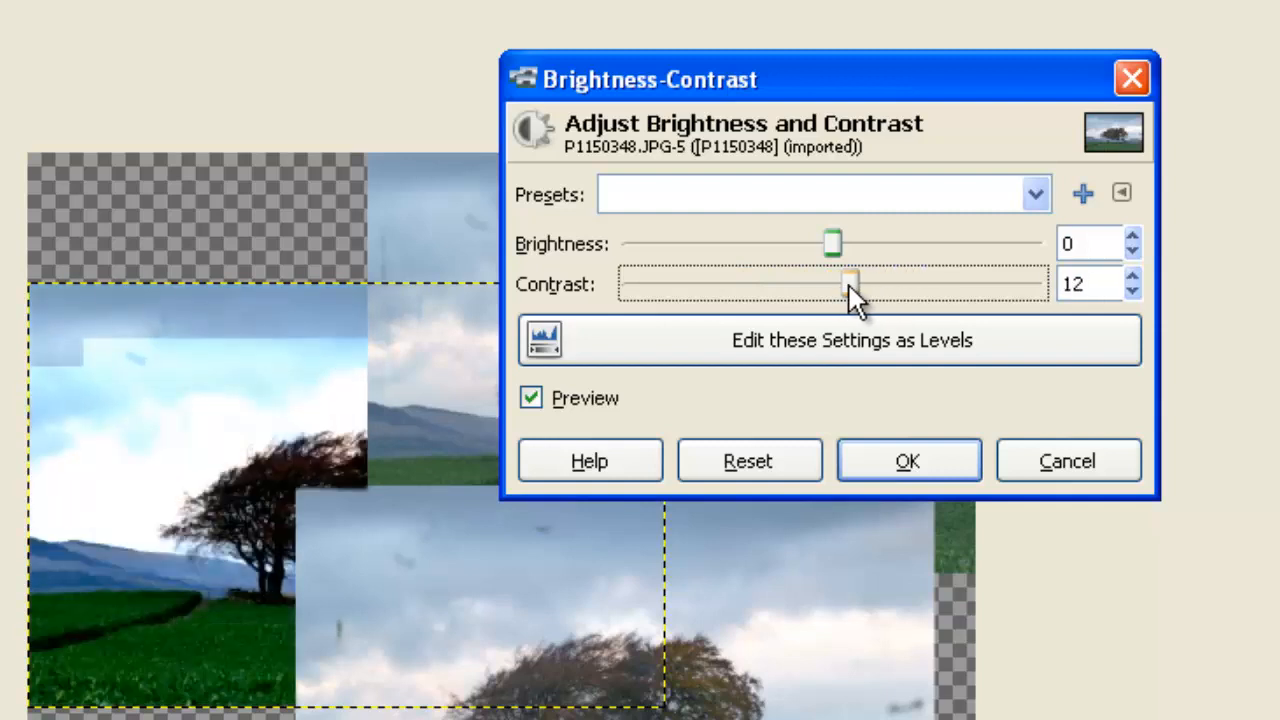
pyautogui.moveTo(850, 284); pyautogui.dragTo(828, 284)
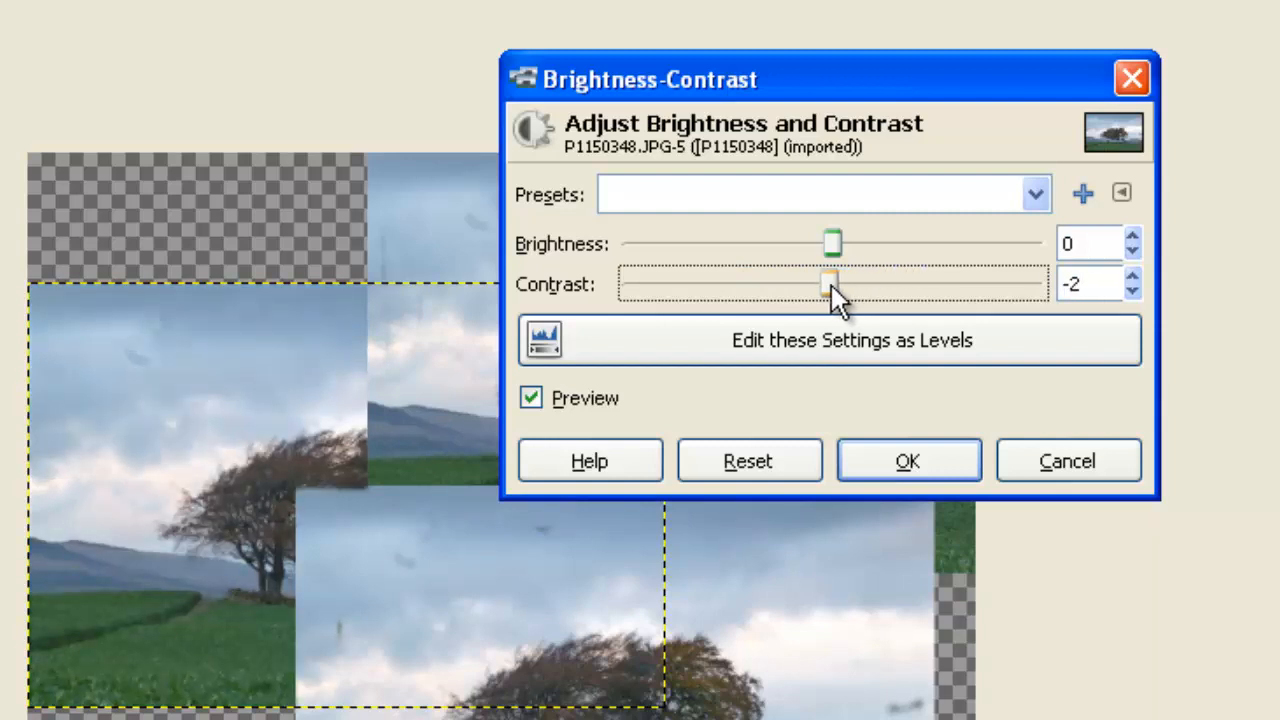
pyautogui.moveTo(828, 284); pyautogui.dragTo(818, 284)
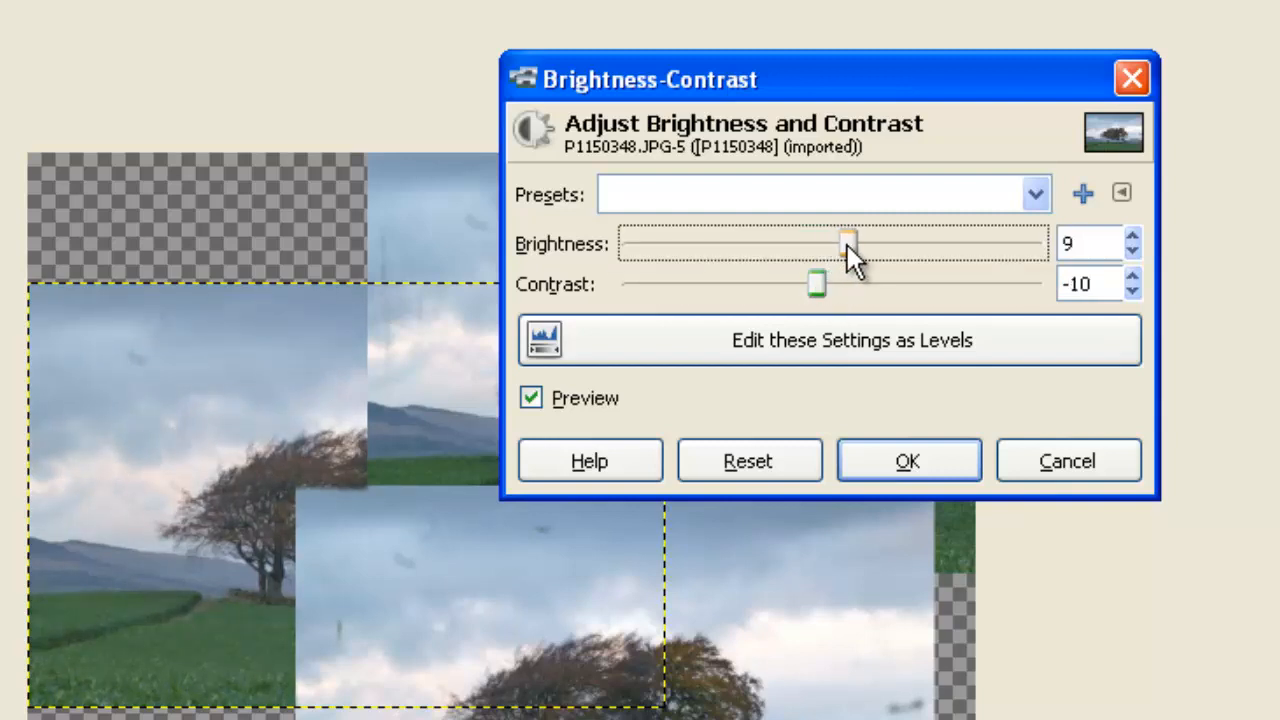
pyautogui.moveTo(848, 244); pyautogui.dragTo(788, 244)
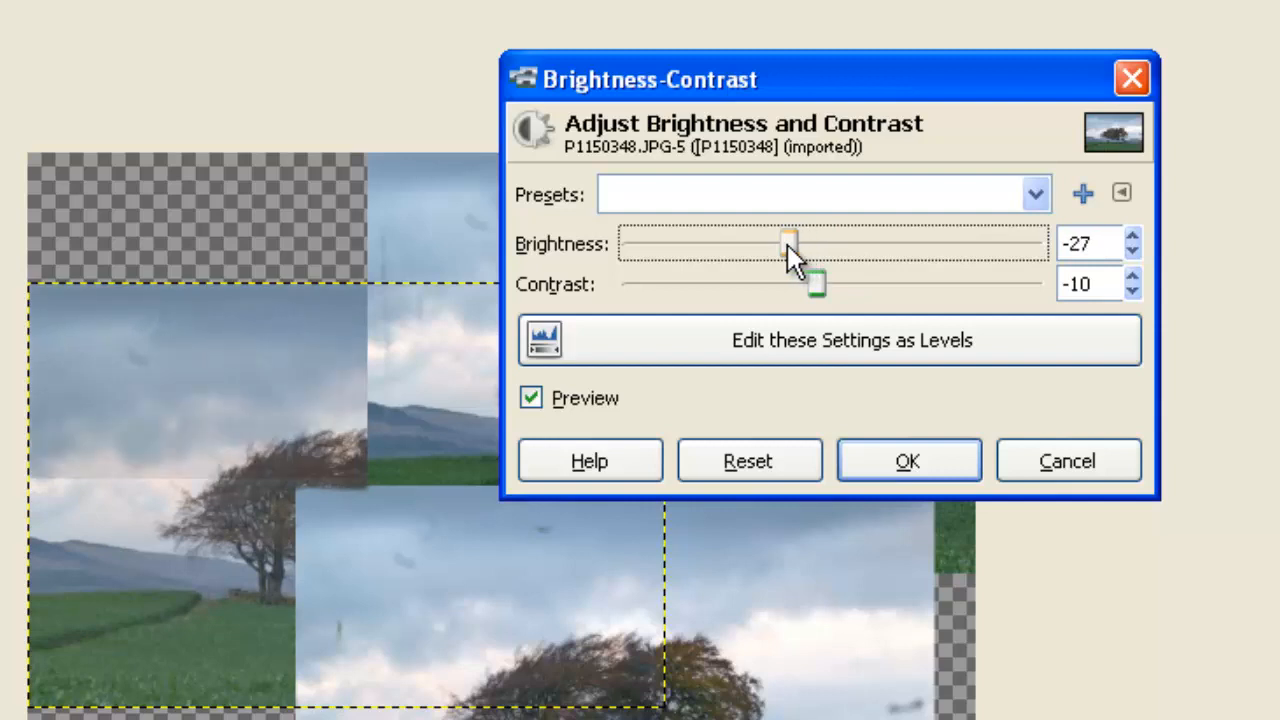
pyautogui.moveTo(788, 244); pyautogui.dragTo(800, 244)
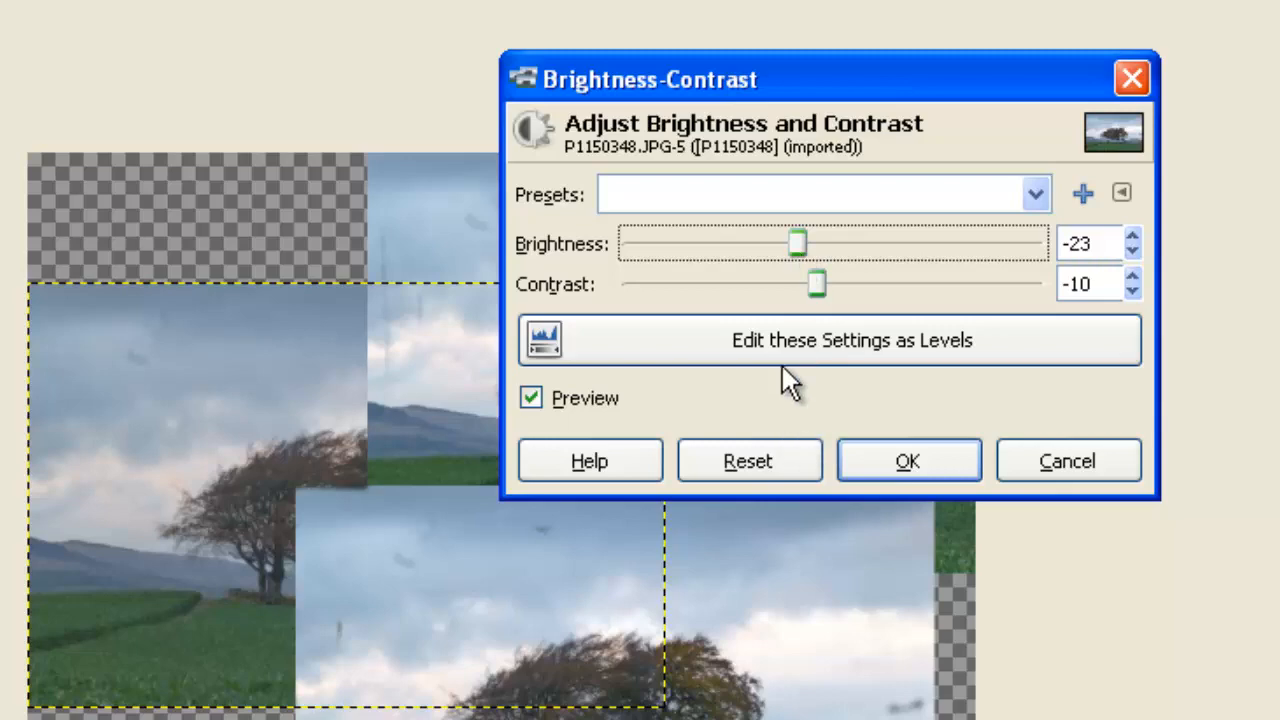
# Step: Carry the settings into Levels and set input black 36 and white 246
pyautogui.click(830, 340)
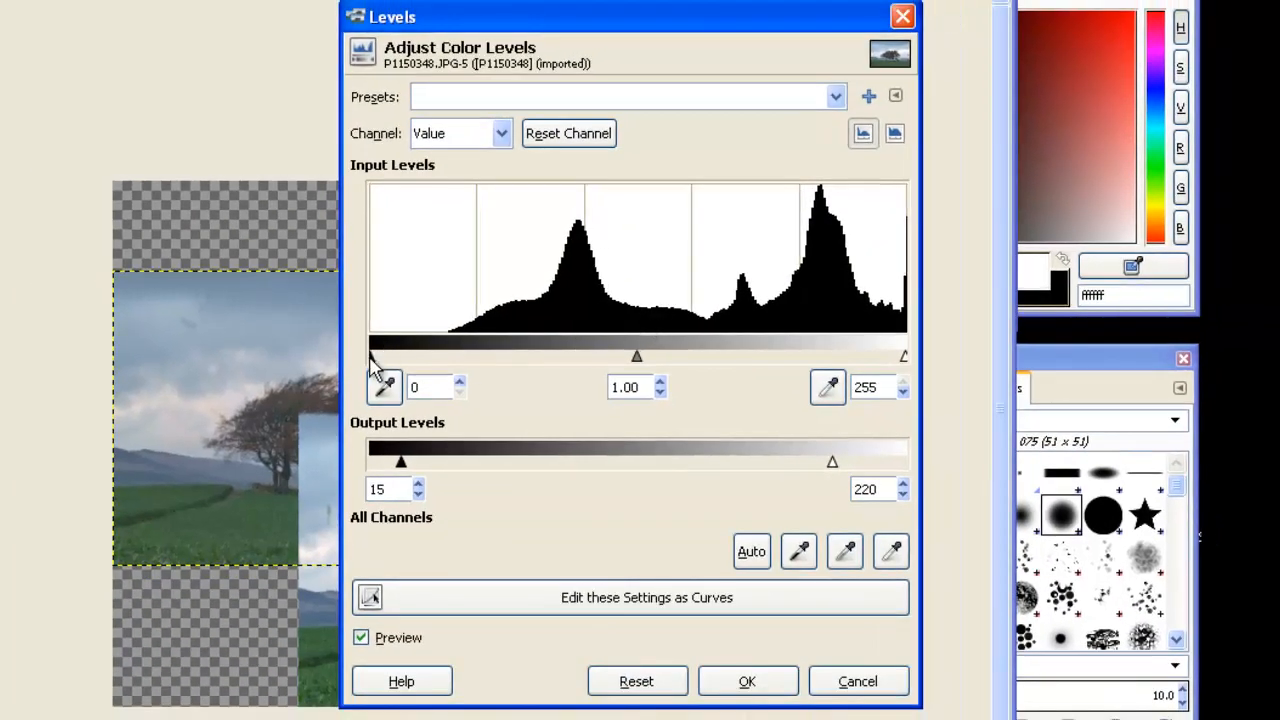
pyautogui.moveTo(372, 356); pyautogui.dragTo(444, 356)
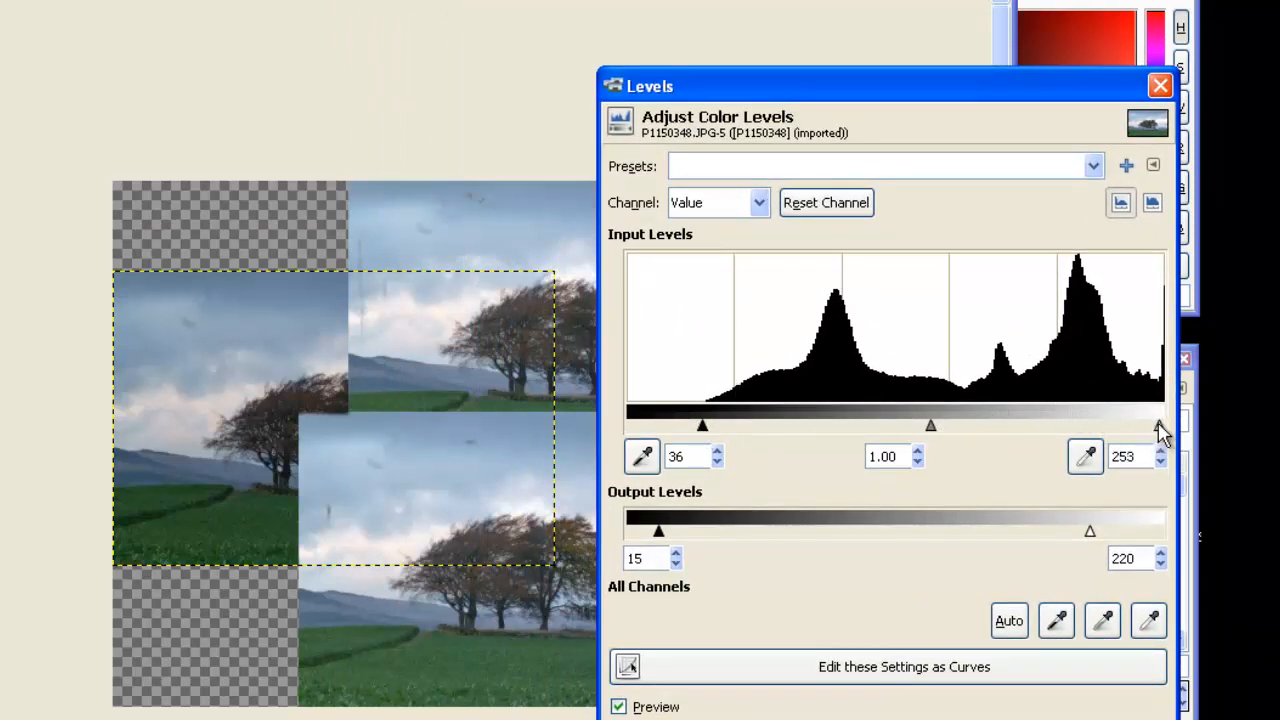
pyautogui.moveTo(1160, 424); pyautogui.dragTo(1144, 424)
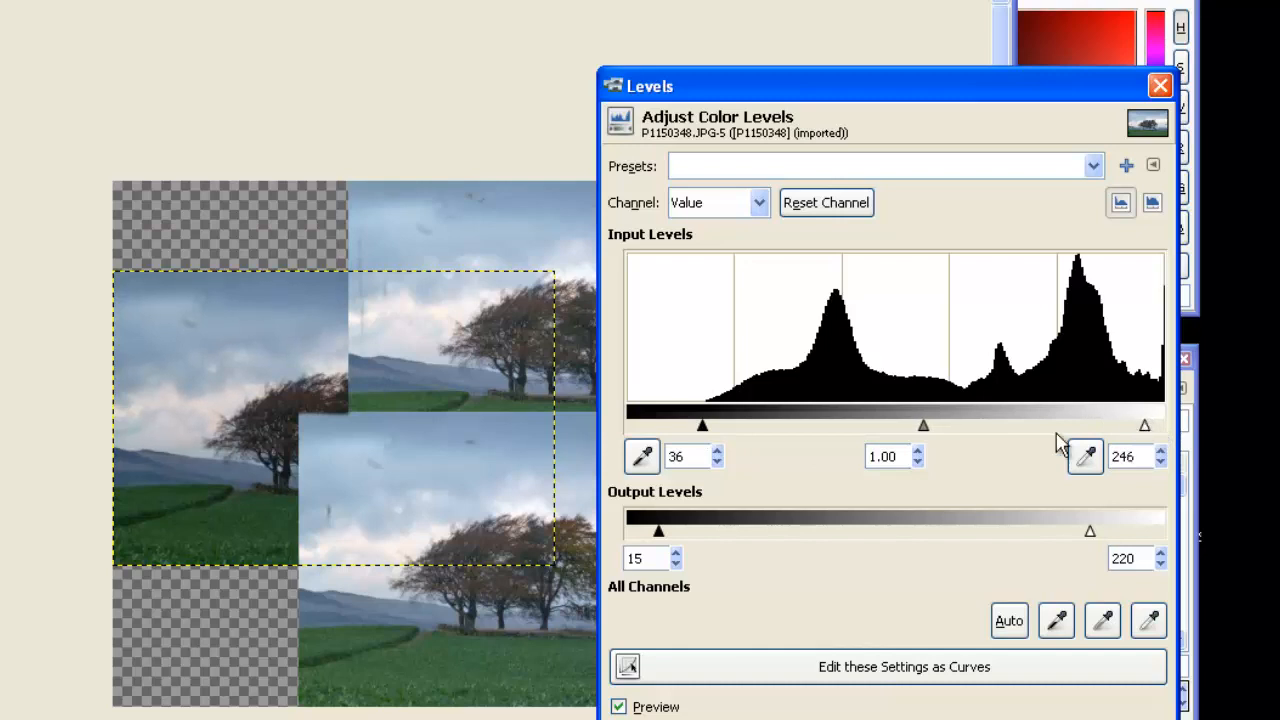
# Step: Settle the Levels gamma at 0.96 after trying brighter and darker midtones
pyautogui.moveTo(922, 424); pyautogui.dragTo(866, 424)
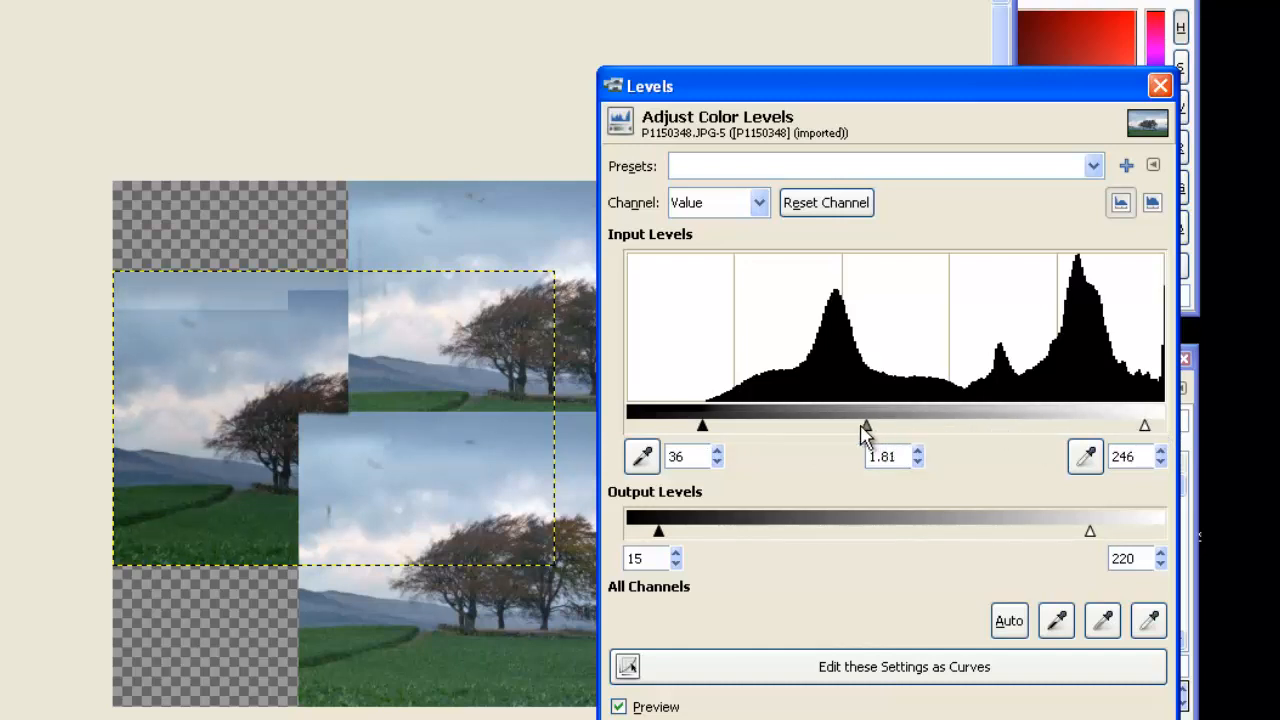
pyautogui.moveTo(866, 424); pyautogui.dragTo(772, 424)
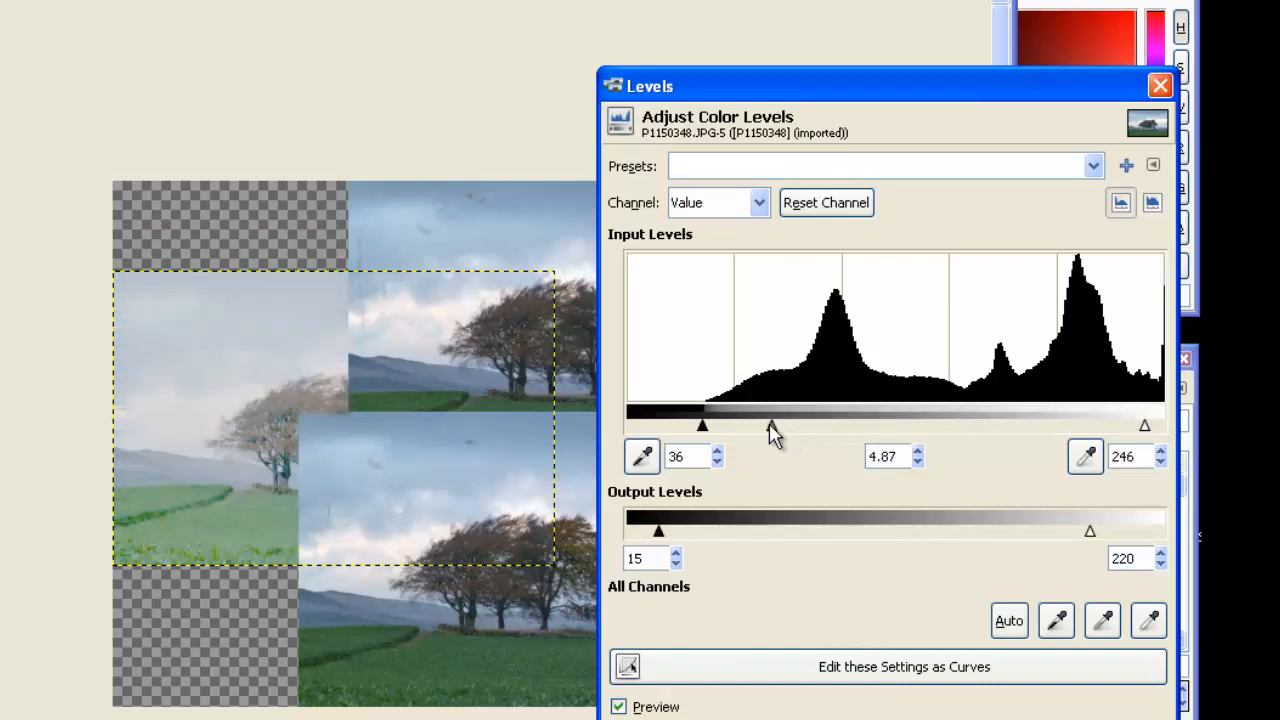
pyautogui.moveTo(776, 426); pyautogui.dragTo(950, 426)
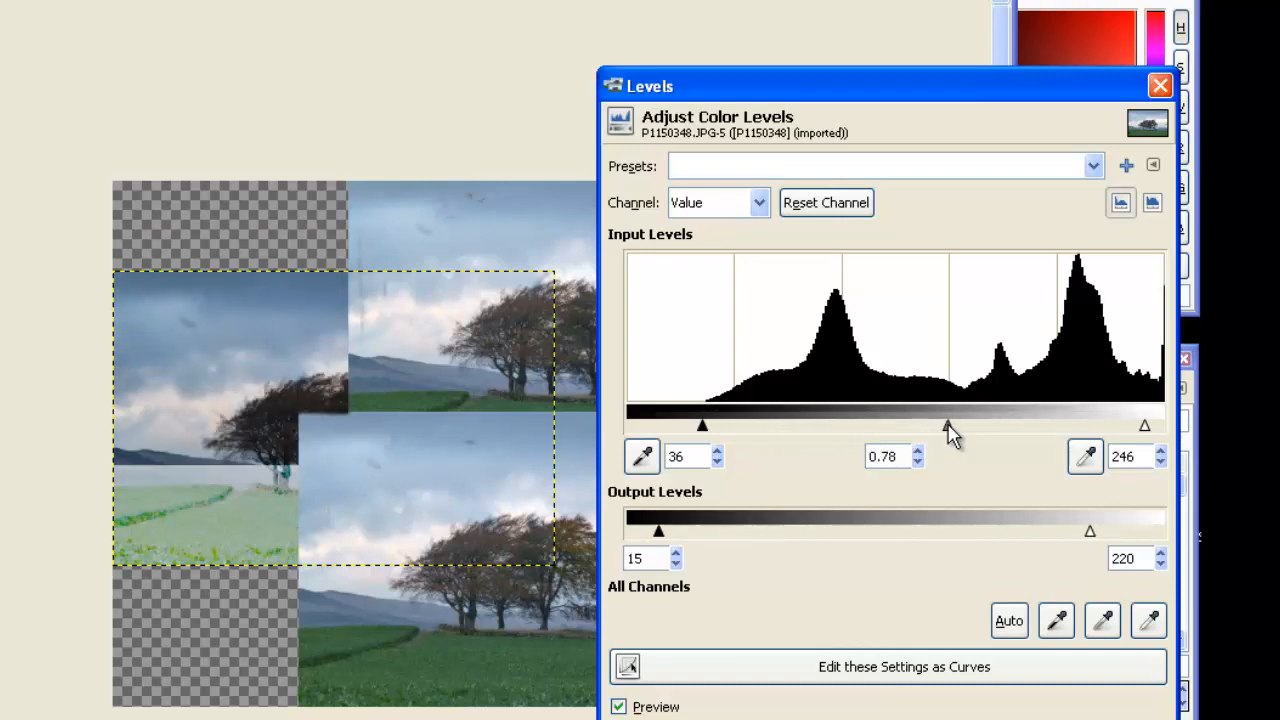
pyautogui.moveTo(948, 426); pyautogui.dragTo(982, 426)
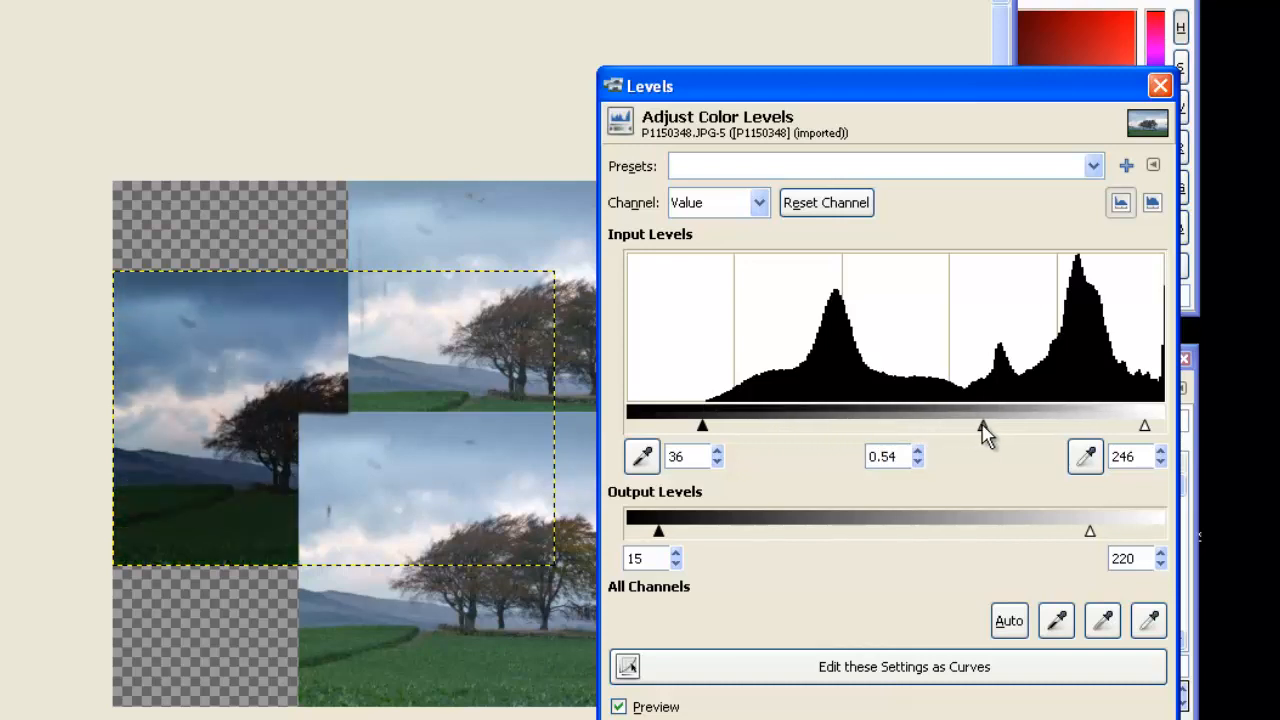
pyautogui.moveTo(984, 426); pyautogui.dragTo(924, 426)
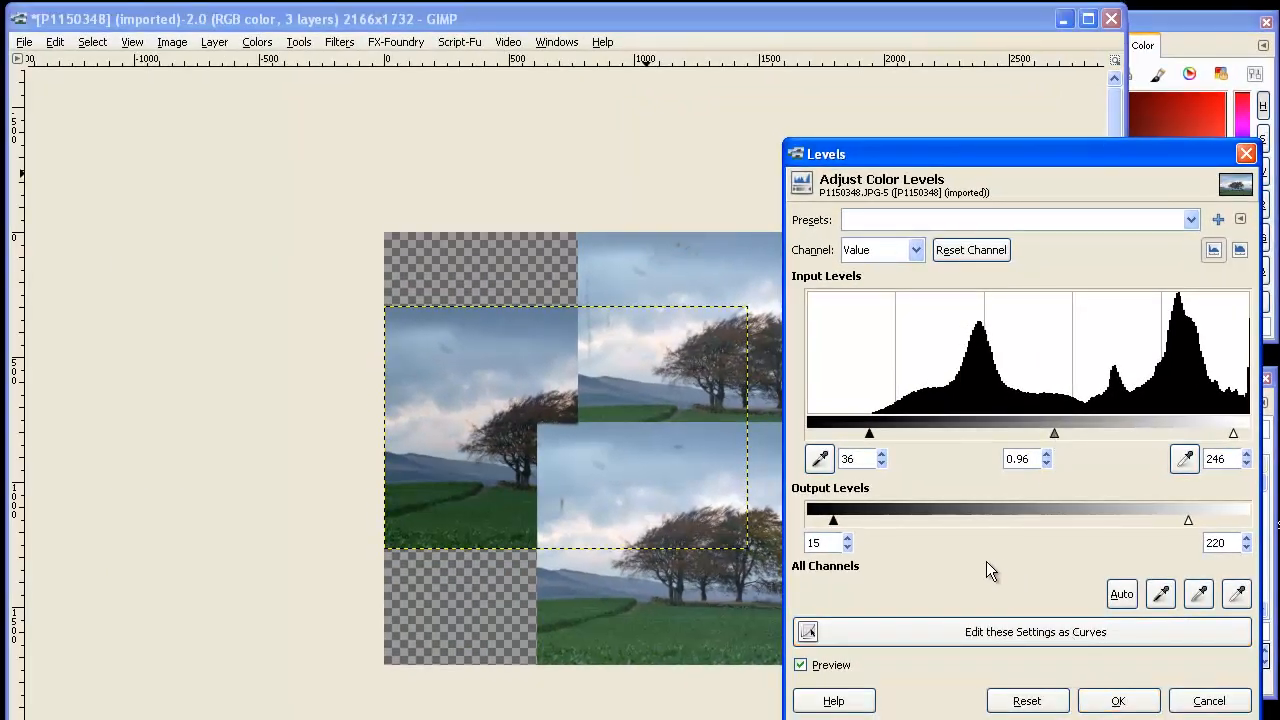
# Step: Set the Levels output black point to 17
pyautogui.moveTo(832, 520); pyautogui.dragTo(900, 520)
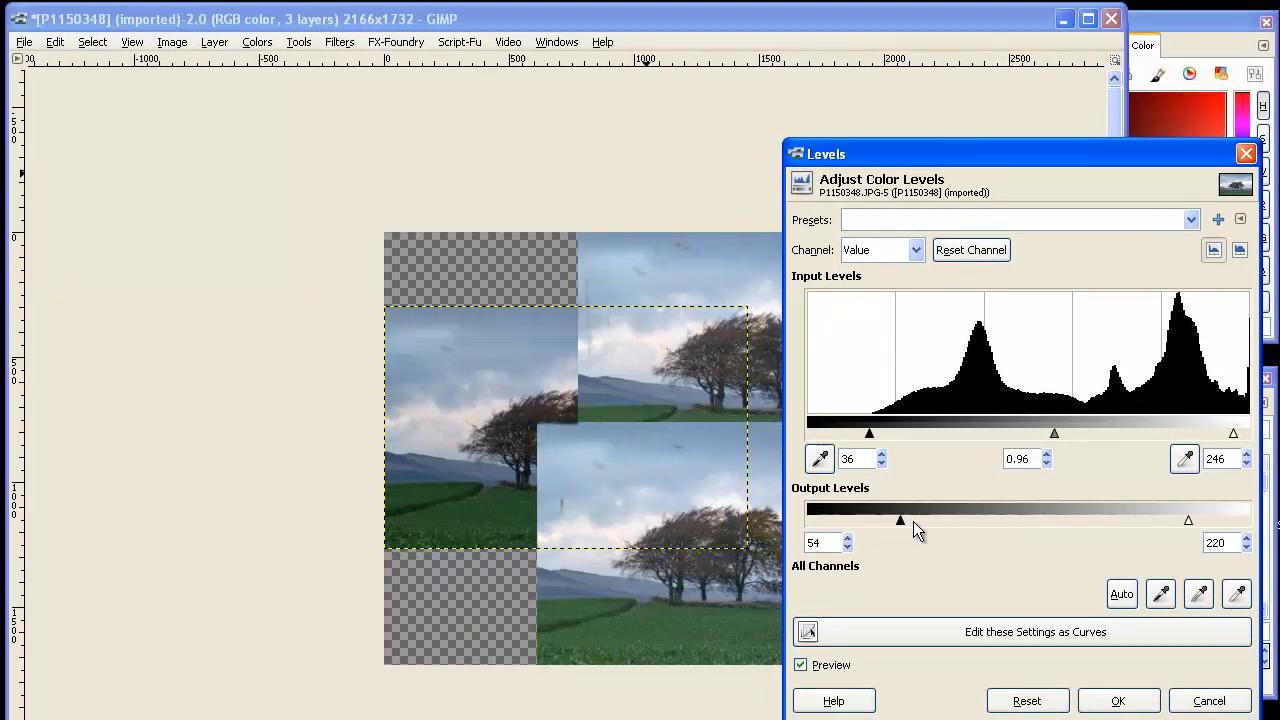
pyautogui.moveTo(900, 520); pyautogui.dragTo(808, 520)
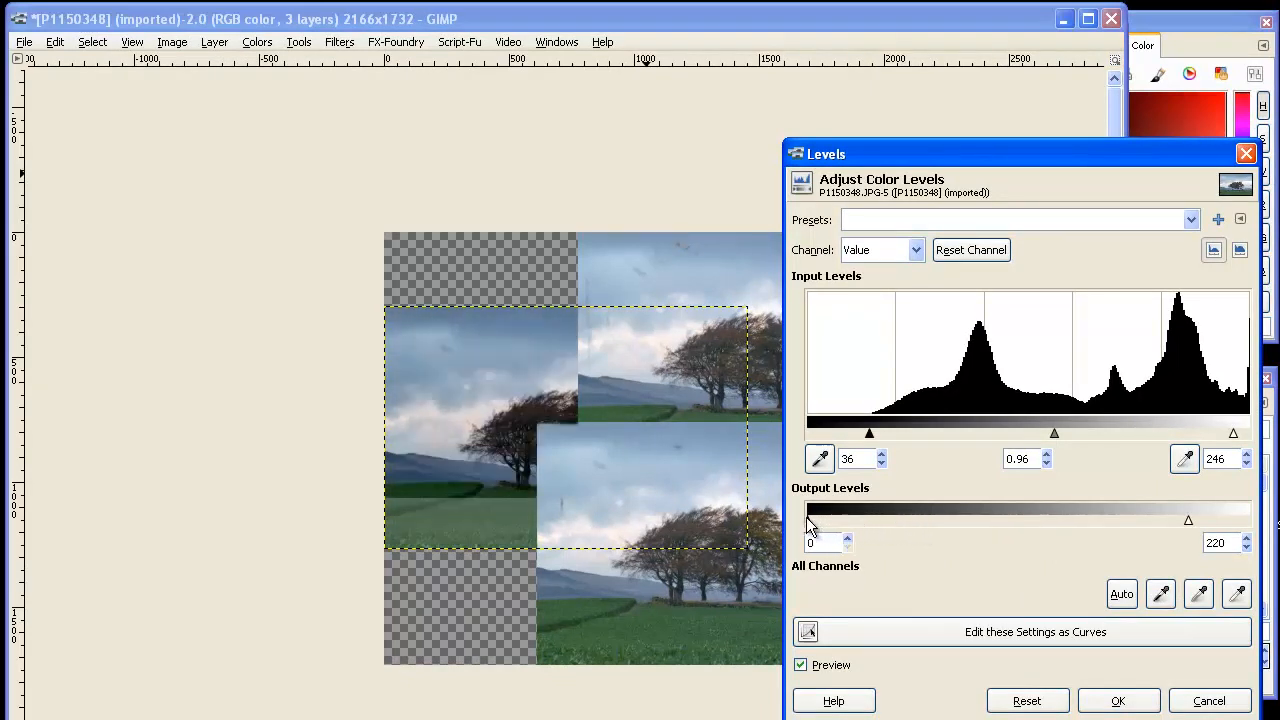
pyautogui.moveTo(808, 520); pyautogui.dragTo(838, 520)
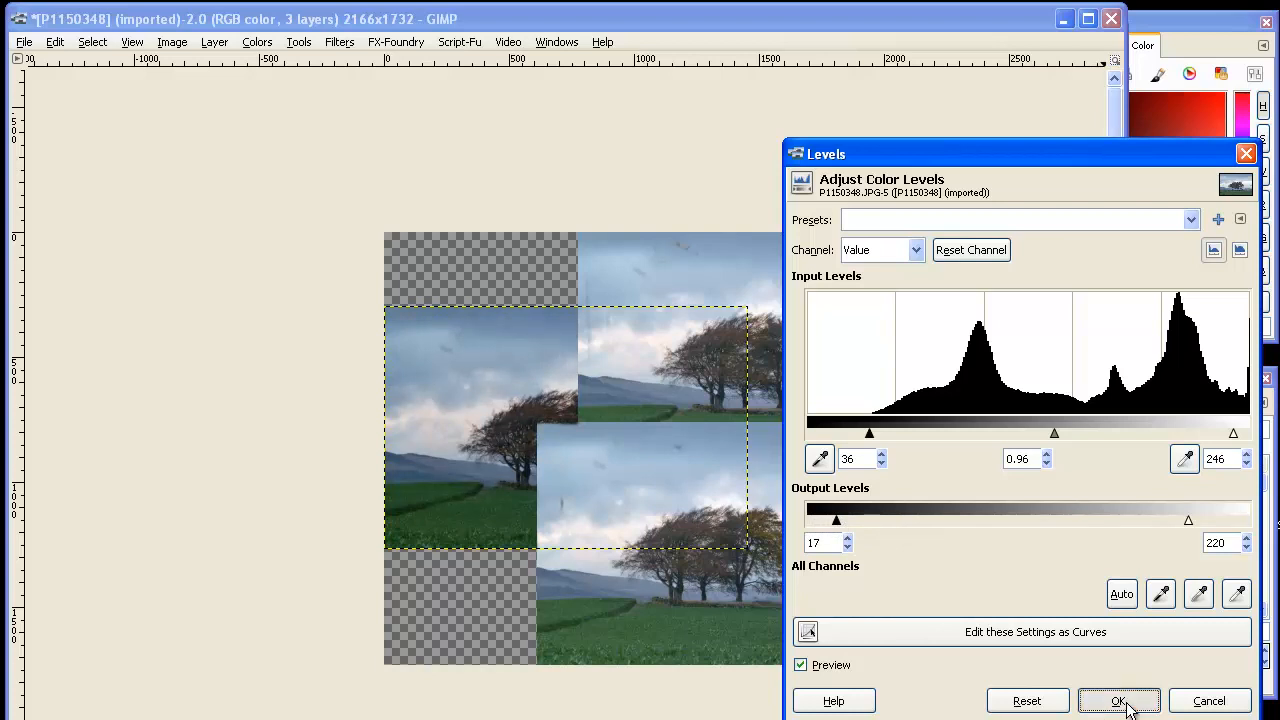
# Step: Apply the Levels adjustment and pick the Block 02 brush for painting
pyautogui.click(1118, 700)
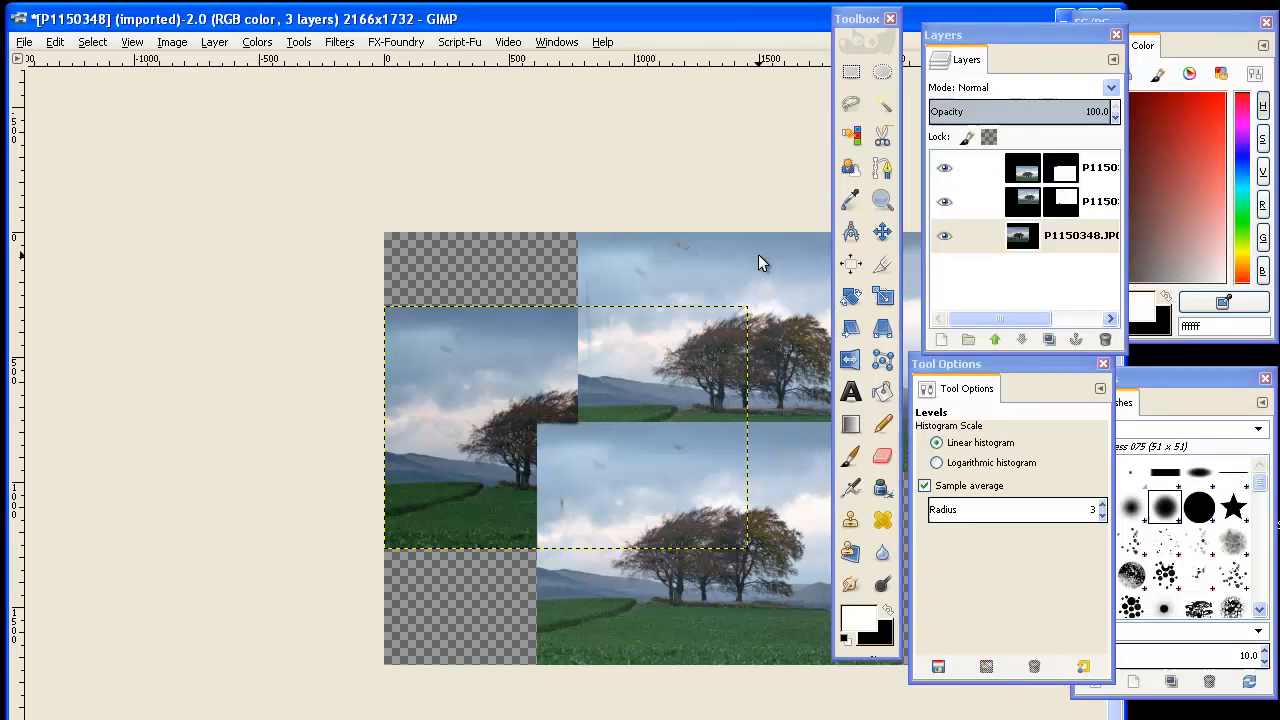
pyautogui.moveTo(734, 320)
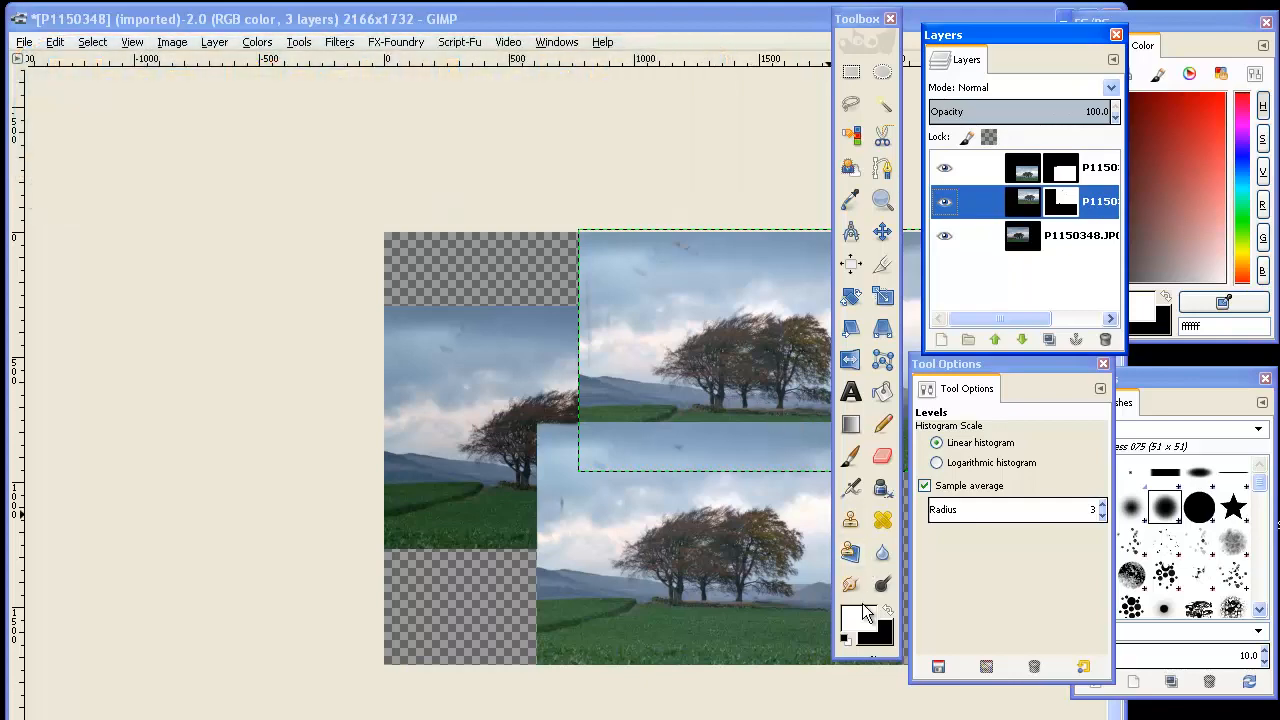
pyautogui.moveTo(886, 616)
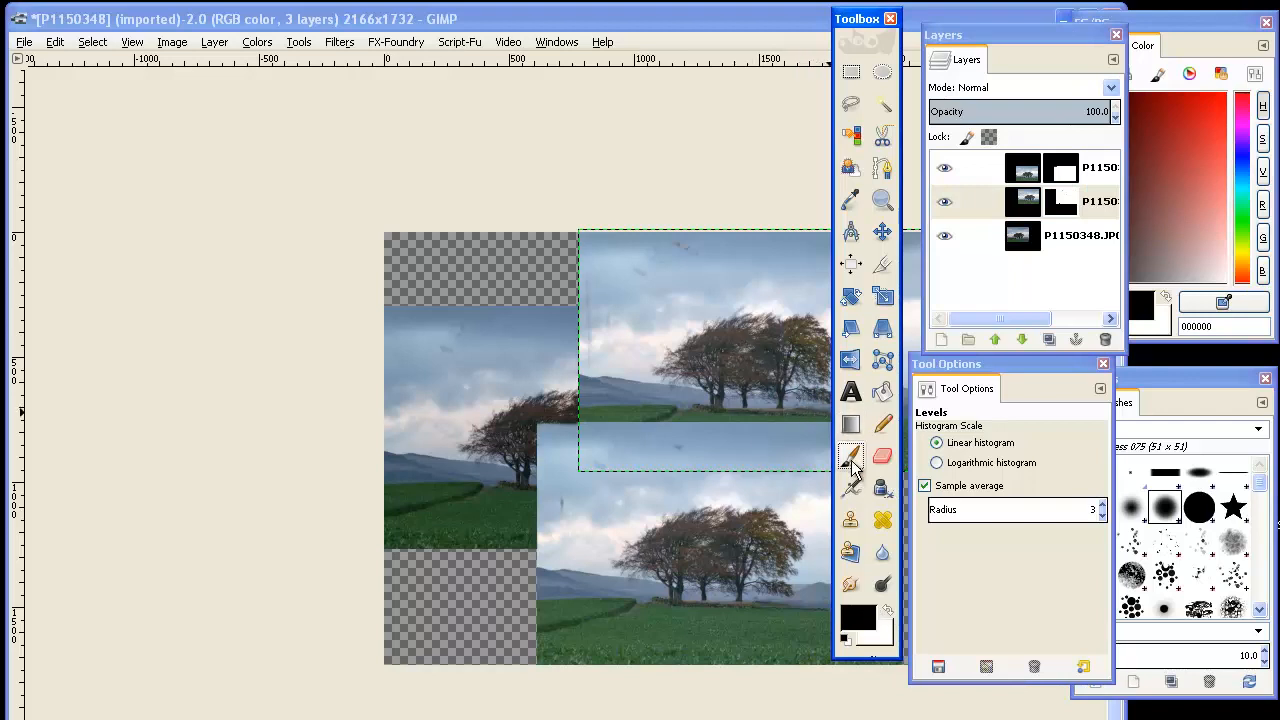
pyautogui.click(850, 456)
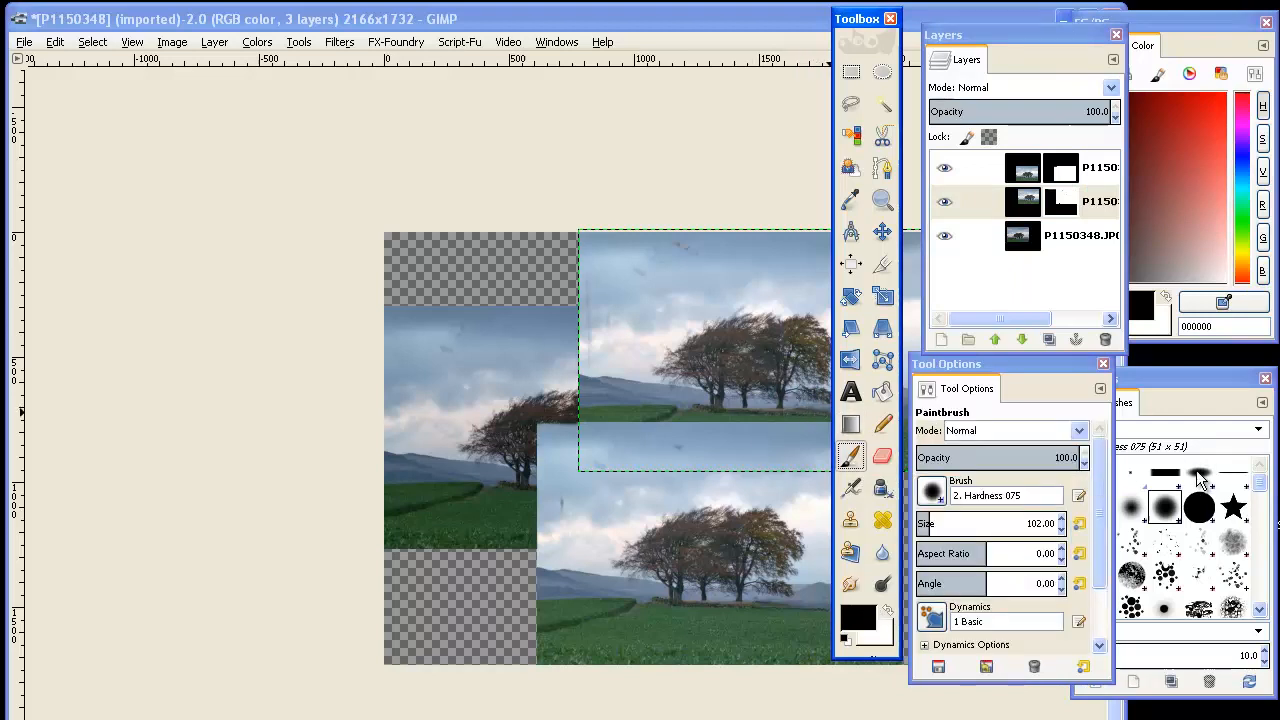
pyautogui.click(1200, 478)
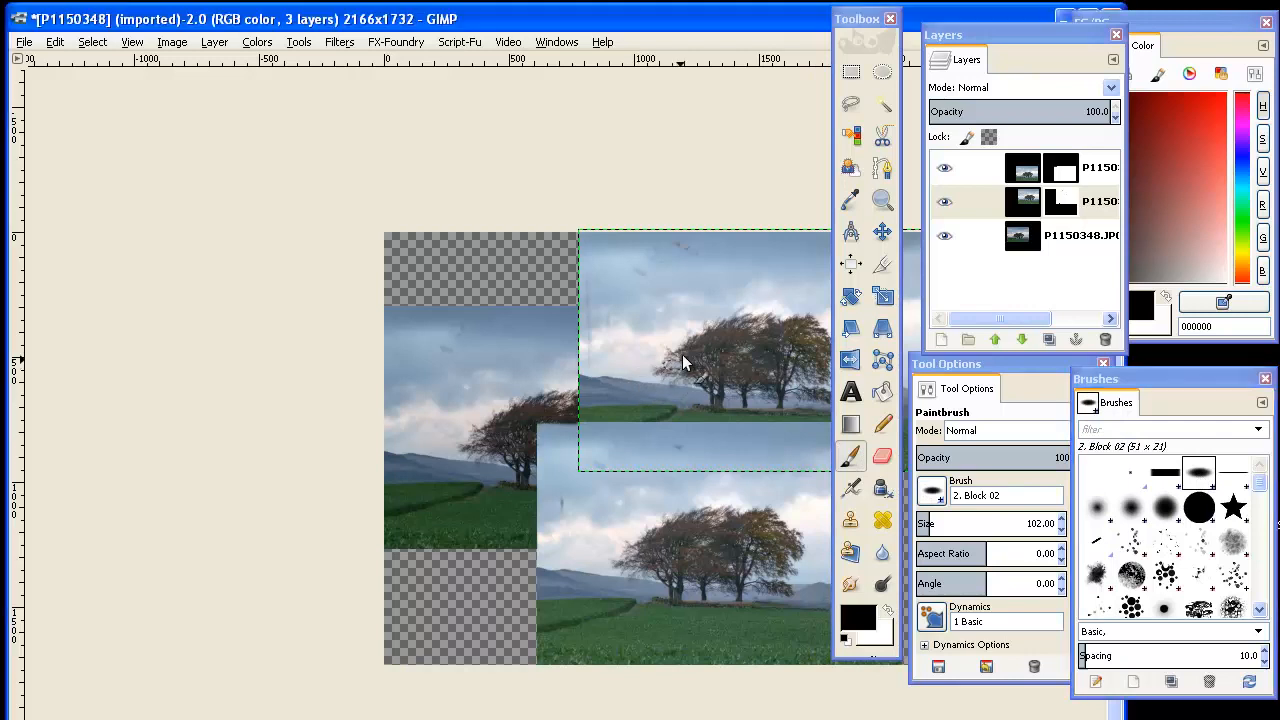
# Step: Paint black over the upper-right trees so that patch of the layer becomes see-through
pyautogui.moveTo(684, 360); pyautogui.dragTo(776, 330)
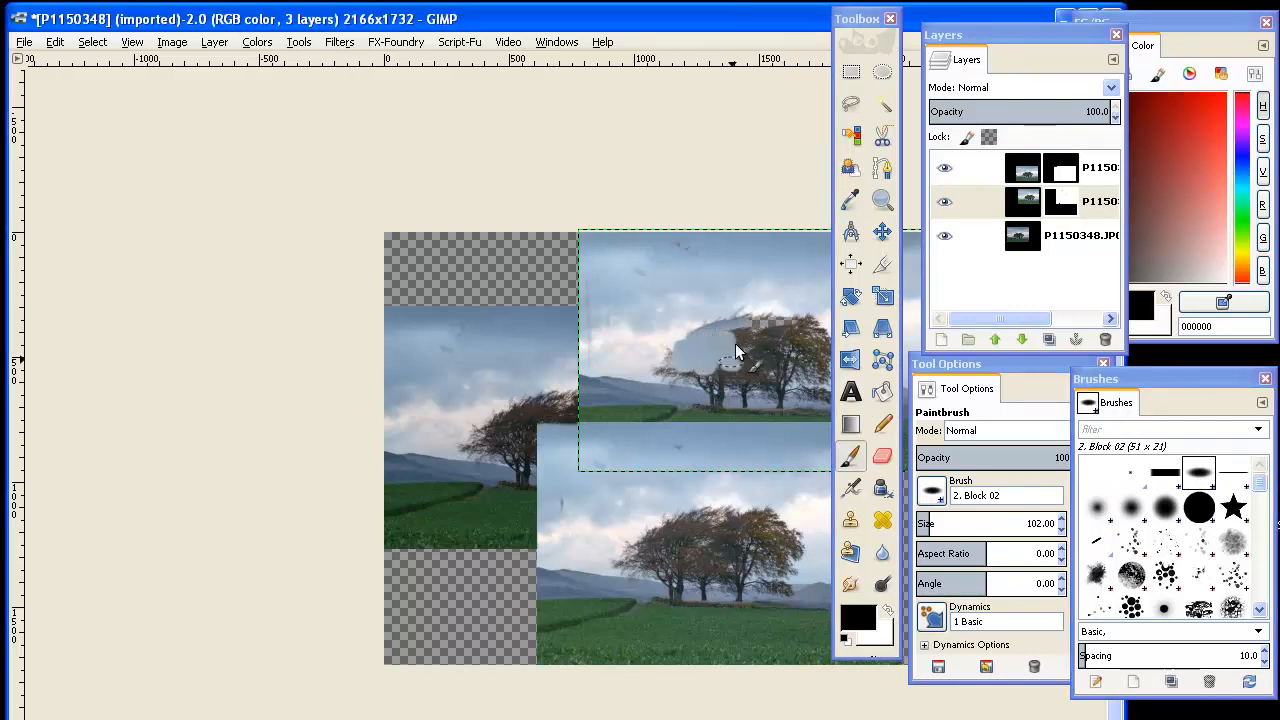
pyautogui.click(770, 340)
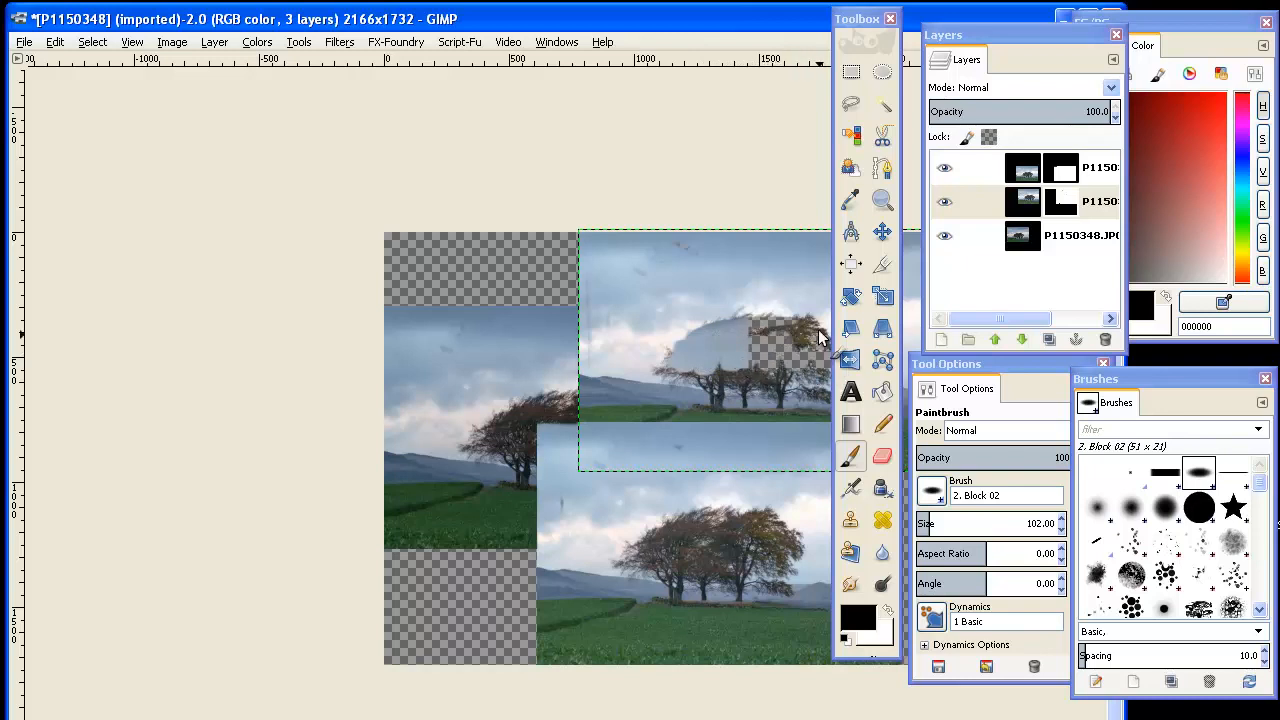
pyautogui.moveTo(816, 336); pyautogui.dragTo(776, 380)
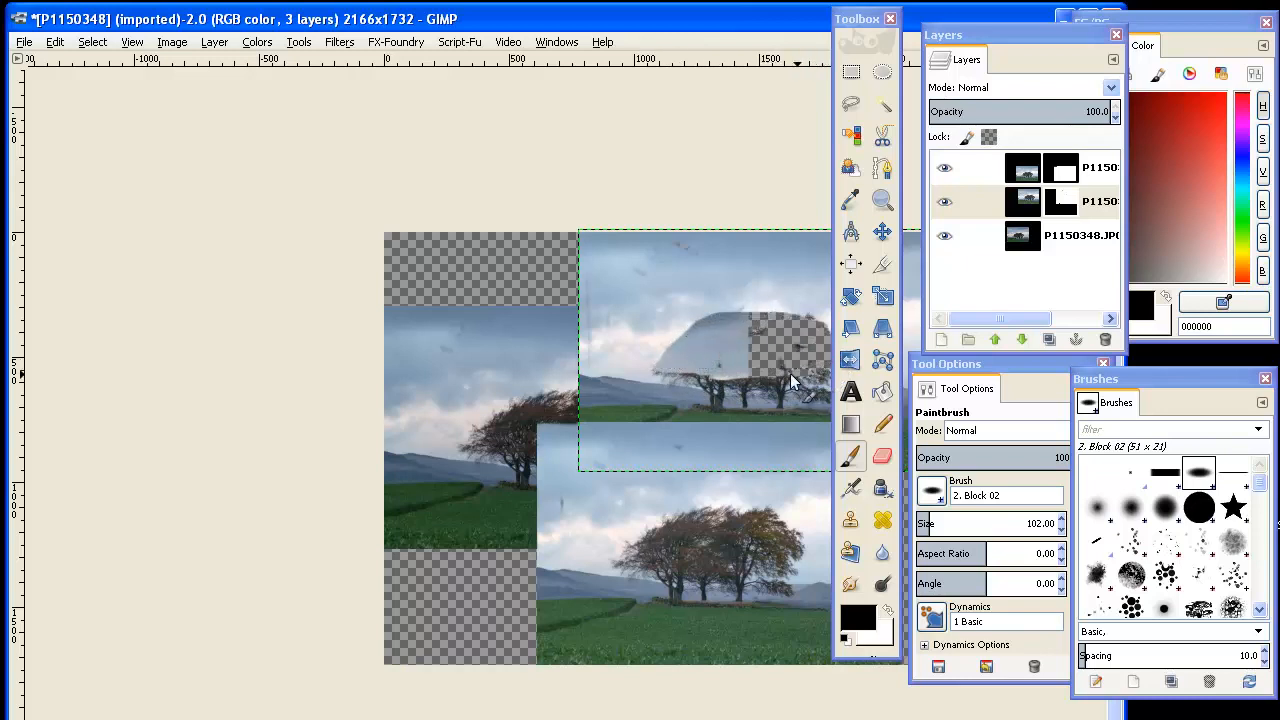
pyautogui.click(720, 380)
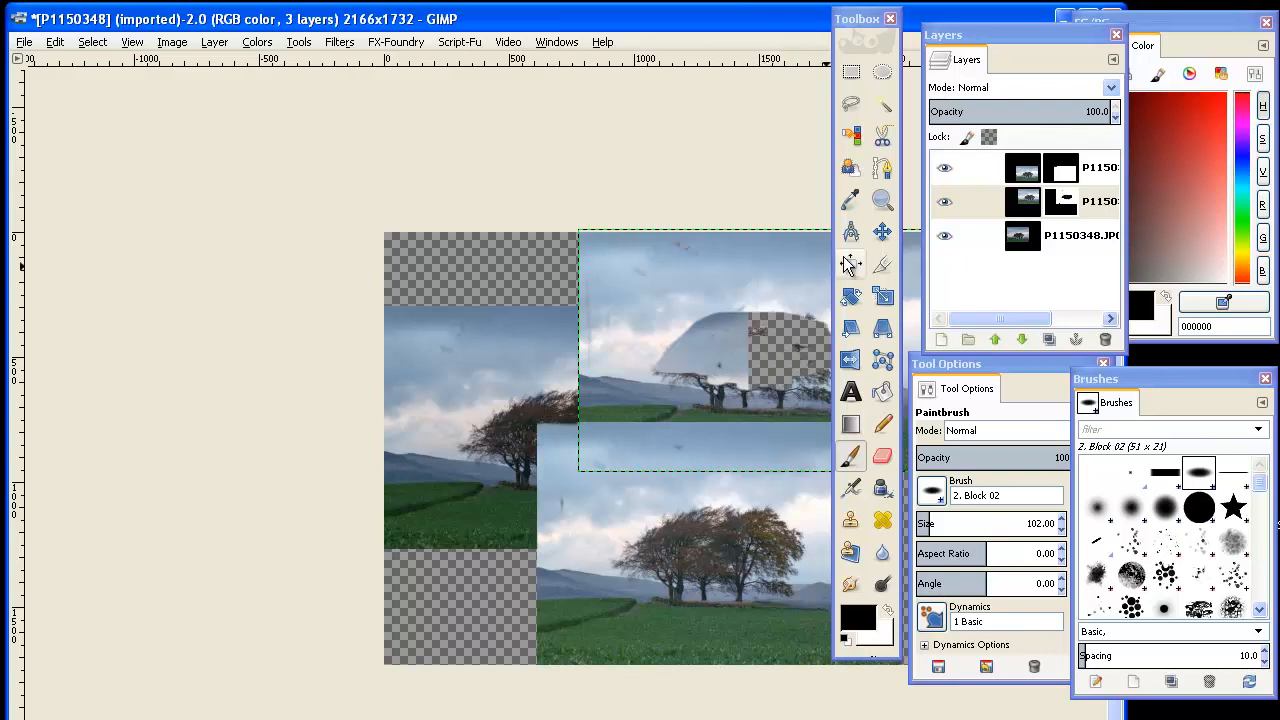
# Step: With the Move tool, drag the upper and middle tree photos into alignment with the bottom one
pyautogui.click(882, 232)
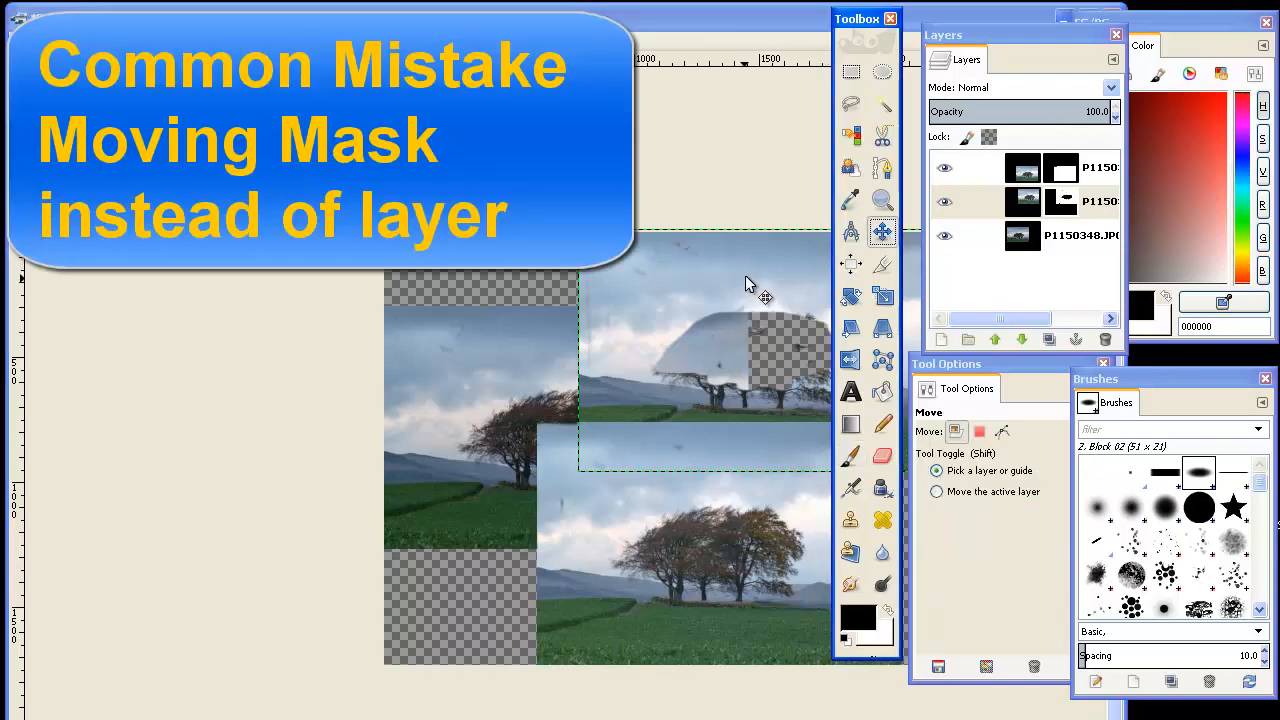
pyautogui.moveTo(750, 284); pyautogui.dragTo(600, 420)
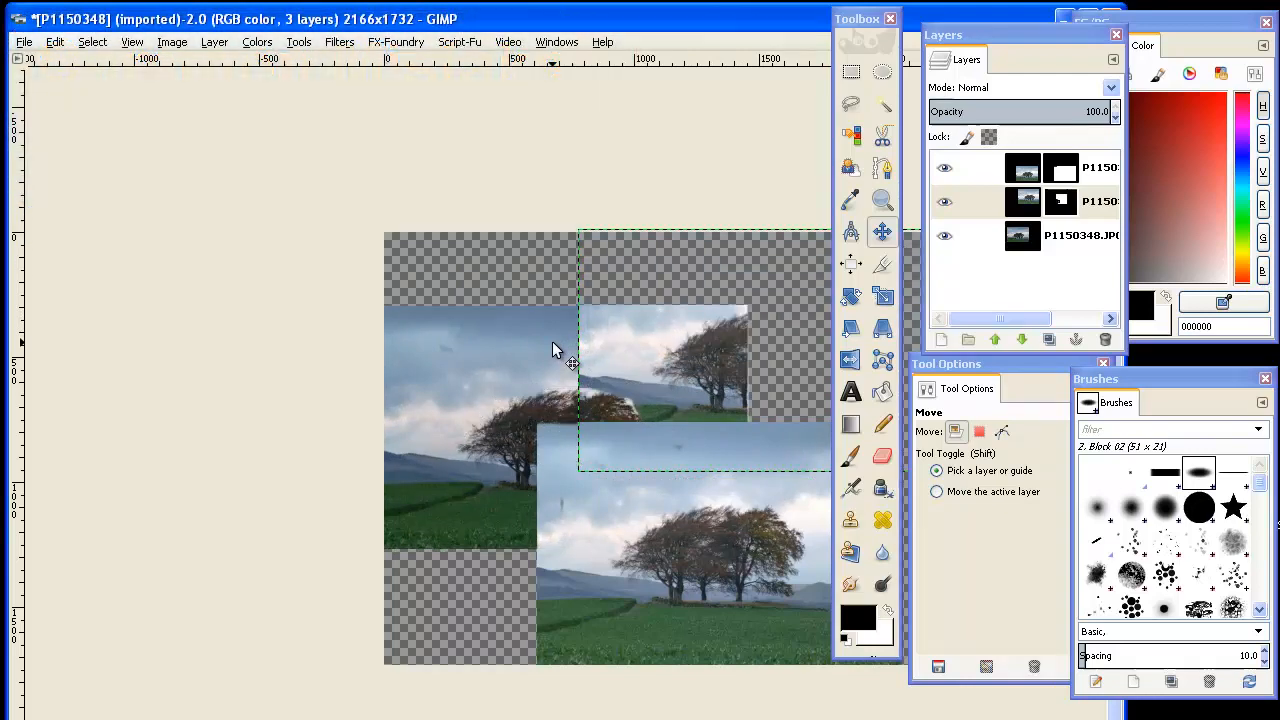
pyautogui.moveTo(116, 76)
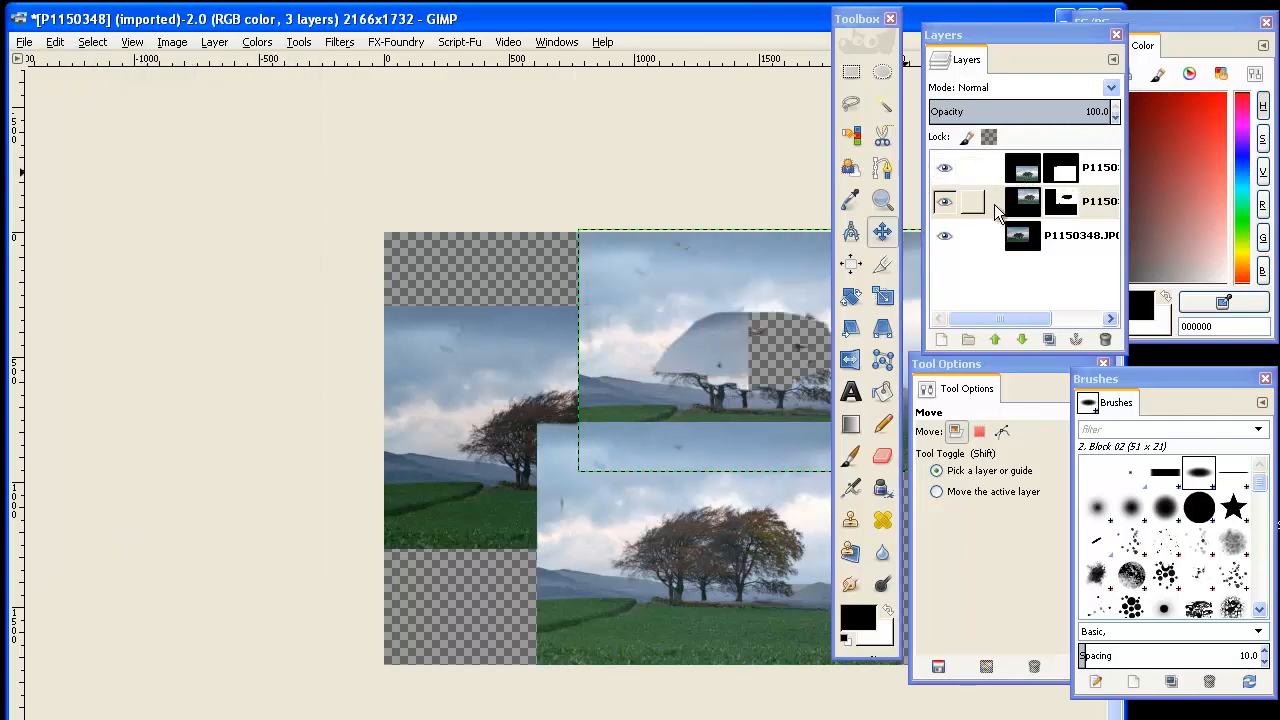
pyautogui.click(1022, 200)
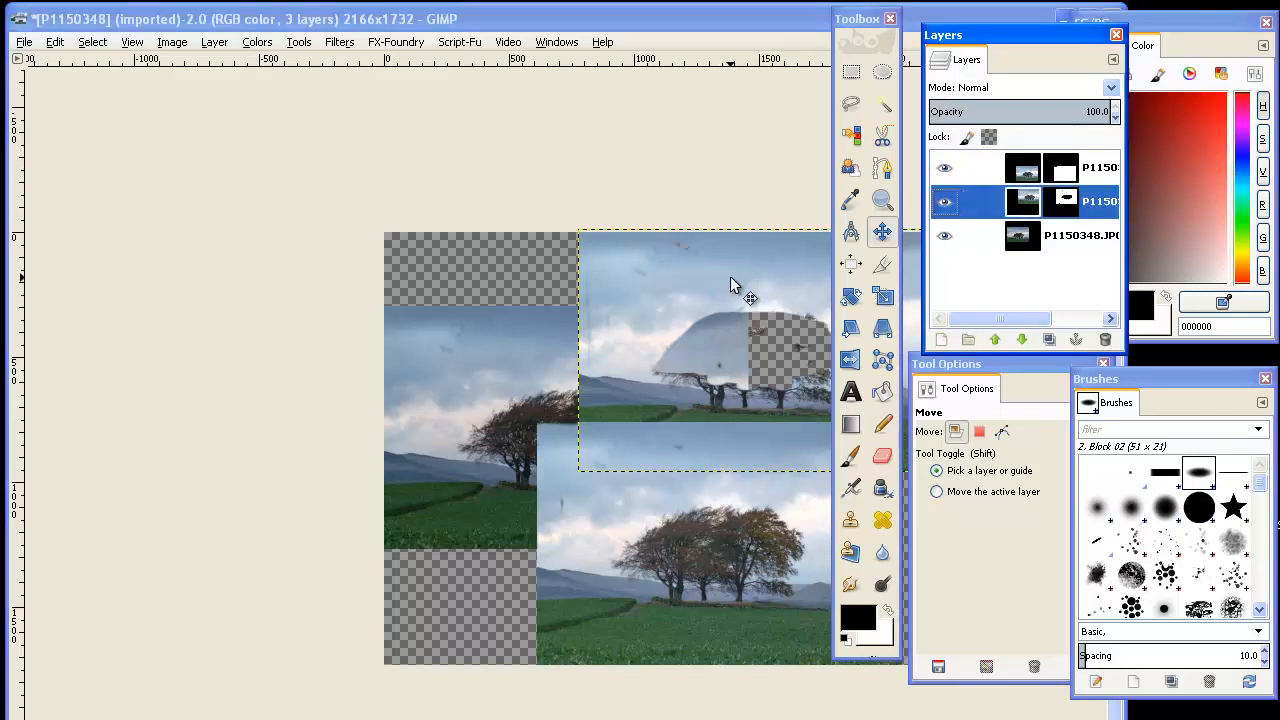
pyautogui.moveTo(744, 298); pyautogui.dragTo(676, 304)
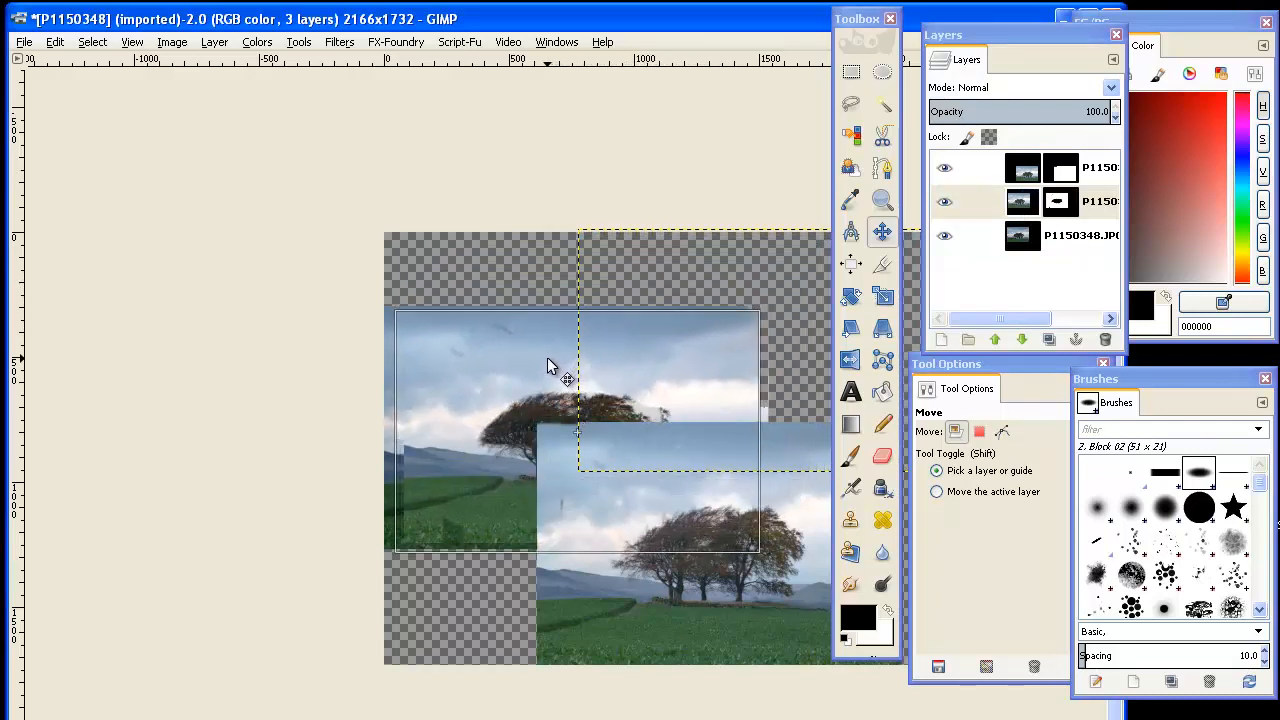
pyautogui.moveTo(550, 364); pyautogui.dragTo(544, 362)
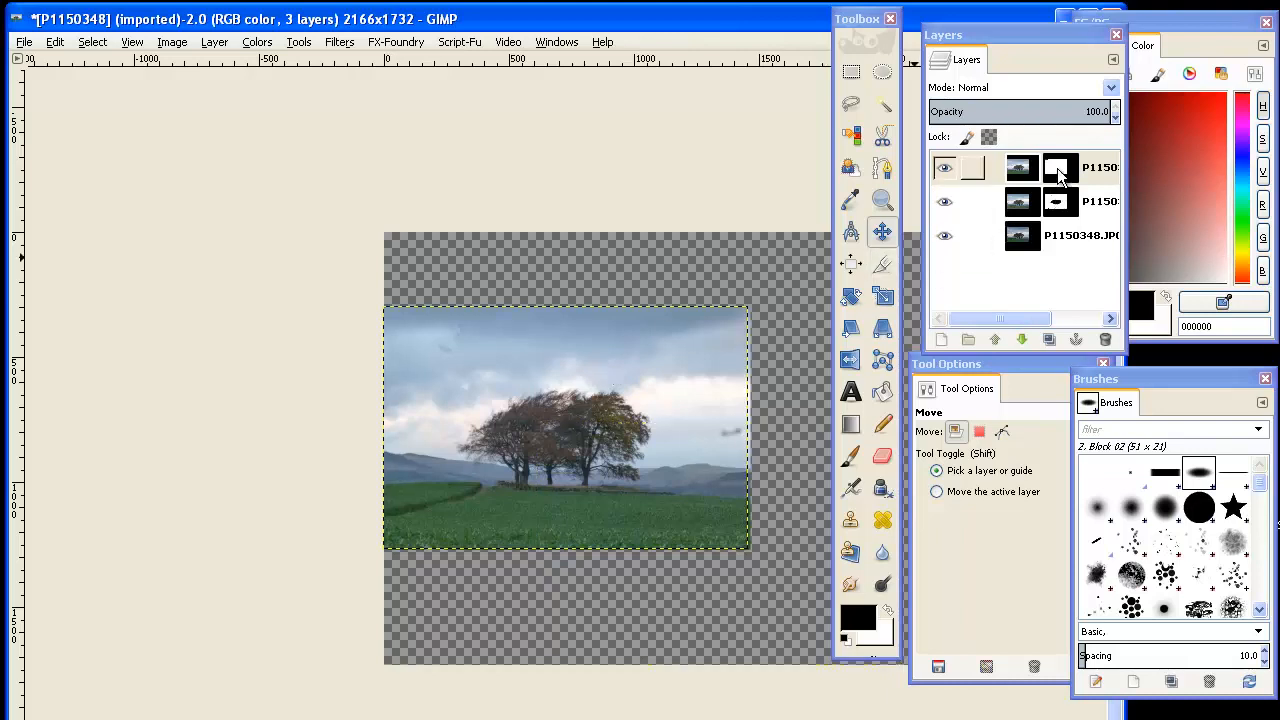
# Step: Apply Filters > Blur > Gaussian Blur at radius 5.0 px to layer 3
pyautogui.click(1090, 168)
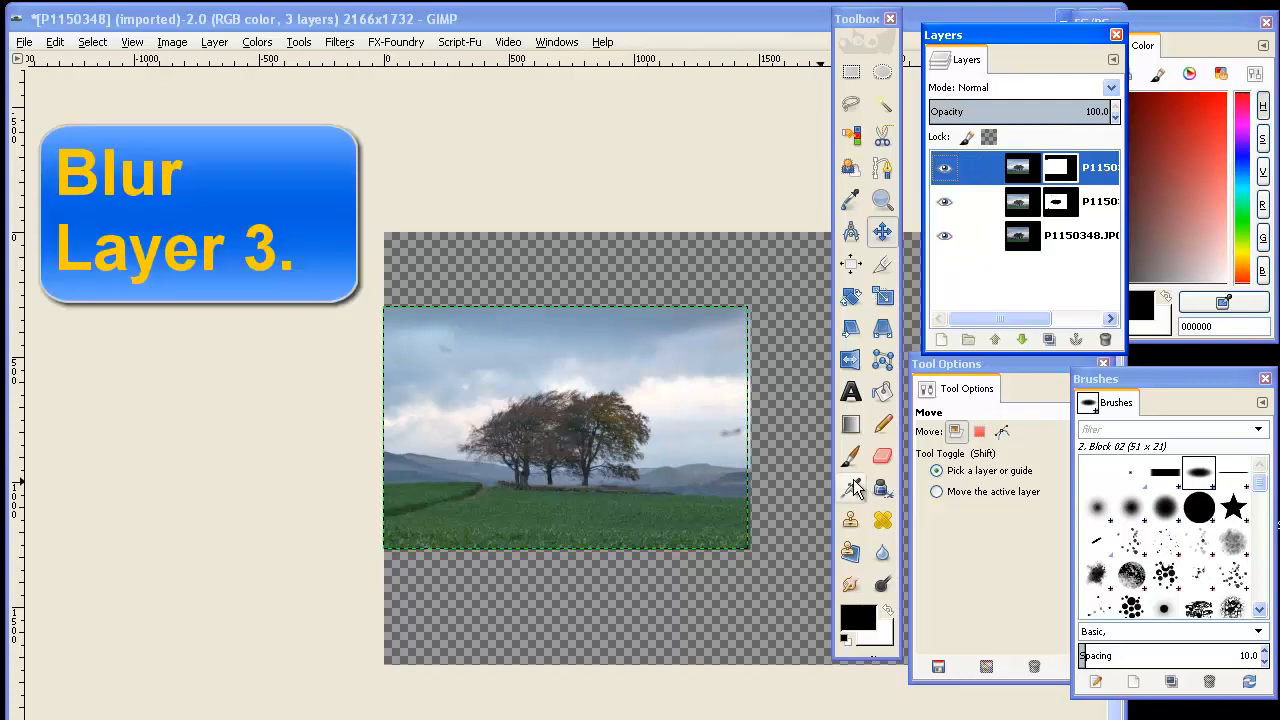
pyautogui.click(850, 452)
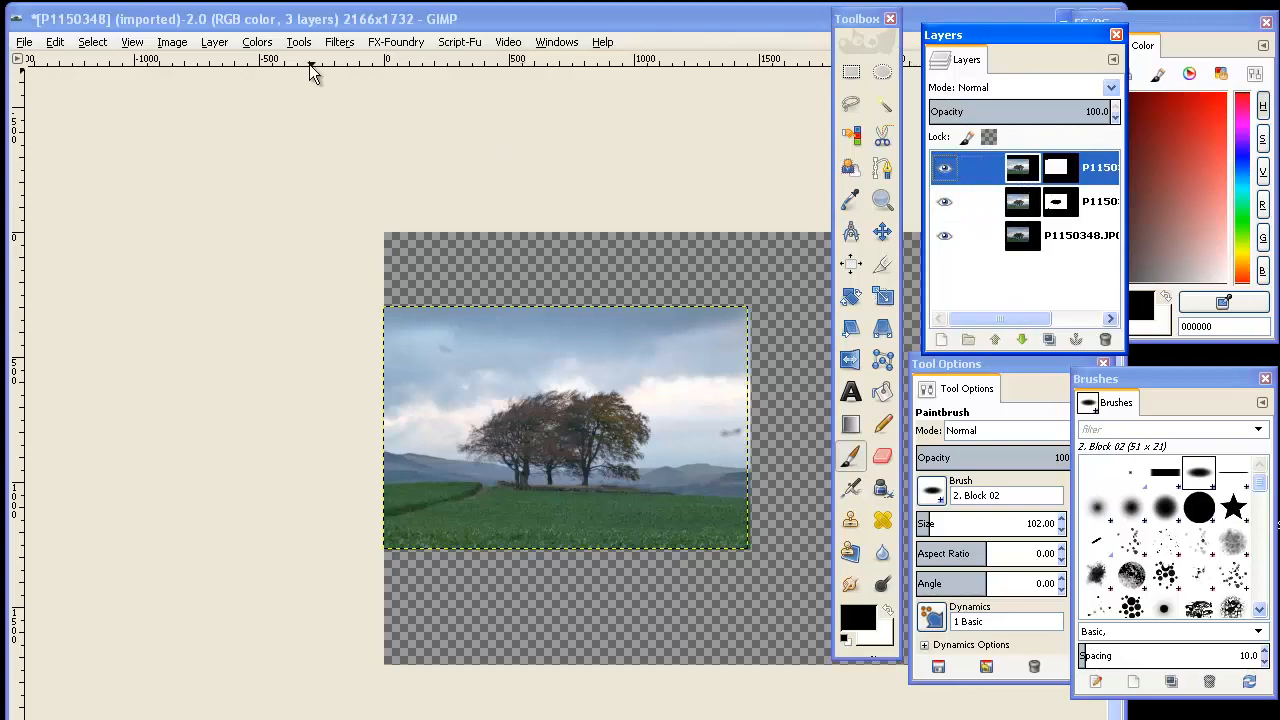
pyautogui.click(256, 42)
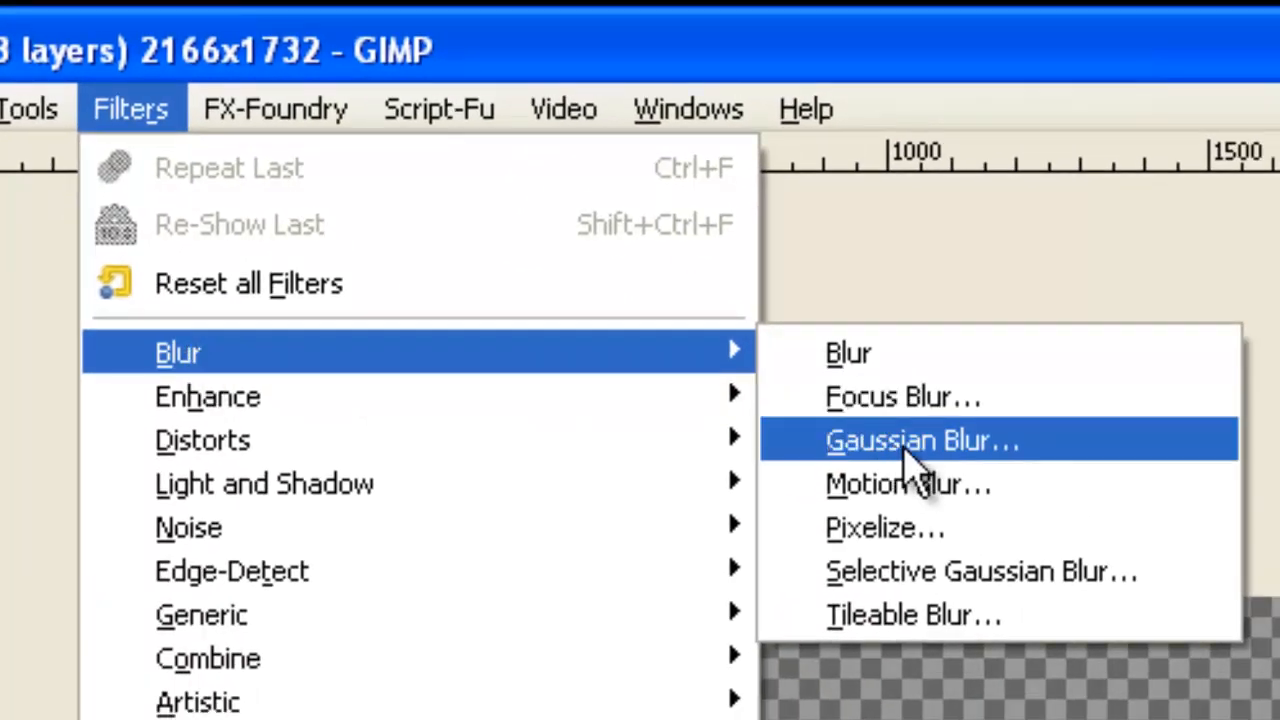
pyautogui.moveTo(820, 396)
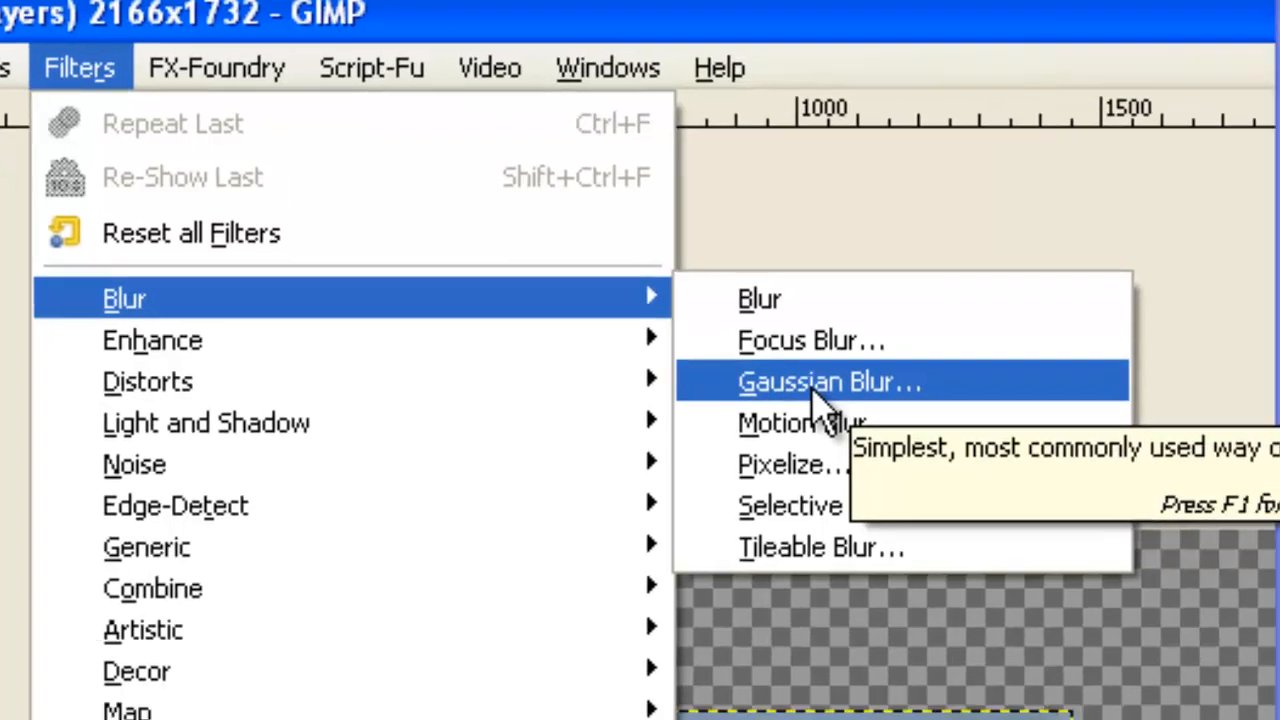
pyautogui.click(830, 382)
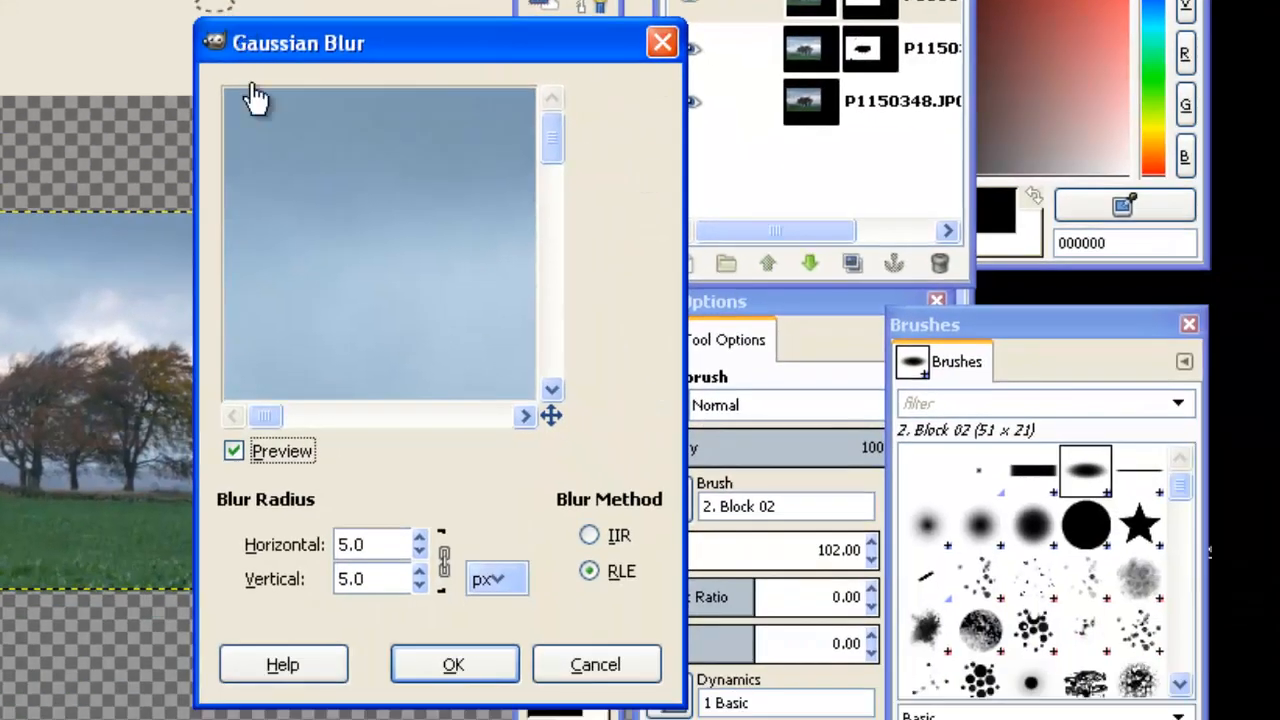
pyautogui.moveTo(476, 364)
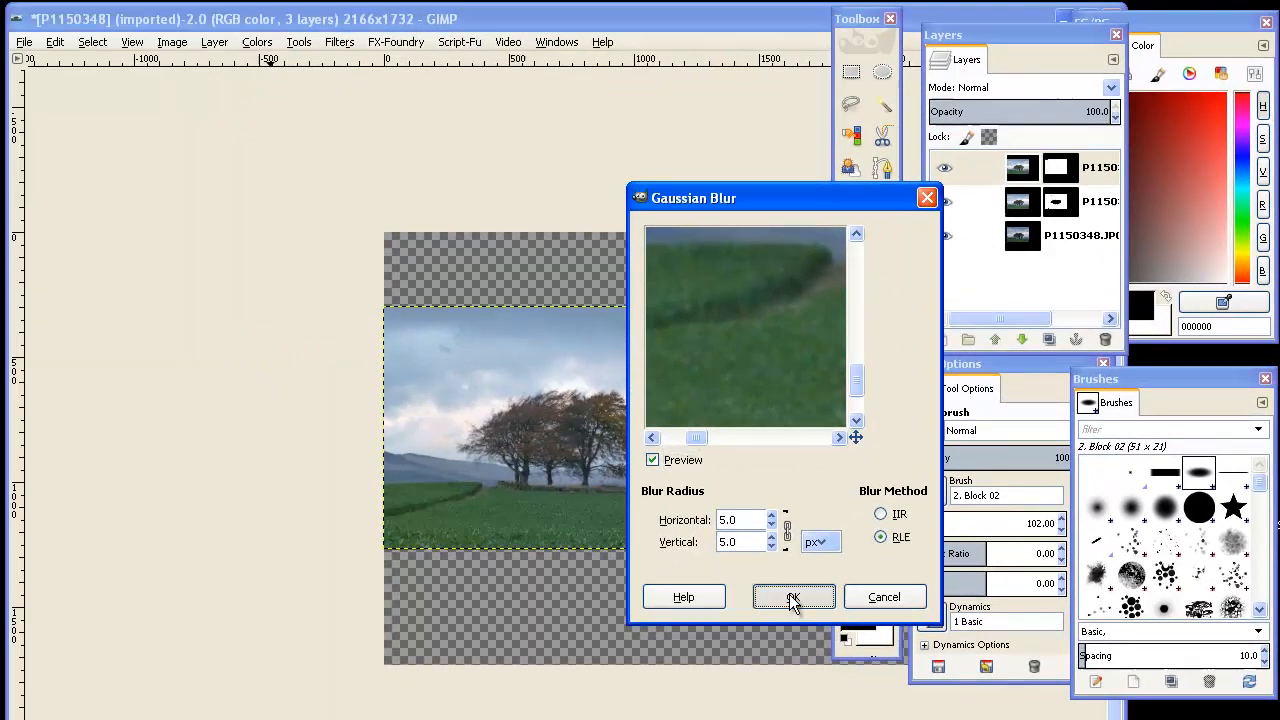
pyautogui.click(792, 596)
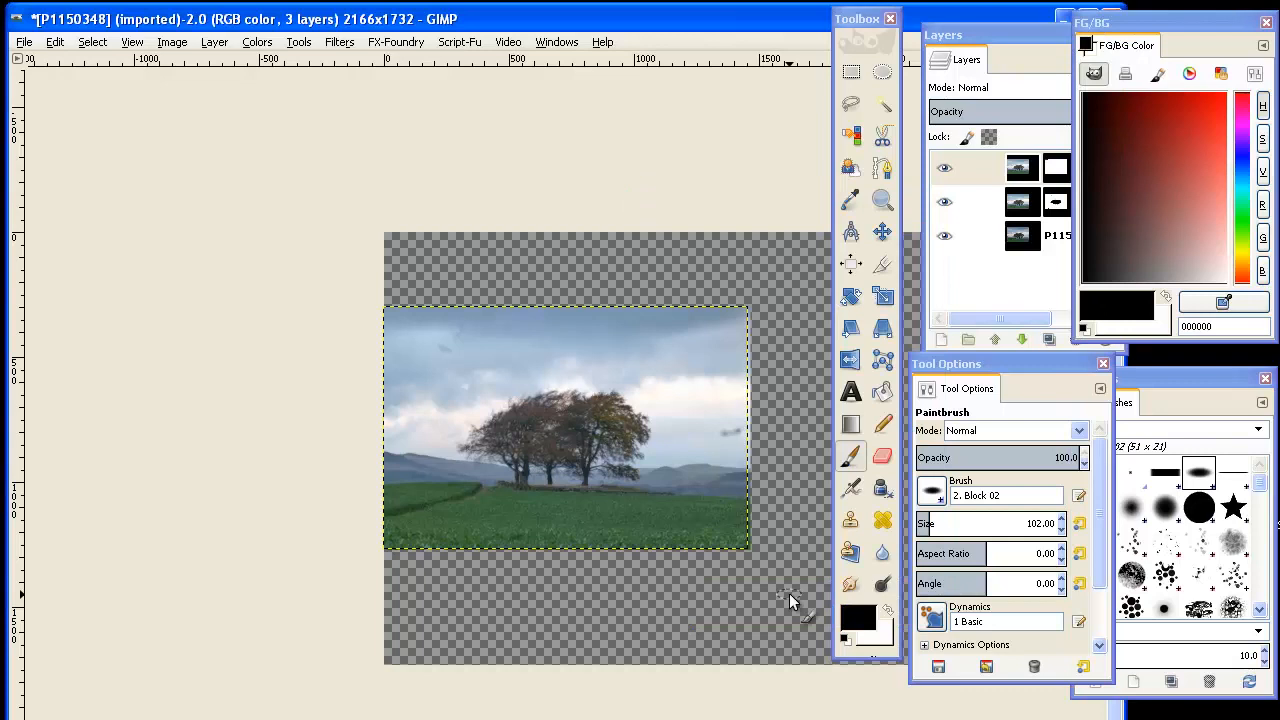
pyautogui.moveTo(758, 592)
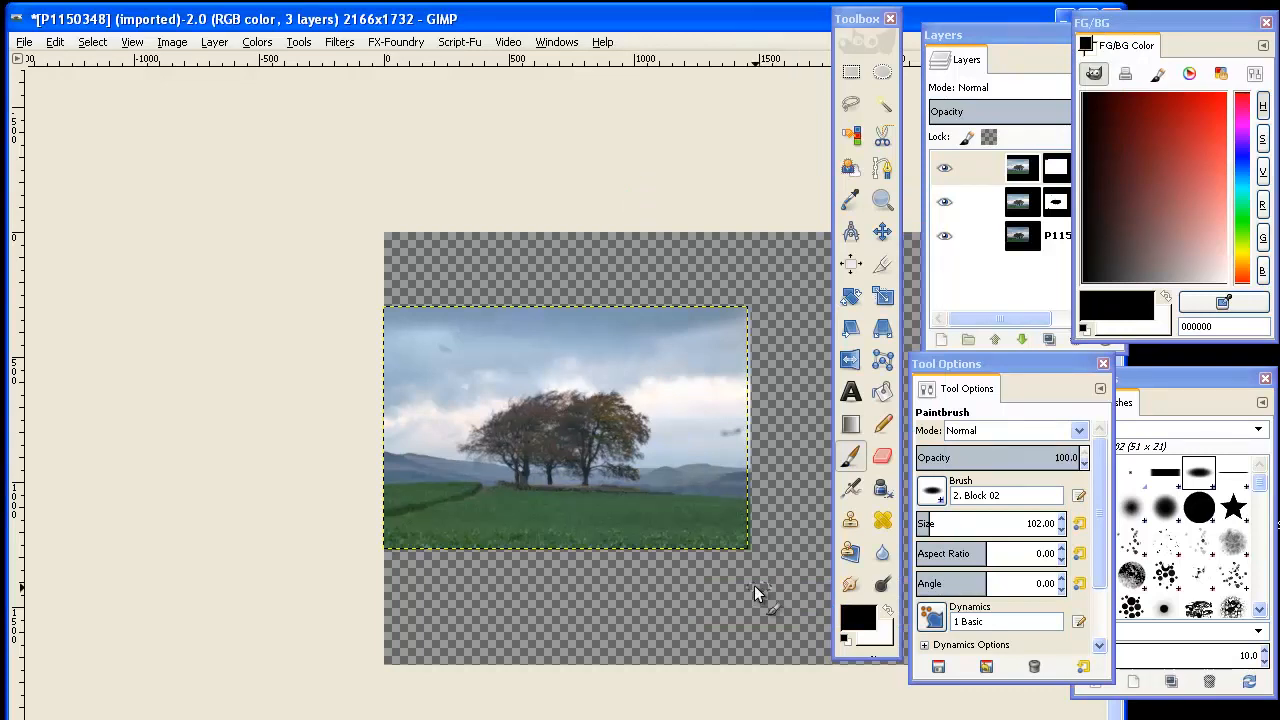
pyautogui.moveTo(652, 496)
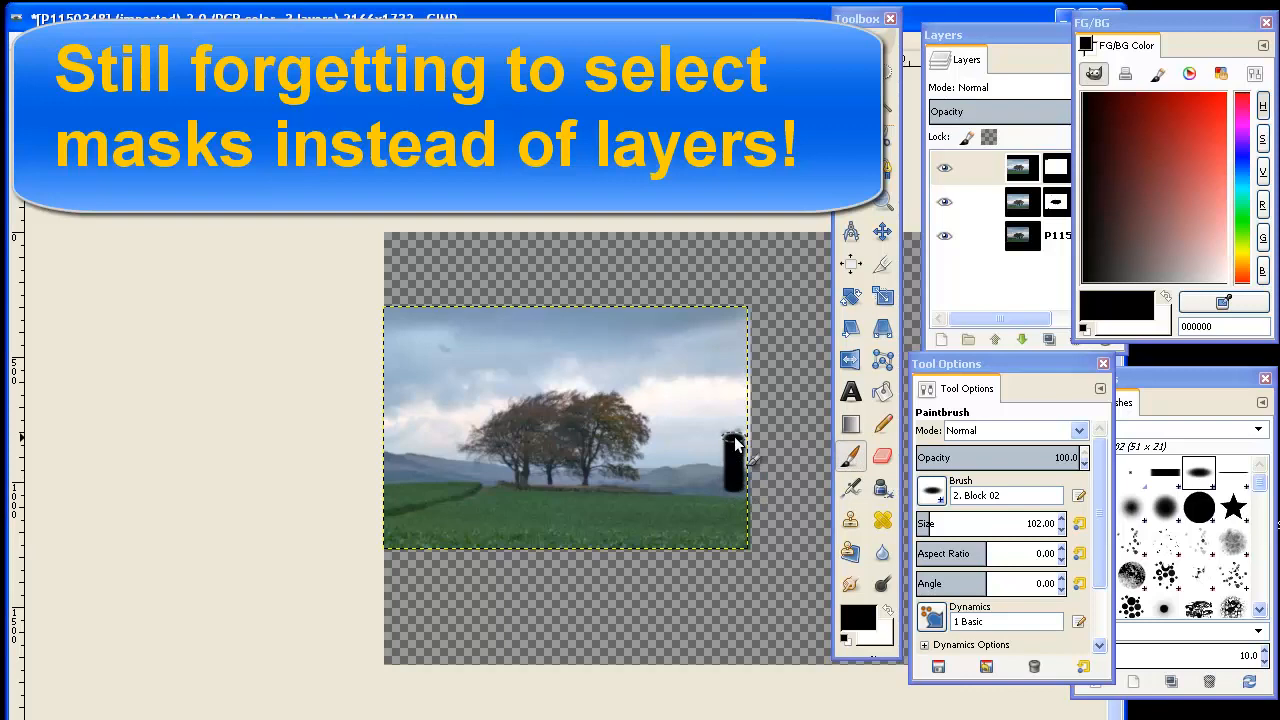
pyautogui.moveTo(368, 316)
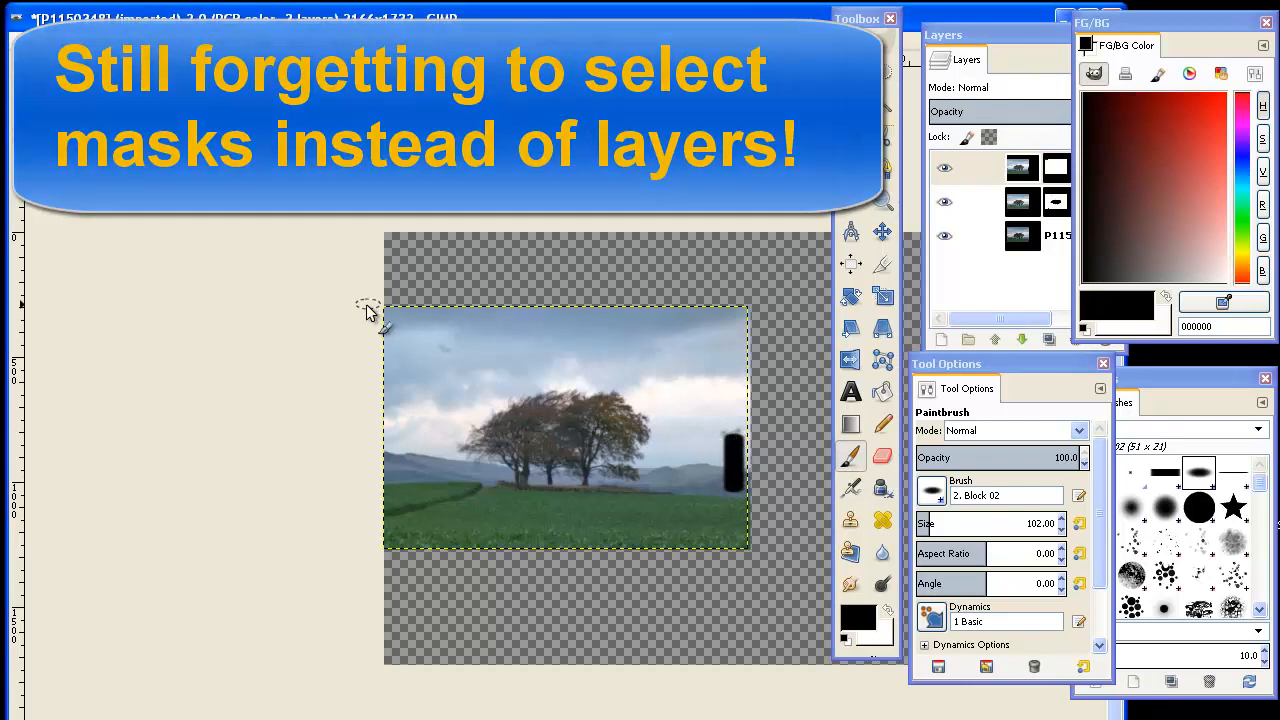
# Step: Select the top layer's mask thumbnail so black can be painted over the trees
pyautogui.click(56, 42)
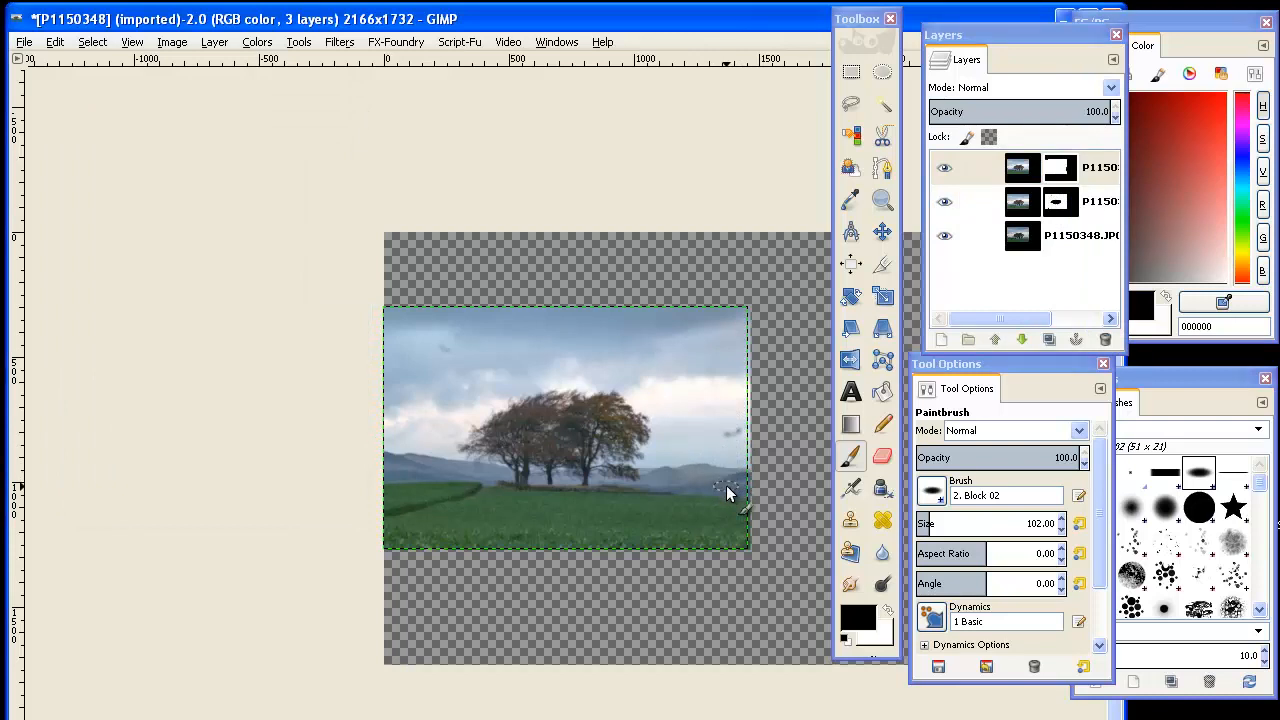
pyautogui.moveTo(704, 436)
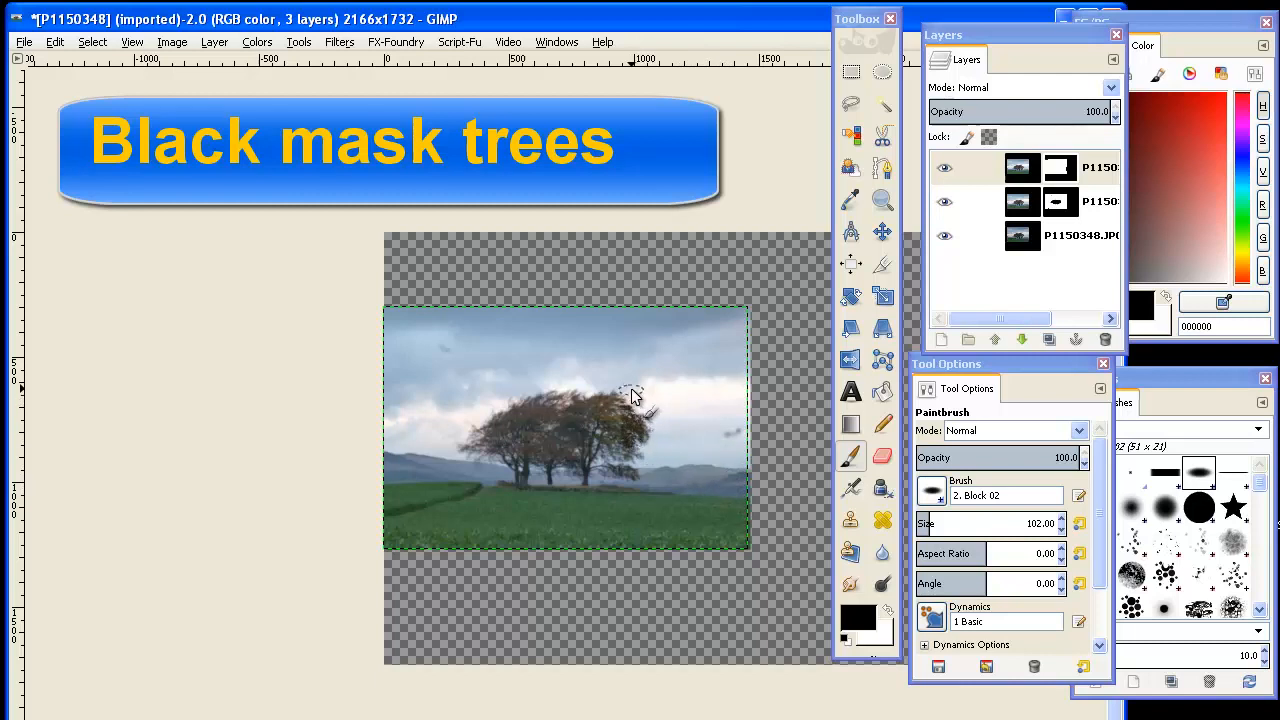
pyautogui.moveTo(584, 404)
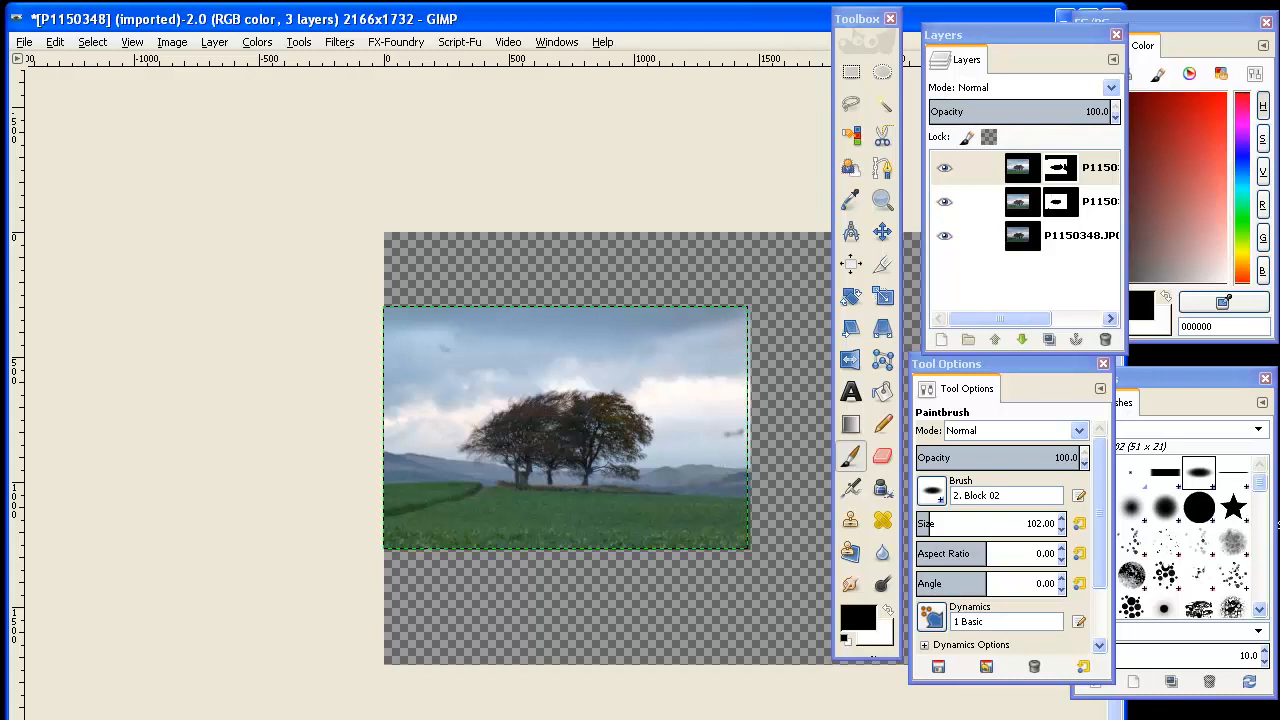
pyautogui.moveTo(760, 620)
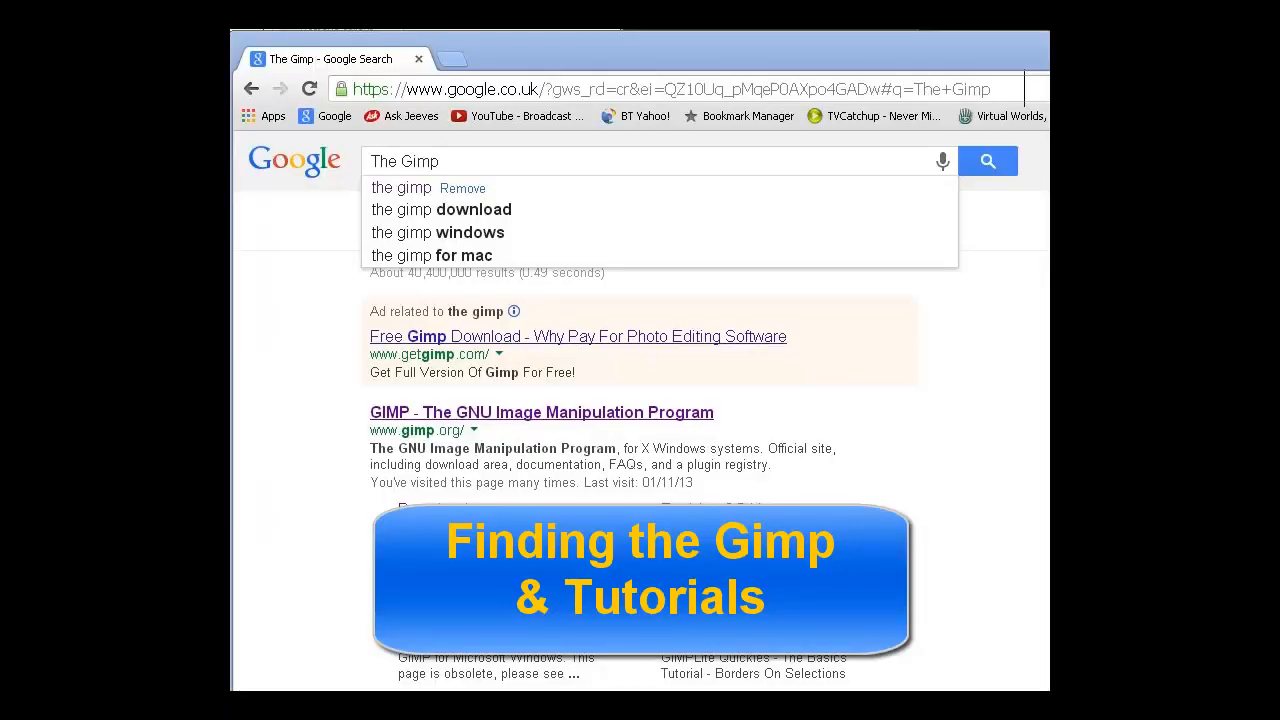
# Step: Open the 'GIMP - The GNU Image Manipulation Program' result from the Google search
pyautogui.click(540, 412)
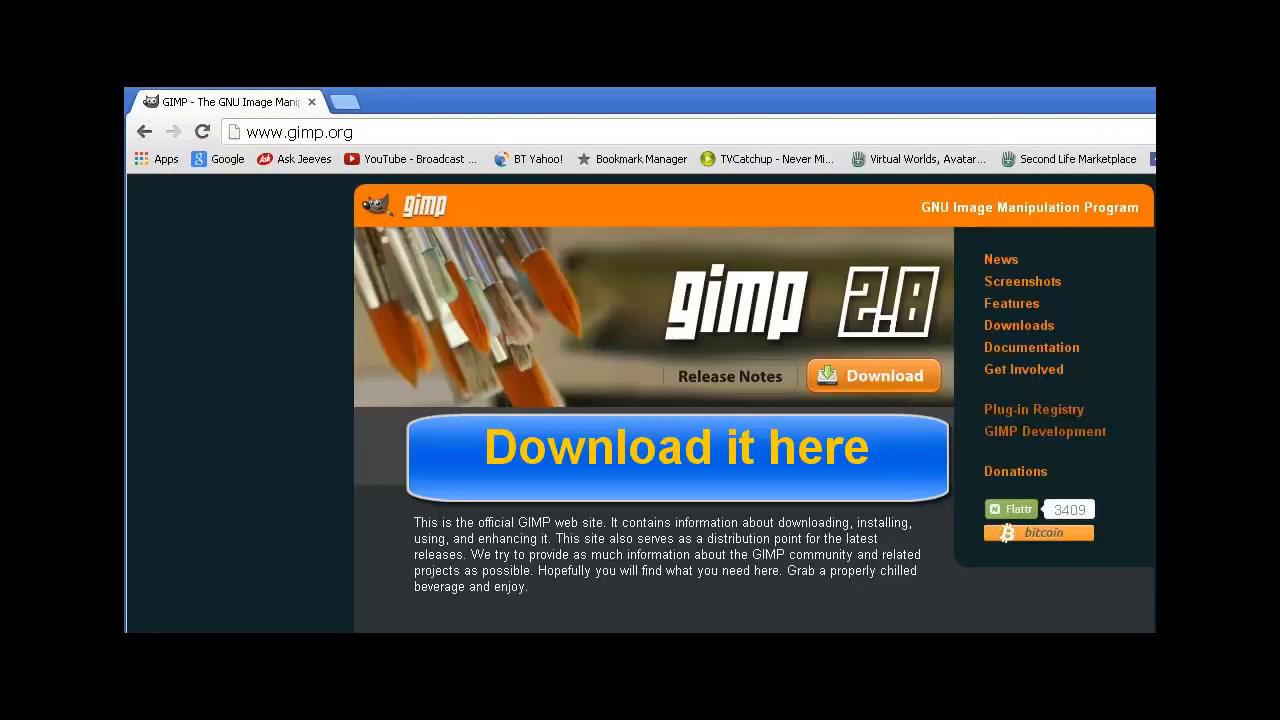